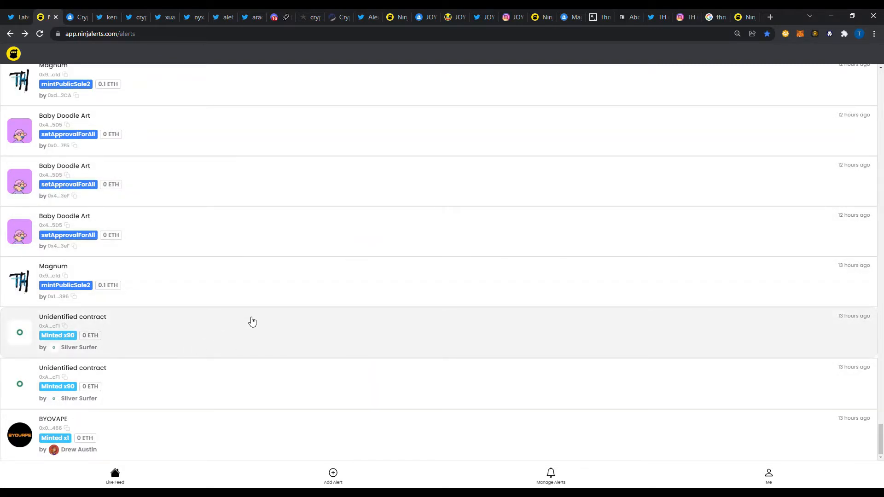
pyautogui.moveTo(319, 384)
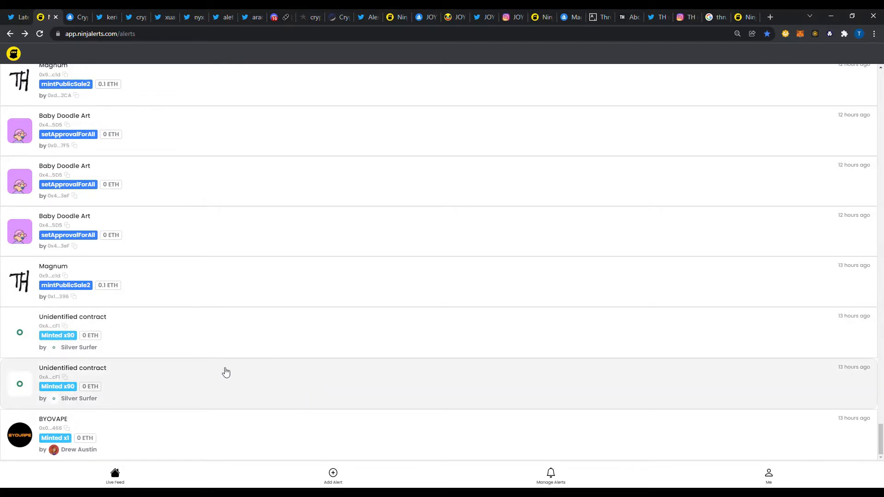
# Step: Browse the Josh Ong wallet feed, open the Magnum contract, then go to Thrush Holmes results
pyautogui.scroll(3)
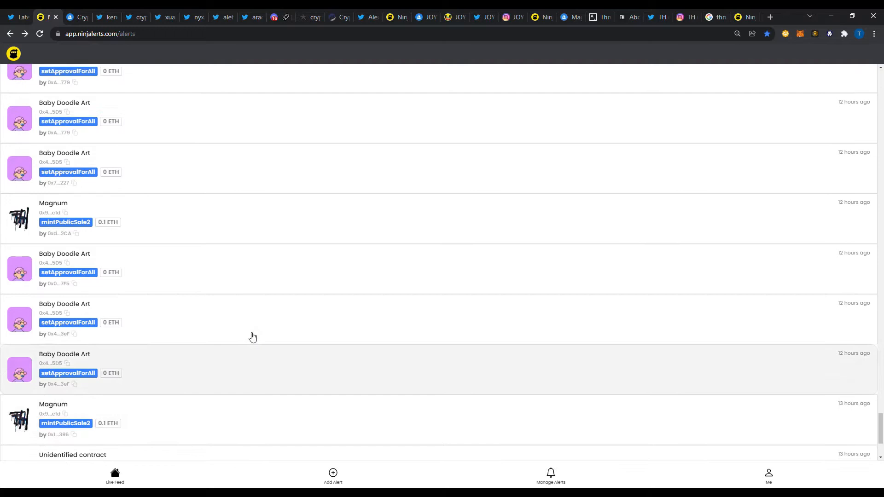
pyautogui.scroll(-3)
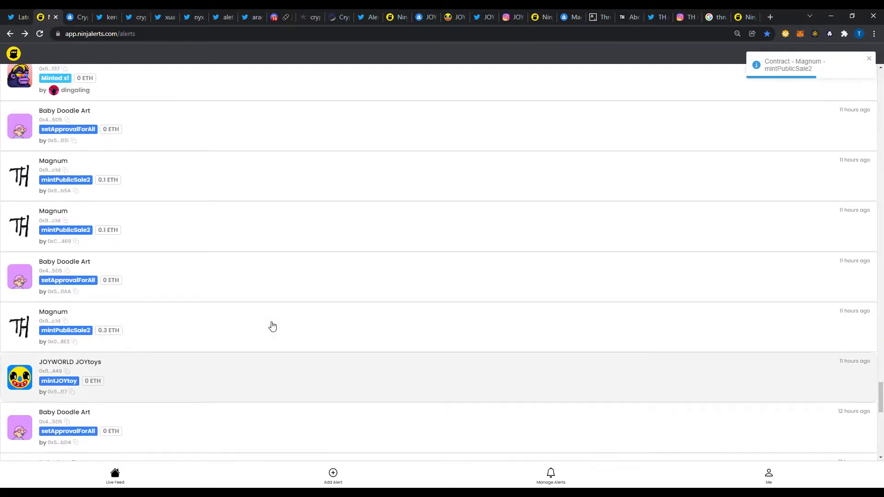
pyautogui.scroll(-3)
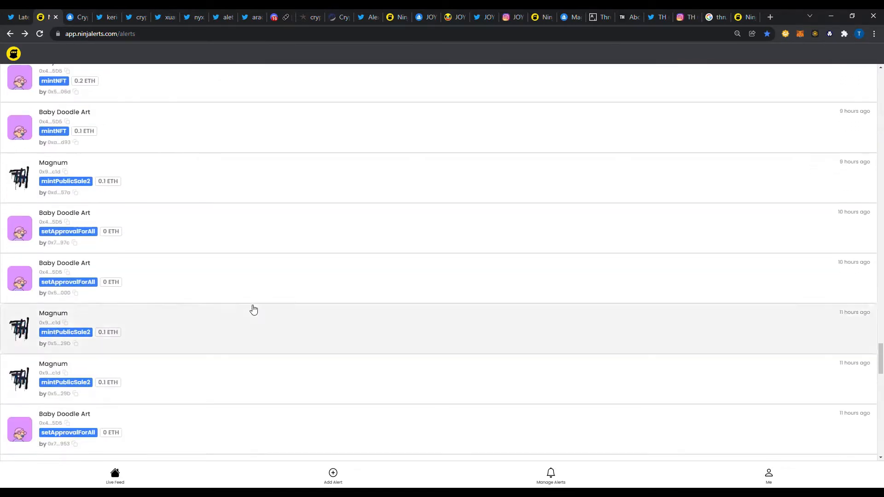
pyautogui.scroll(3)
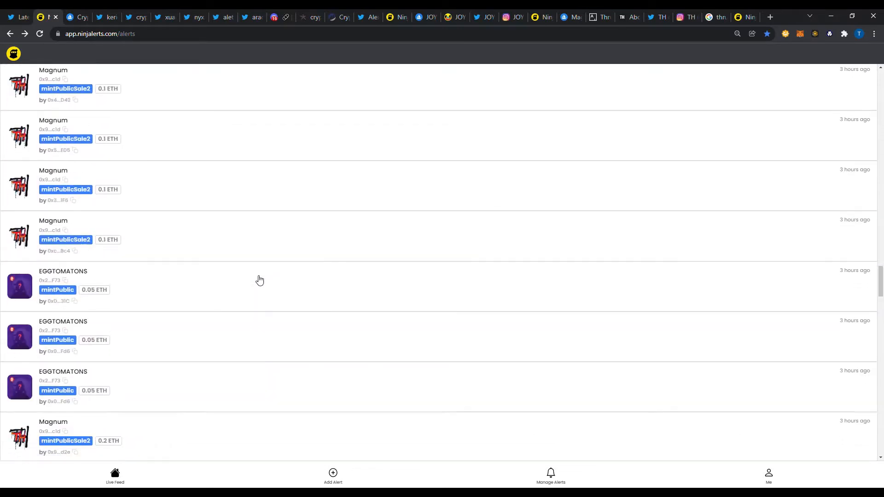
pyautogui.scroll(-3)
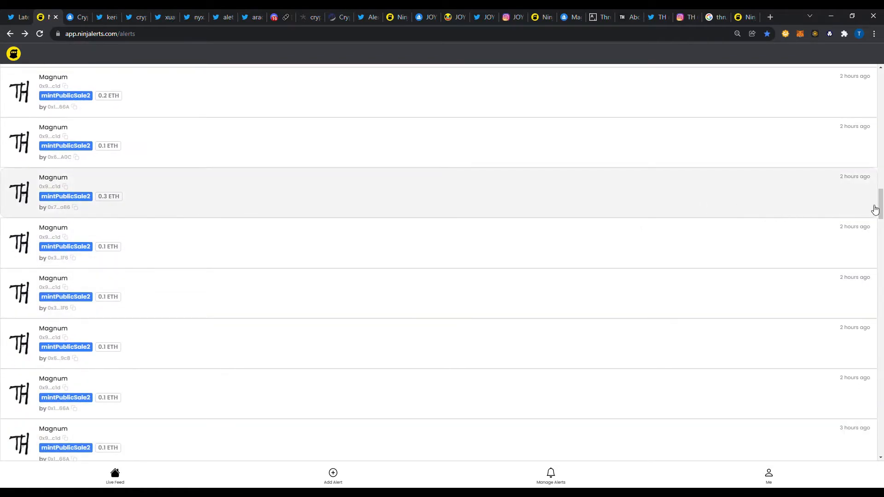
pyautogui.scroll(-3)
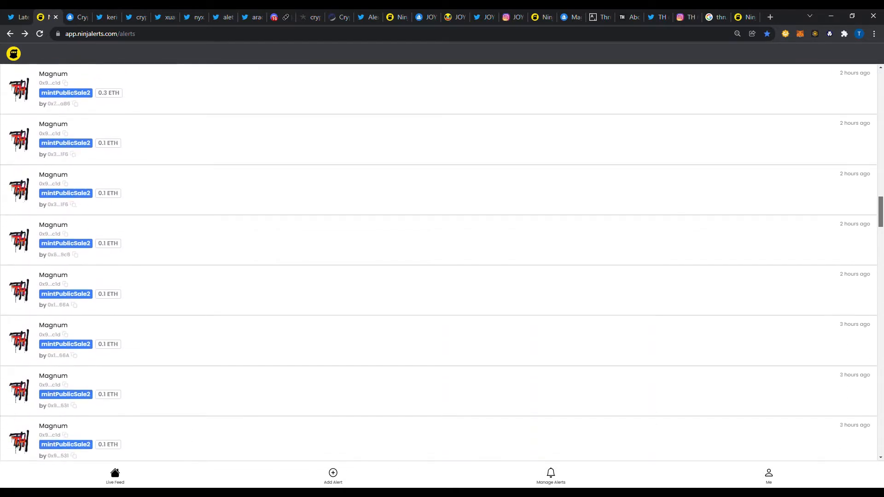
pyautogui.scroll(-3)
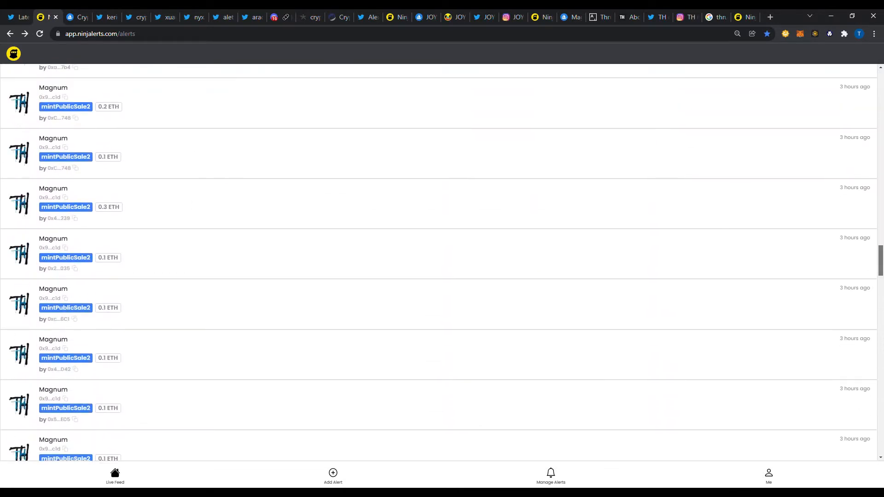
pyautogui.scroll(-3)
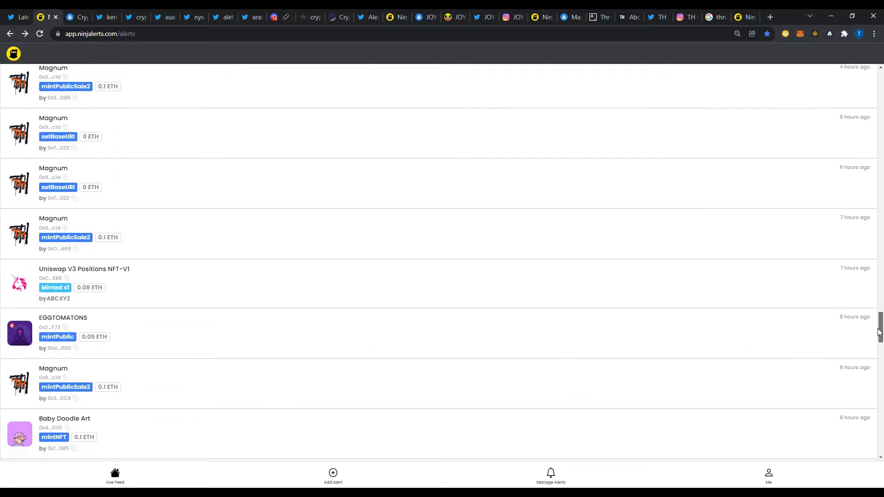
pyautogui.scroll(-3)
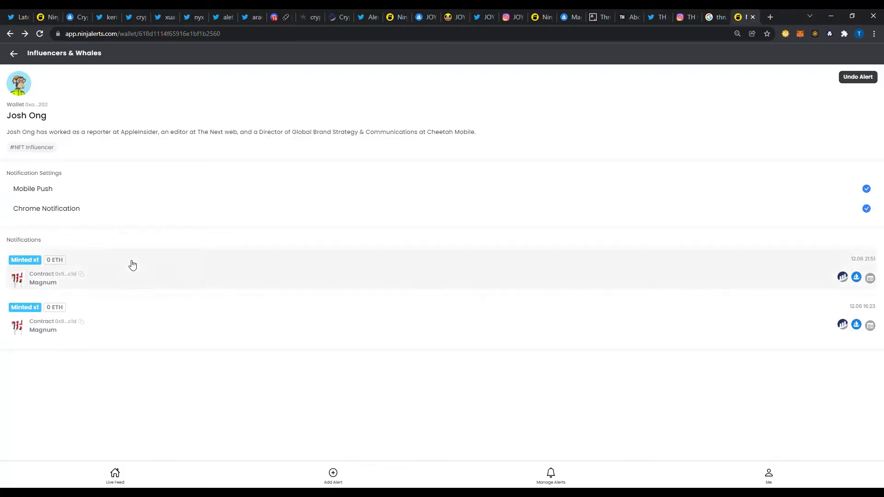
pyautogui.click(42, 278)
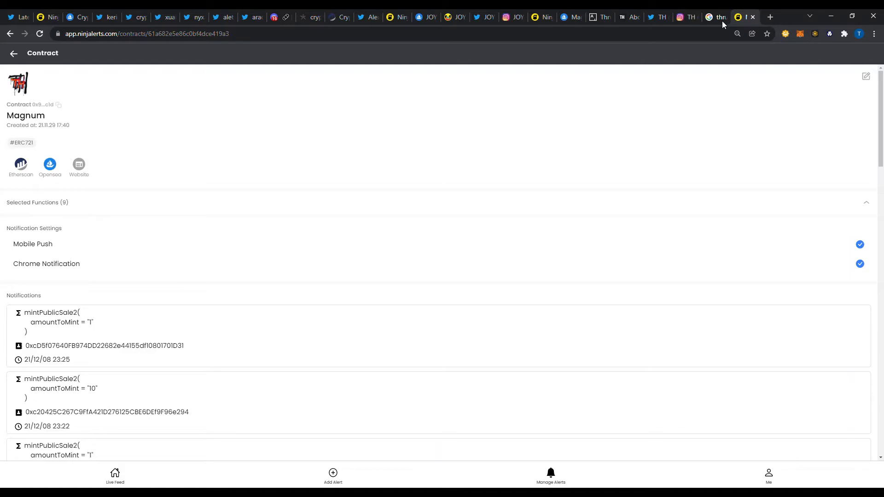
pyautogui.click(716, 17)
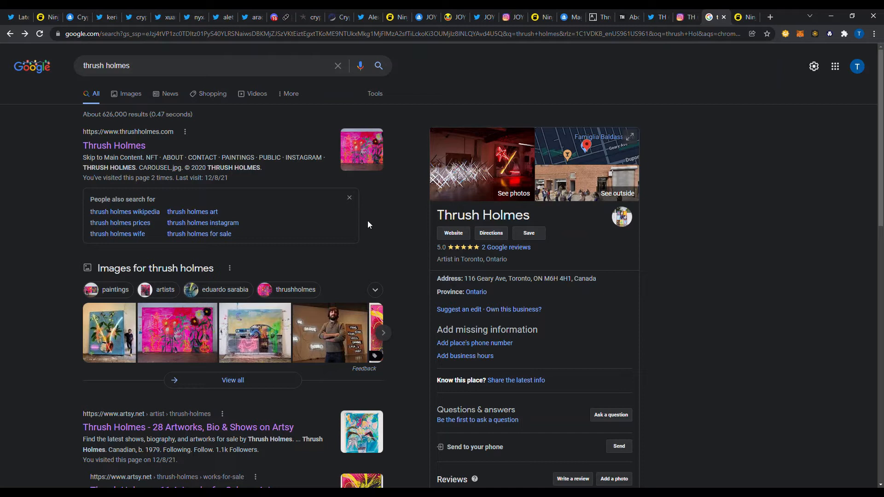
pyautogui.moveTo(459, 322)
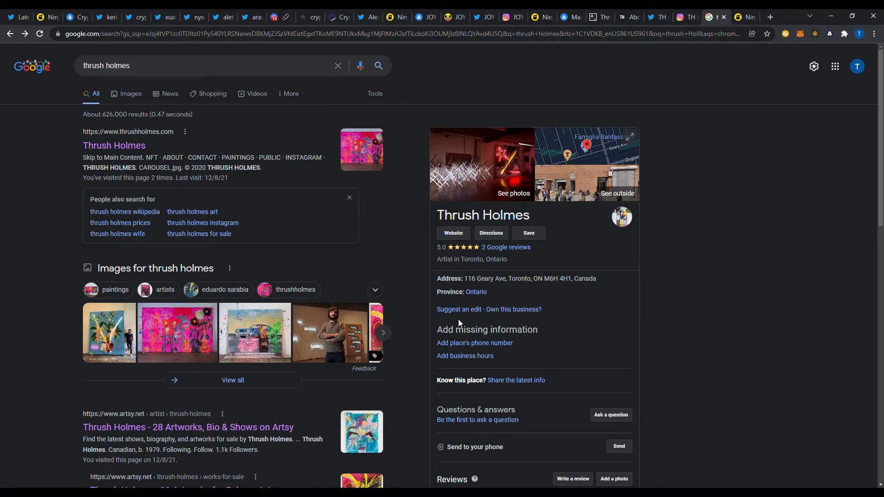
pyautogui.moveTo(476, 301)
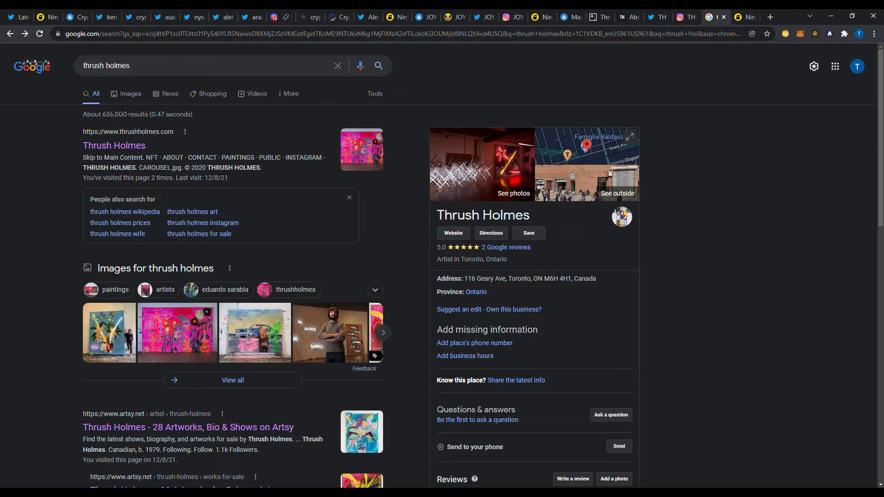
# Step: Open thrushholmes.com from the Thrush Holmes Google result
pyautogui.click(114, 145)
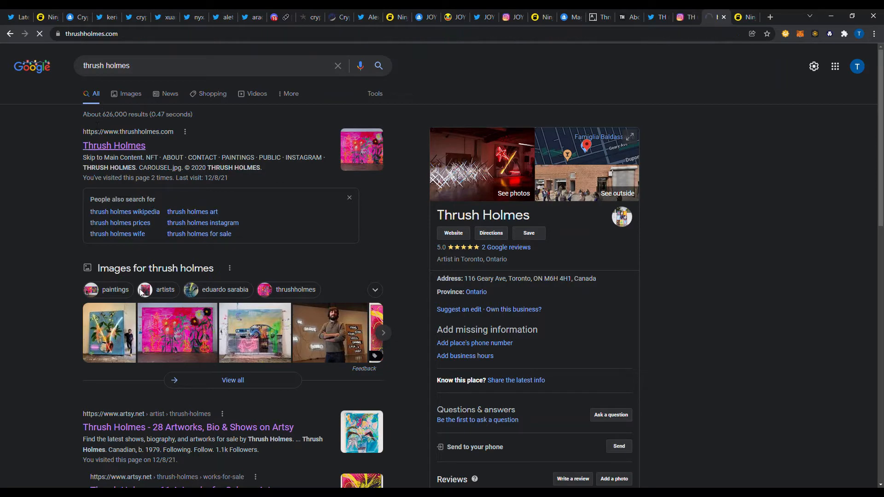
# Step: Go to the PUBLIC section and scroll through the Galleria and Cavaliers installation photos
pyautogui.click(113, 146)
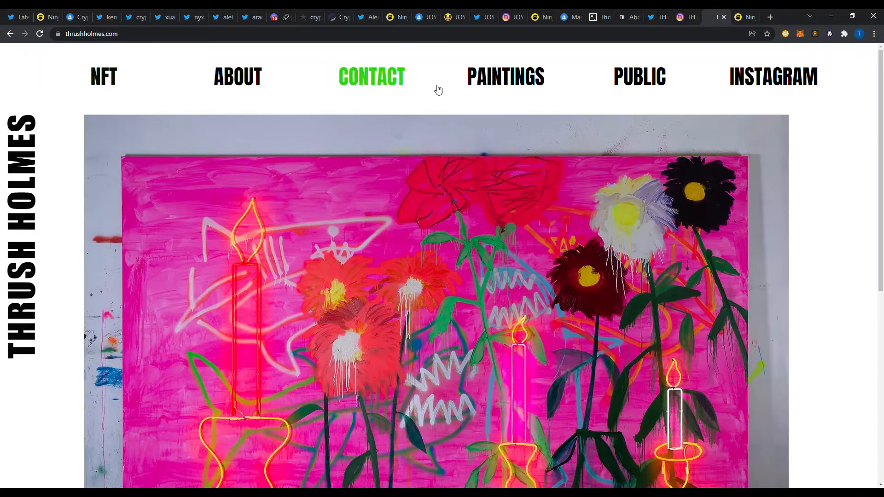
pyautogui.click(639, 77)
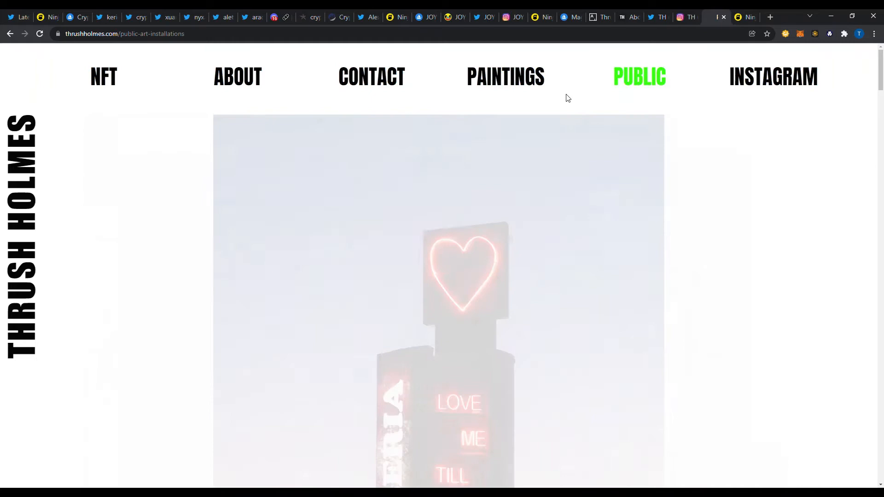
pyautogui.scroll(-3)
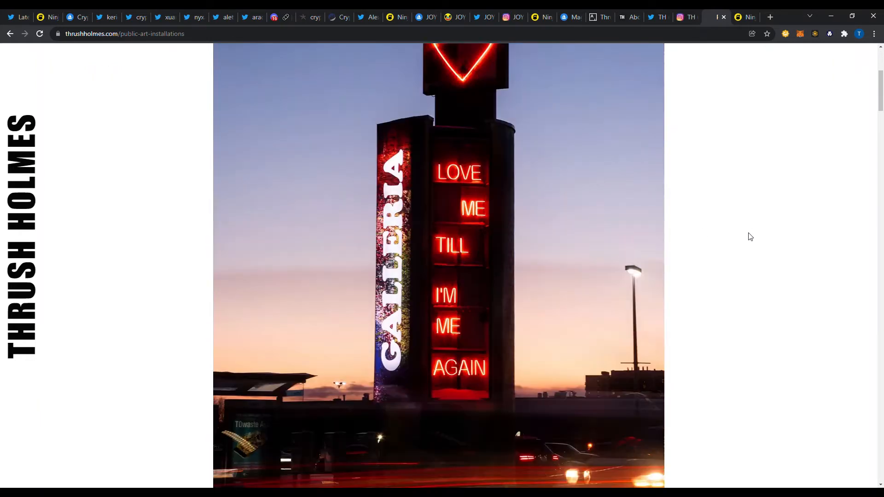
pyautogui.scroll(-3)
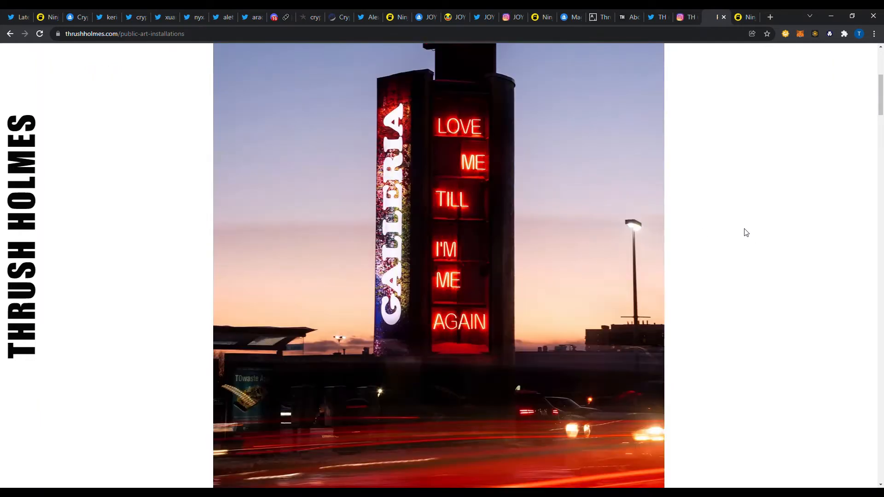
pyautogui.scroll(-3)
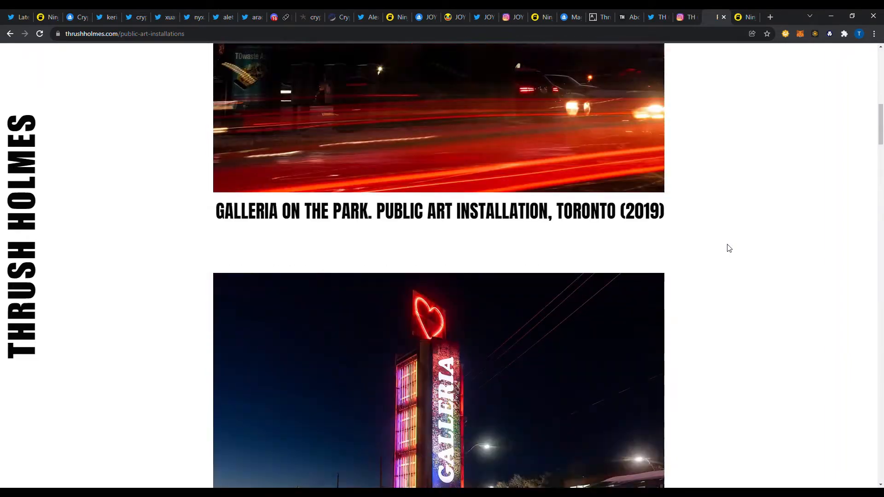
pyautogui.scroll(-3)
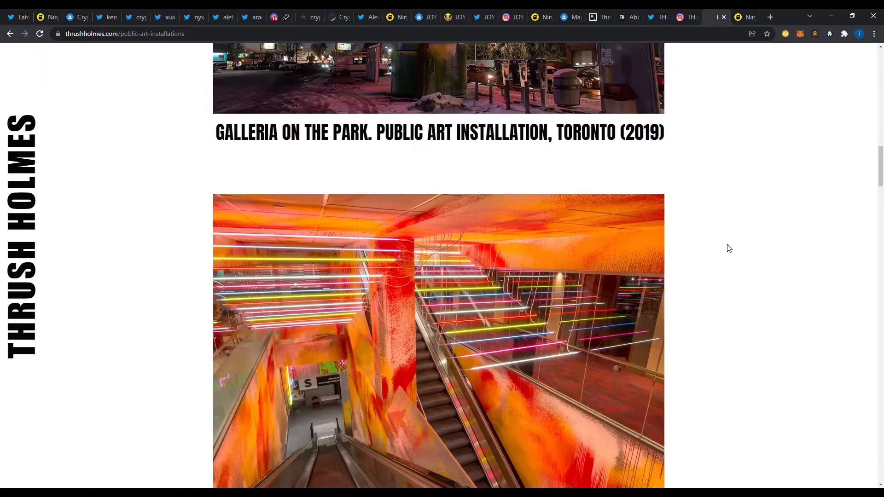
pyautogui.scroll(-3)
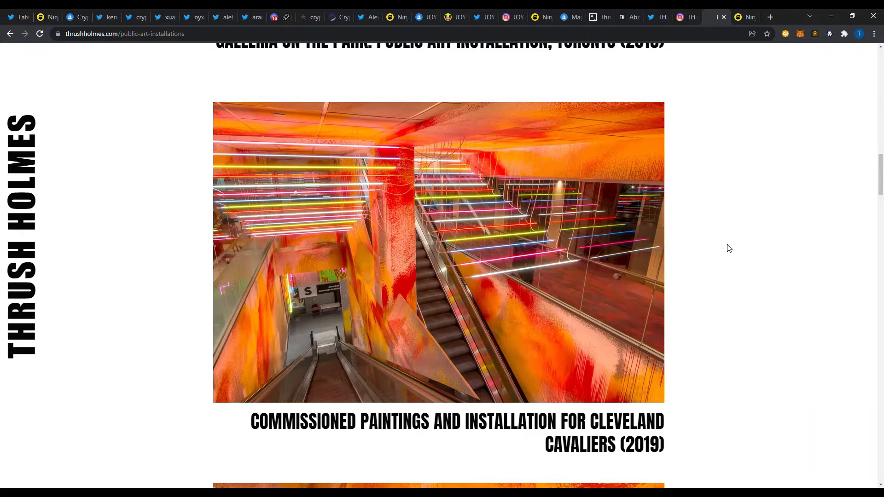
pyautogui.moveTo(722, 295)
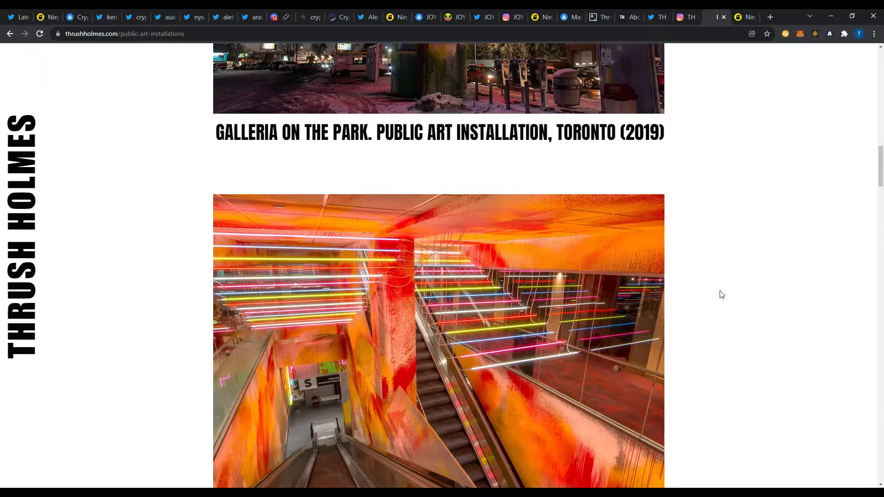
pyautogui.scroll(-3)
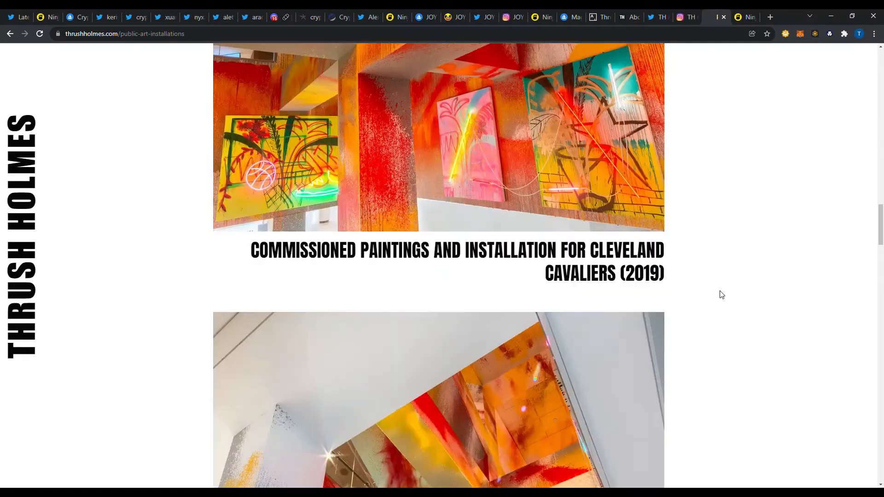
pyautogui.scroll(-3)
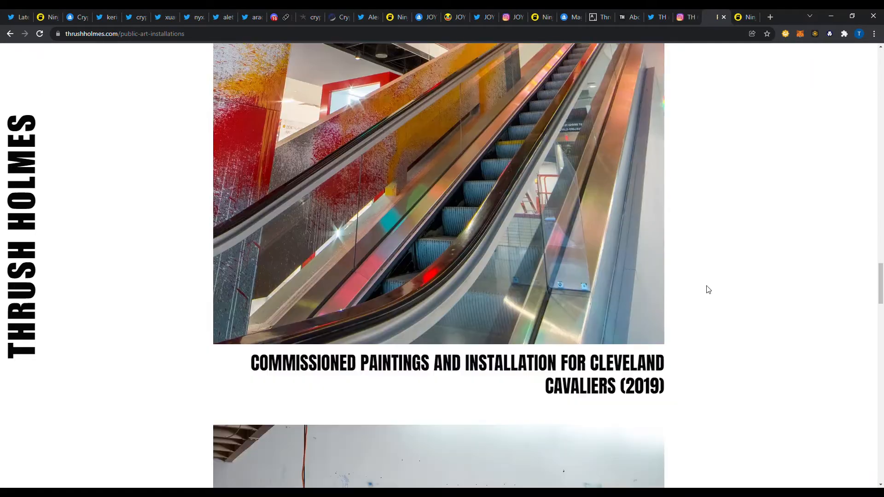
pyautogui.scroll(-3)
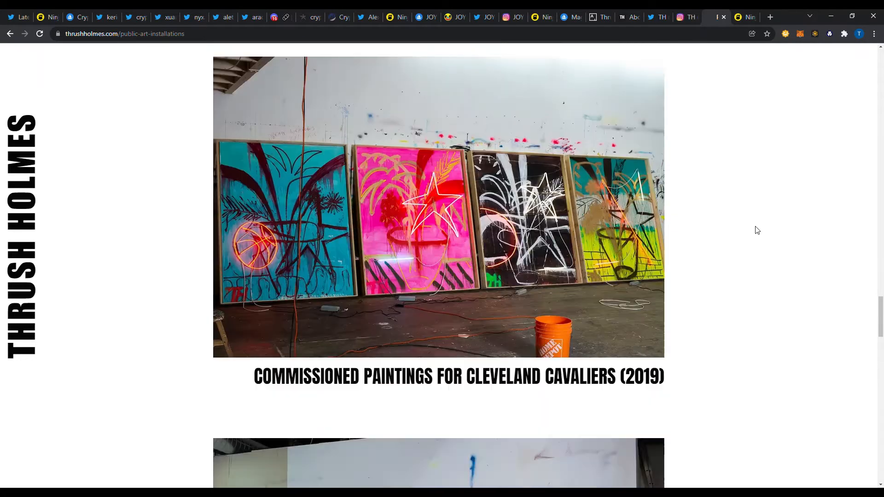
pyautogui.scroll(-3)
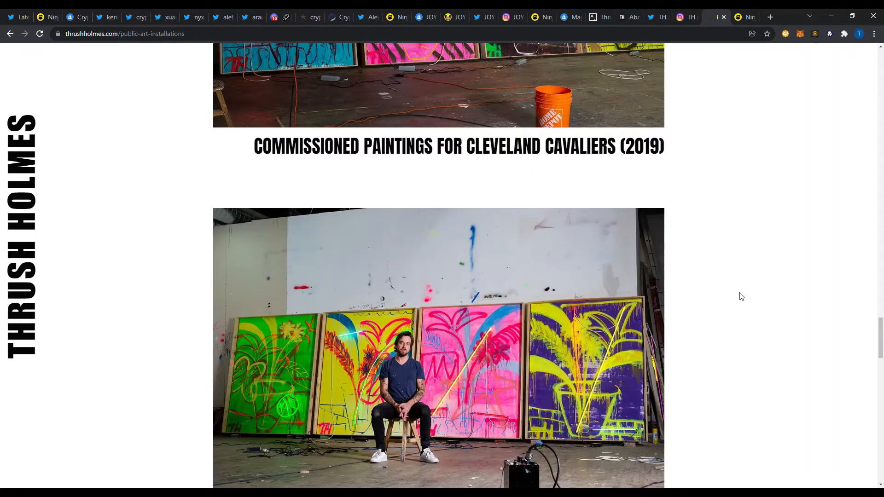
pyautogui.scroll(-3)
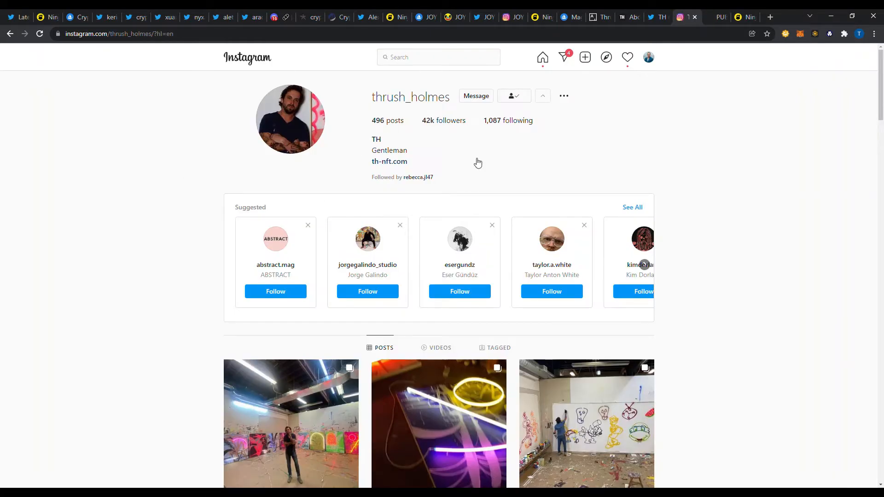
# Step: Scroll through Thrush Holmes's Instagram grid of neon and spray-paint studio works
pyautogui.scroll(-3)
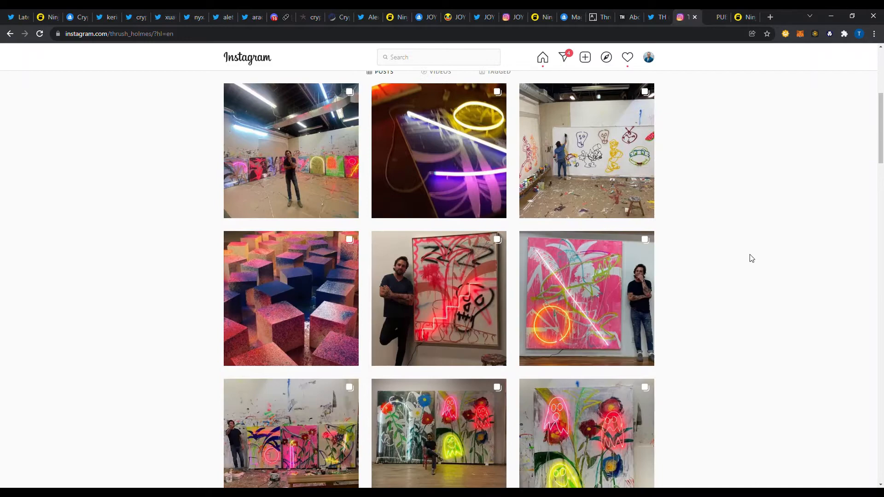
pyautogui.scroll(-3)
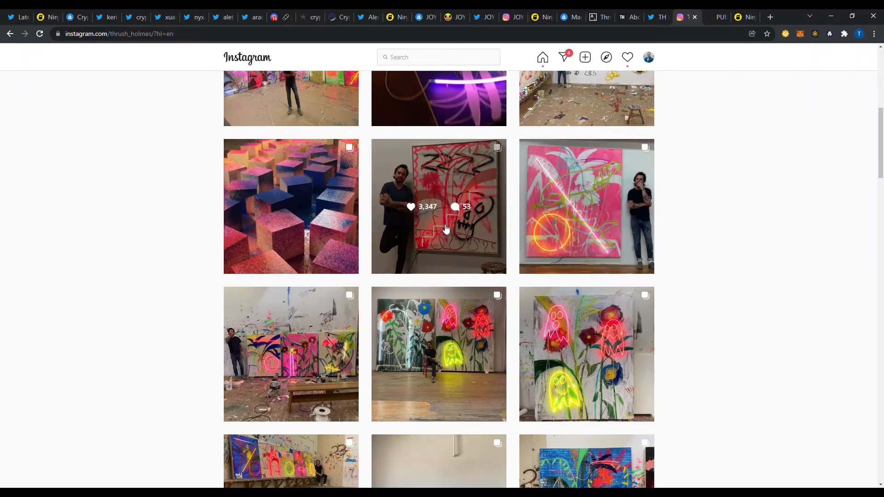
pyautogui.scroll(-3)
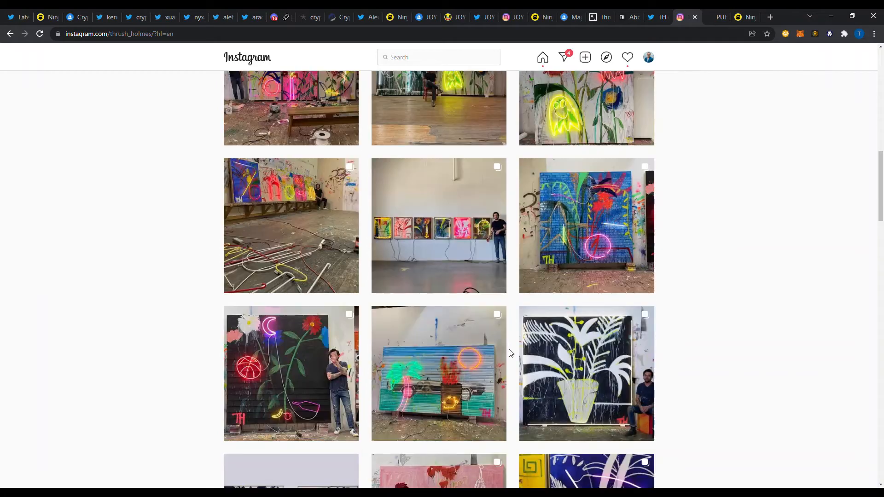
pyautogui.scroll(-3)
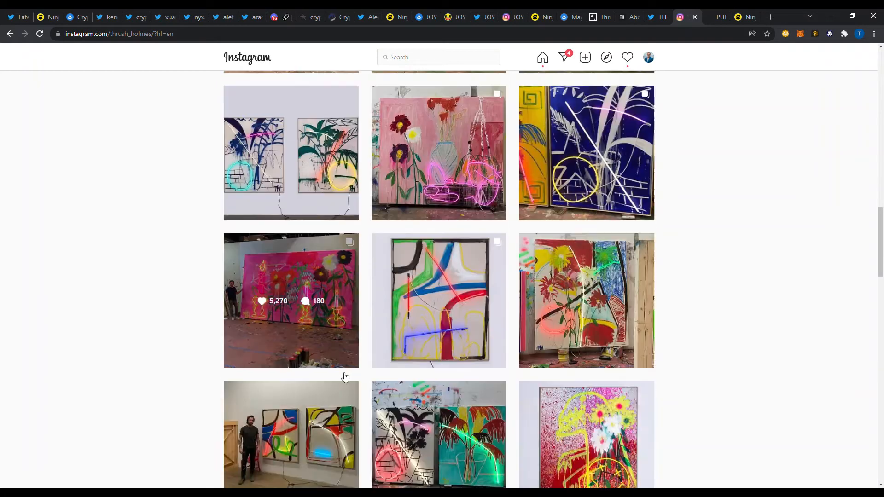
pyautogui.scroll(-3)
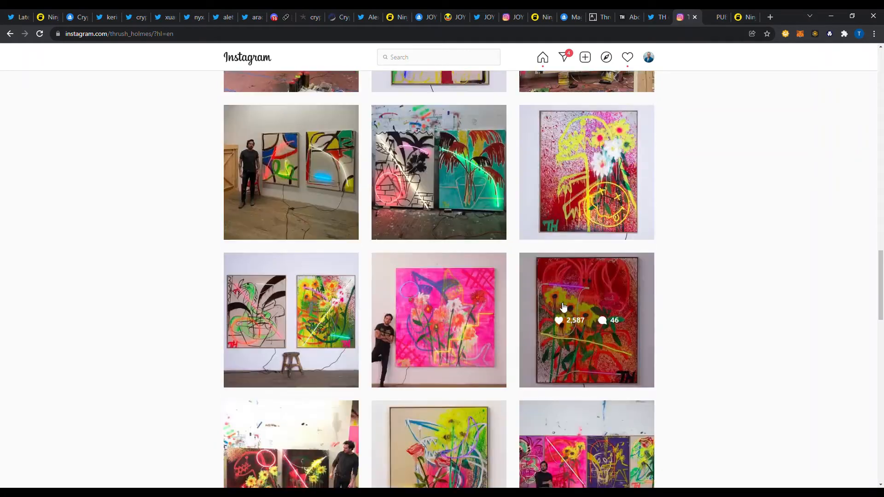
pyautogui.scroll(-3)
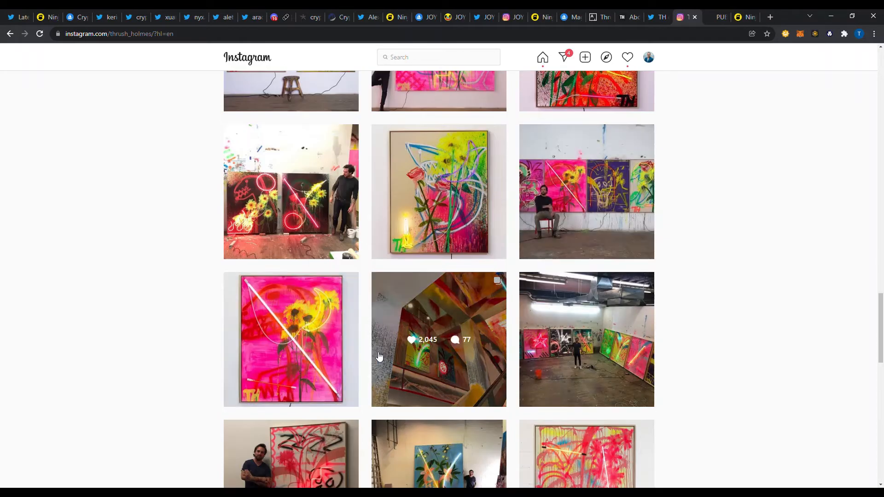
pyautogui.scroll(-3)
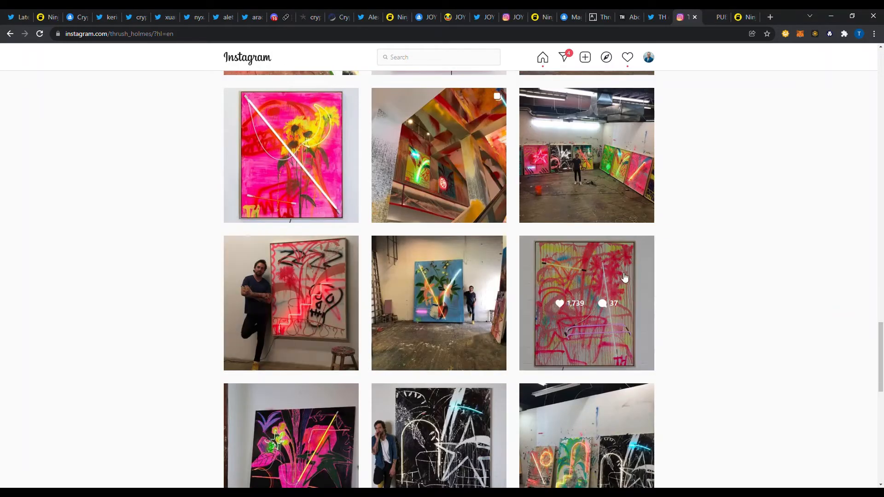
pyautogui.scroll(3)
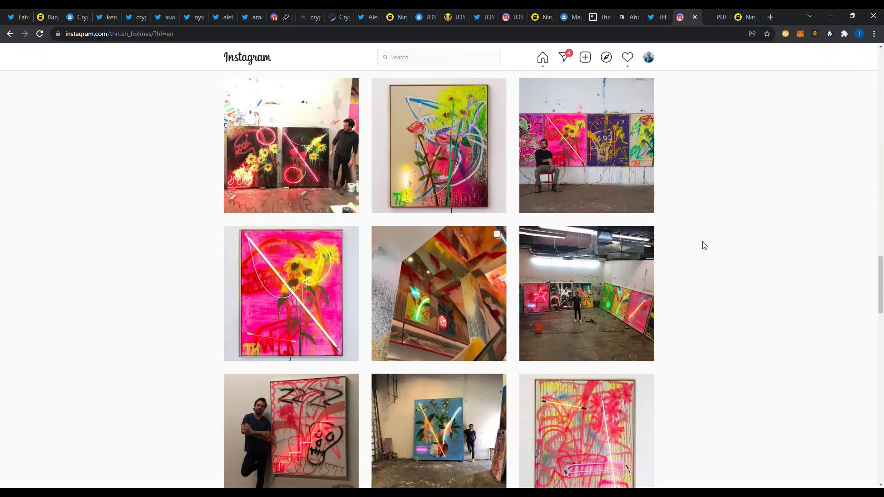
pyautogui.moveTo(586, 145)
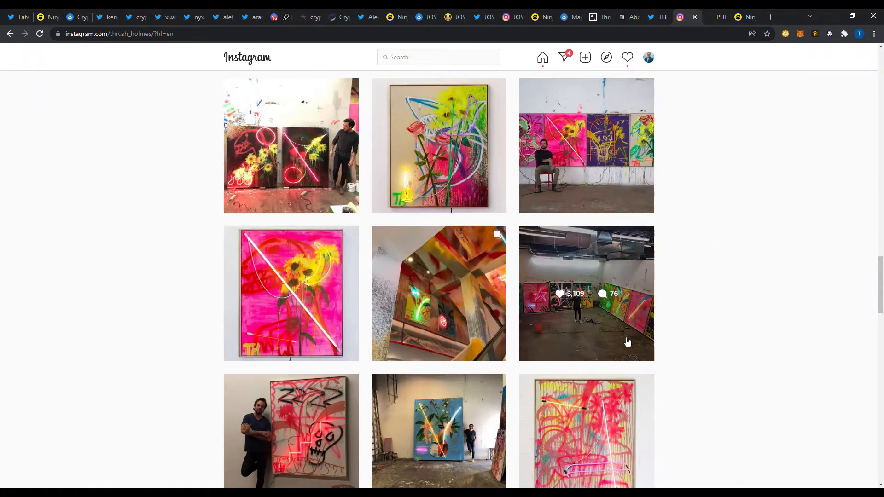
pyautogui.moveTo(787, 241)
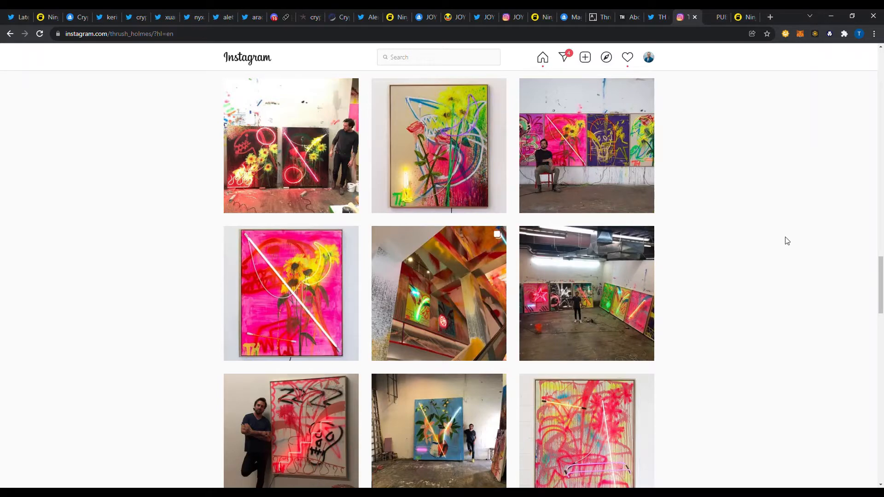
pyautogui.scroll(-3)
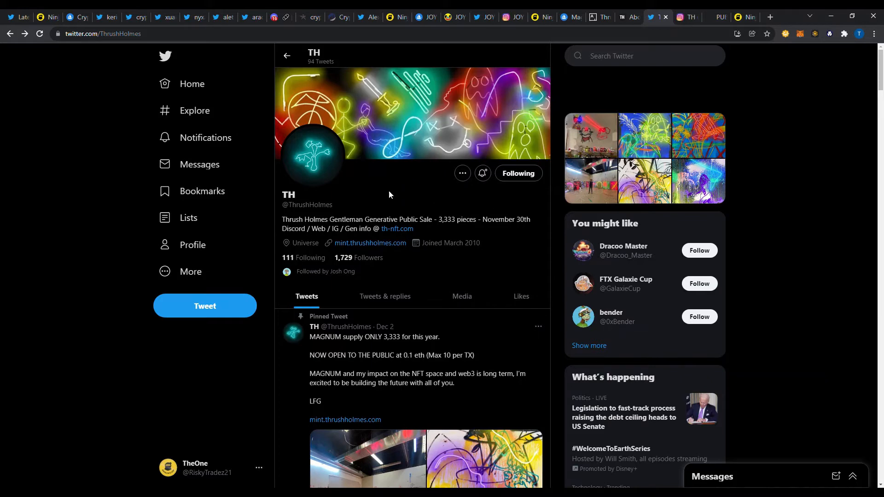
pyautogui.scroll(-3)
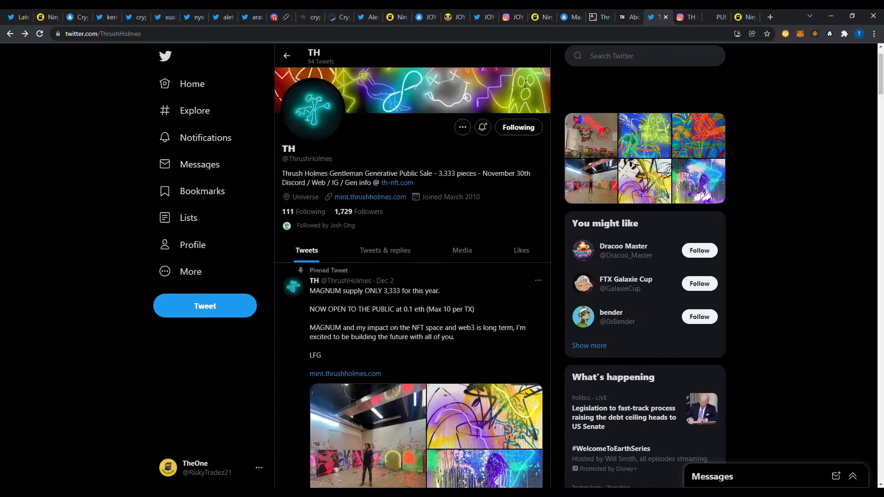
pyautogui.scroll(-3)
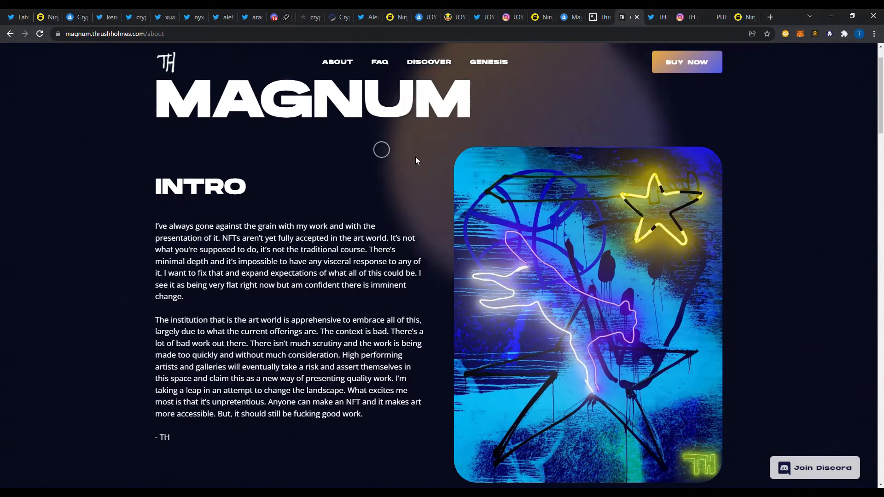
# Step: Scroll the MAGNUM about page through intro, artist bio and Past Works, then switch to Artsy
pyautogui.scroll(-3)
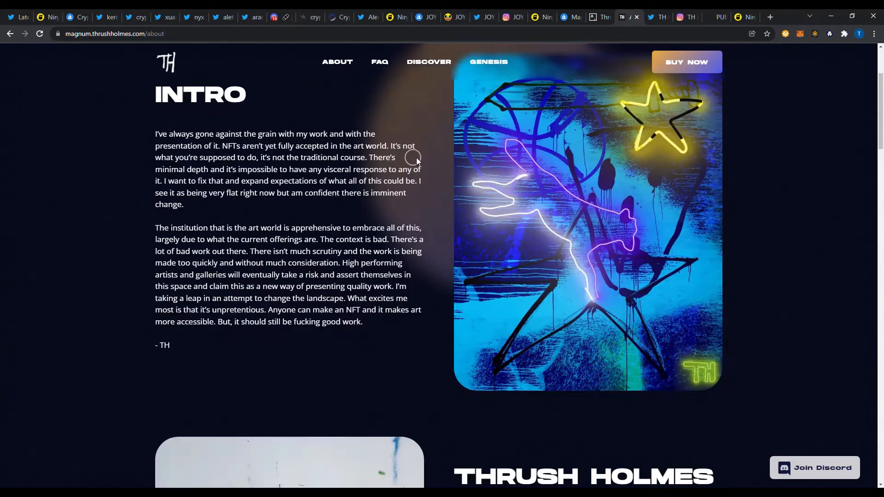
pyautogui.scroll(-3)
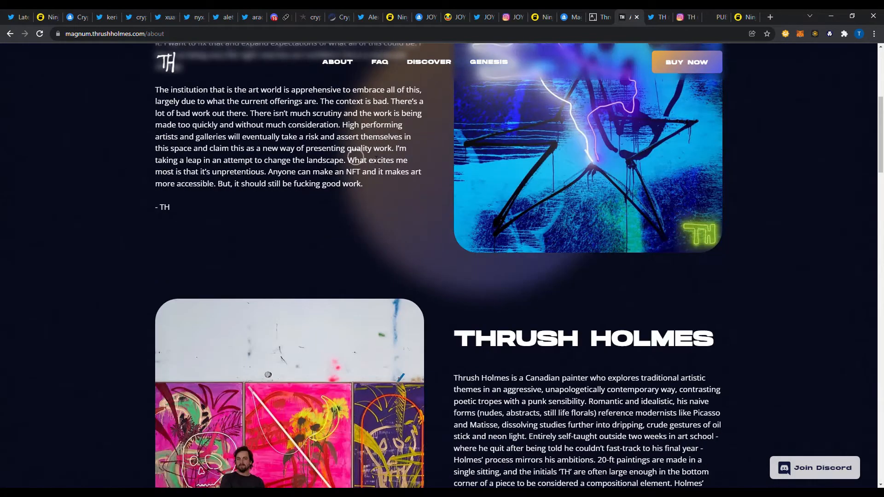
pyautogui.scroll(-3)
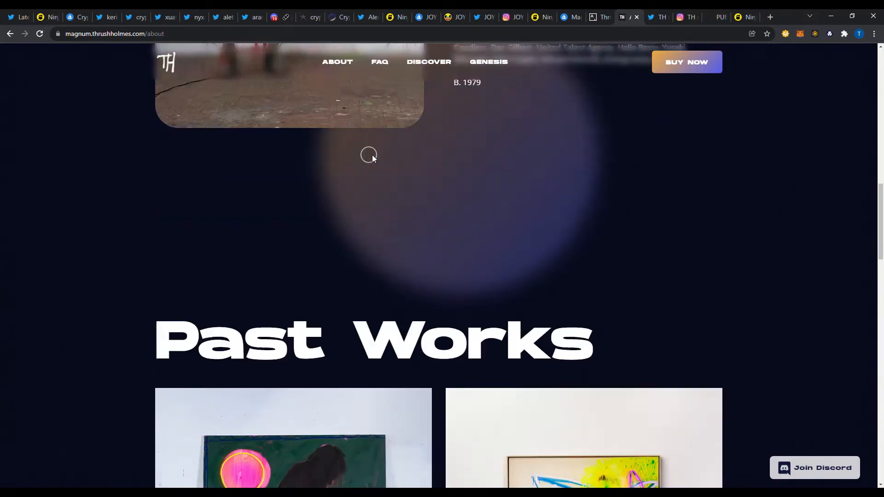
pyautogui.scroll(-3)
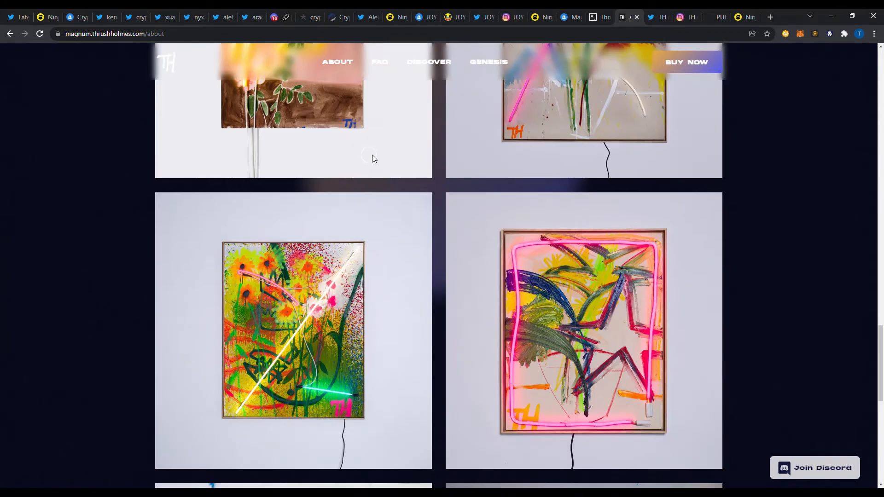
pyautogui.scroll(-3)
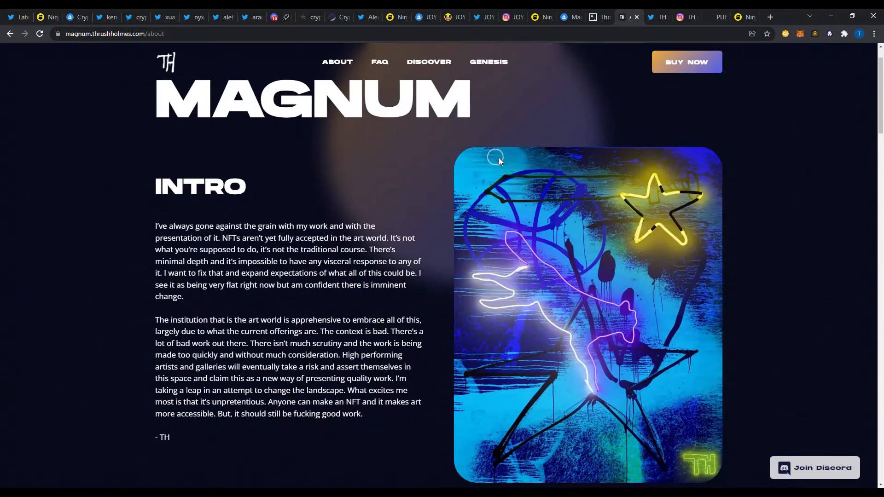
pyautogui.scroll(-3)
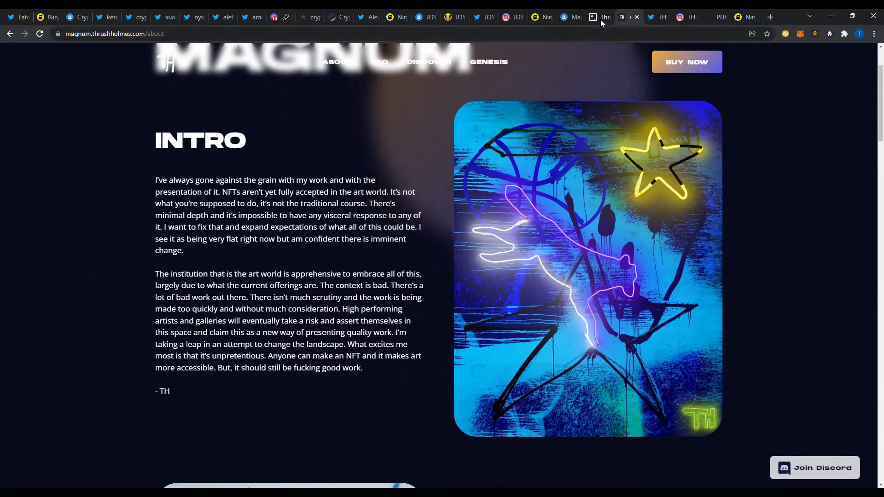
pyautogui.click(628, 17)
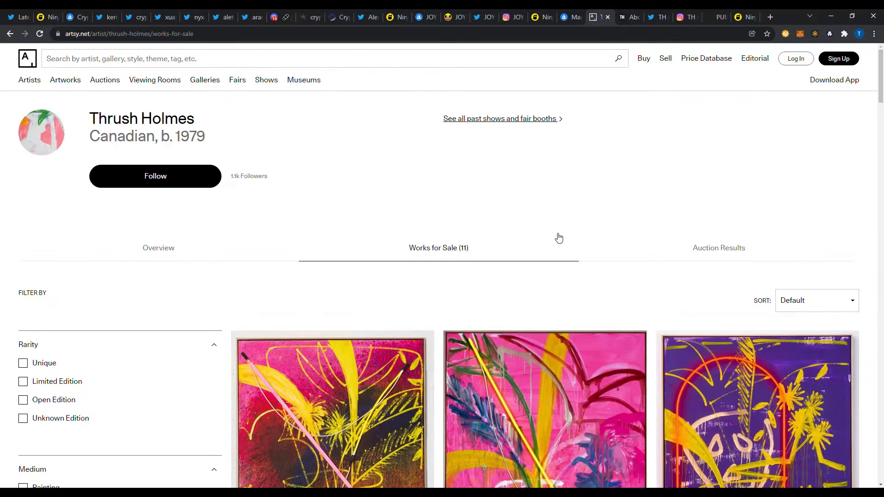
pyautogui.moveTo(329, 170)
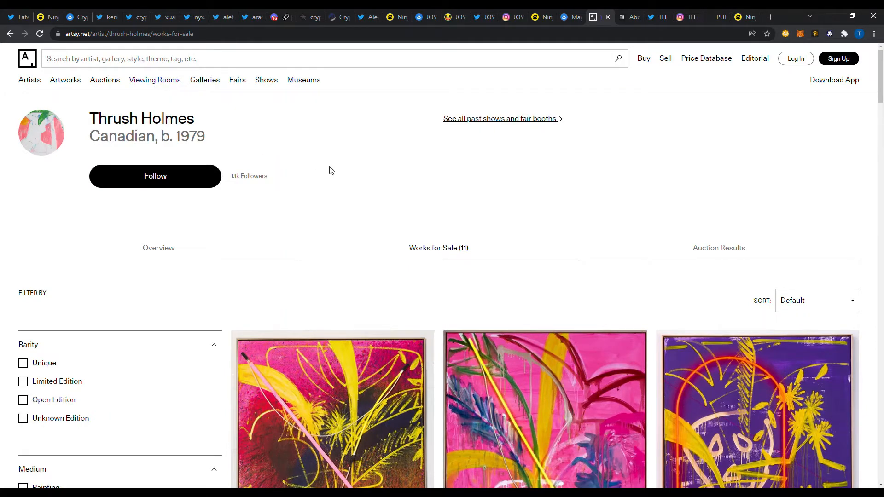
# Step: Scroll Thrush Holmes's Artsy works-for-sale grid, checking which paintings are marked sold
pyautogui.scroll(-3)
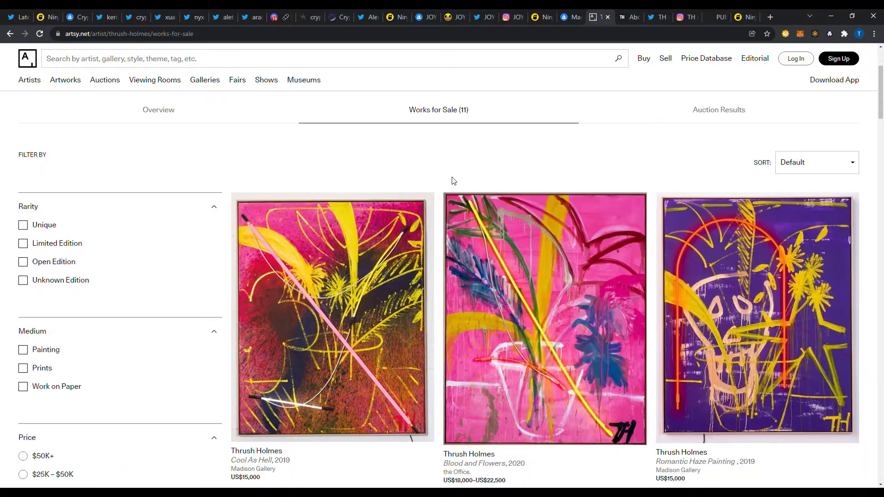
pyautogui.scroll(-3)
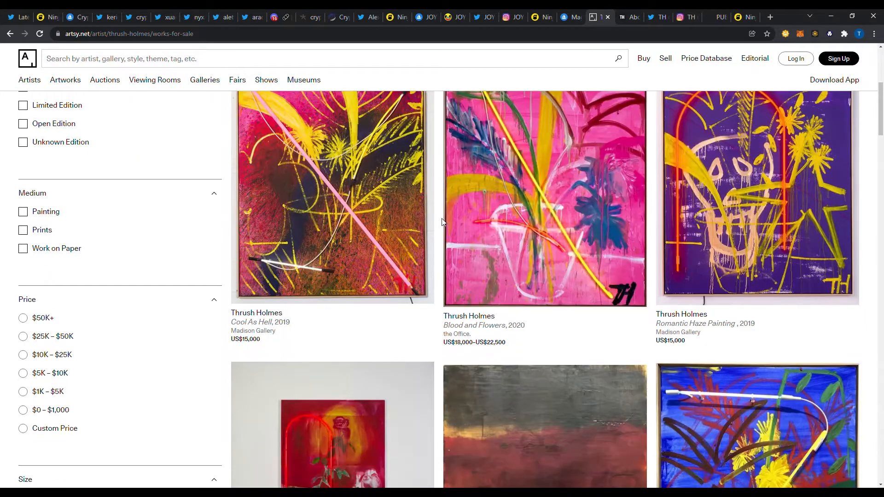
pyautogui.moveTo(411, 226)
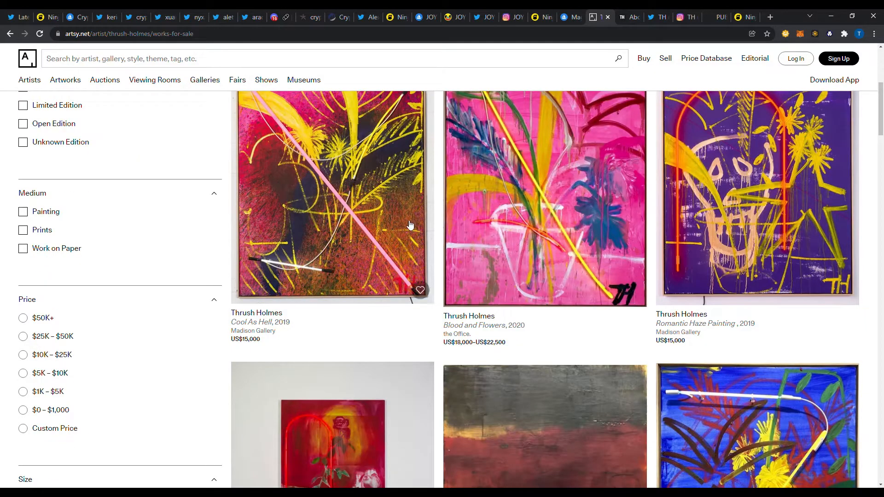
pyautogui.scroll(-3)
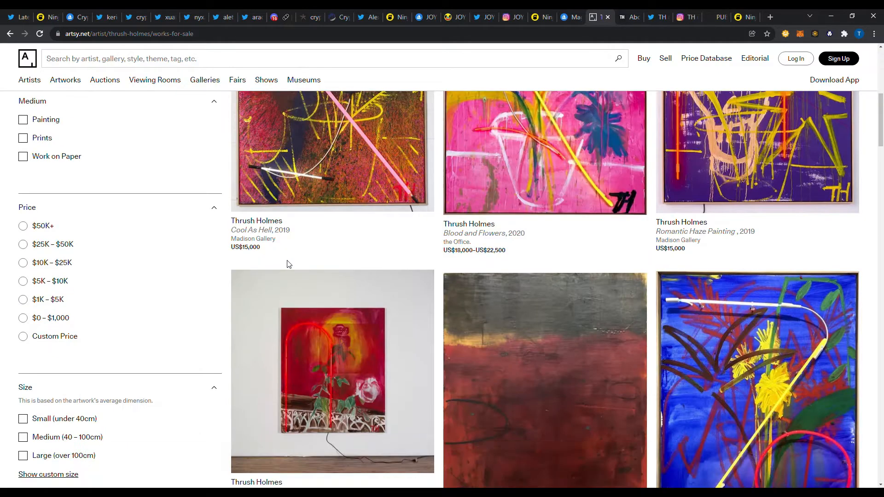
pyautogui.moveTo(516, 255)
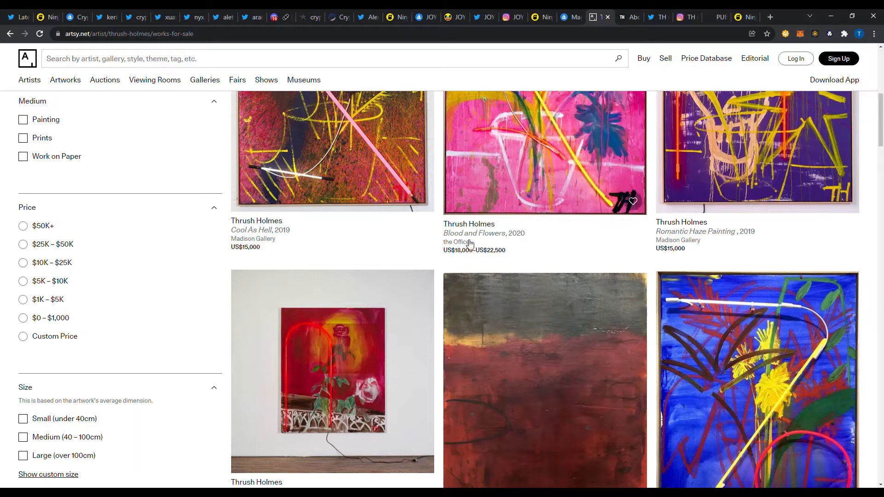
pyautogui.scroll(-3)
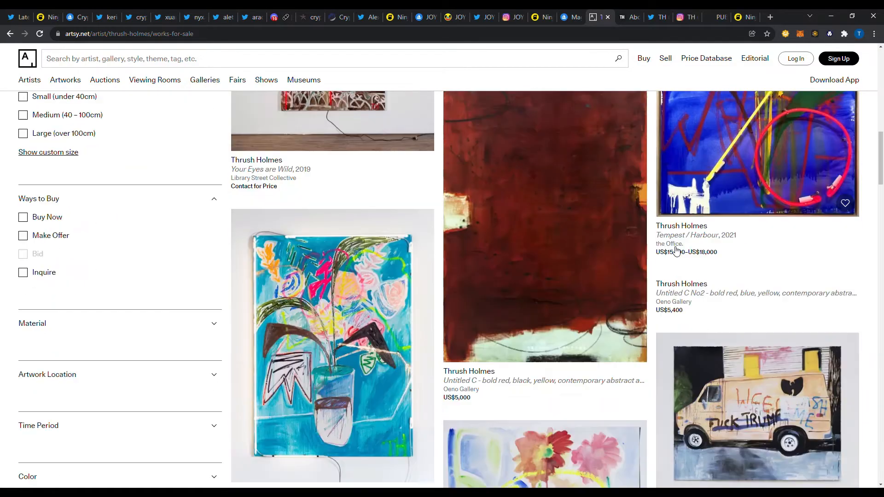
pyautogui.moveTo(731, 254)
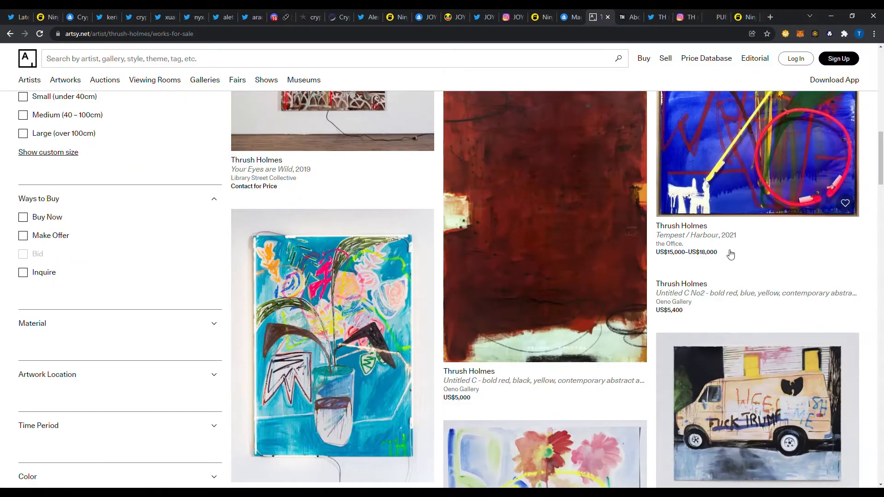
pyautogui.scroll(-3)
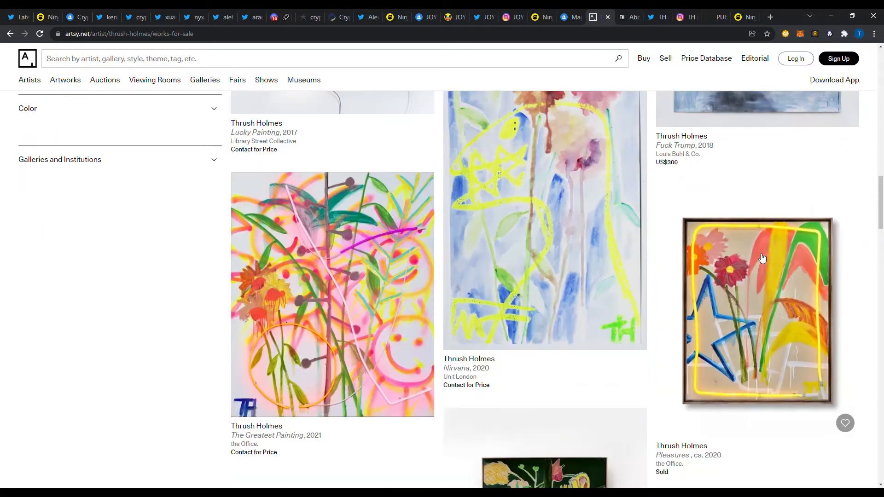
pyautogui.scroll(-3)
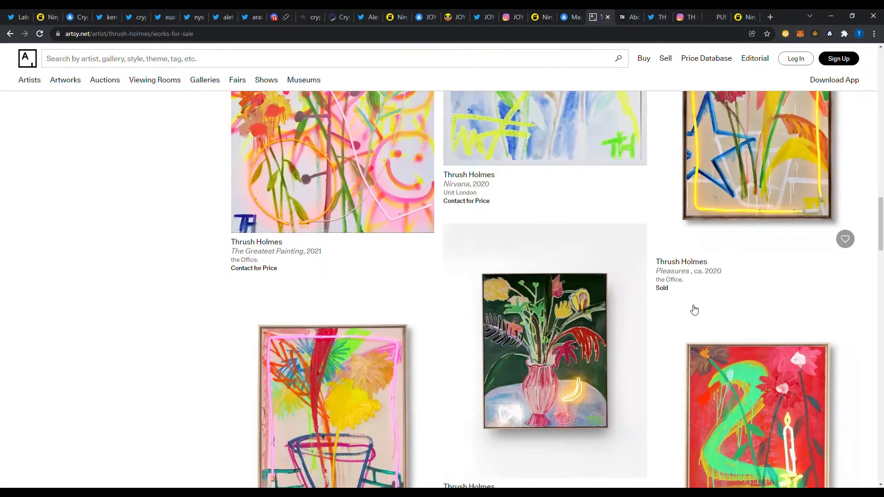
pyautogui.scroll(-3)
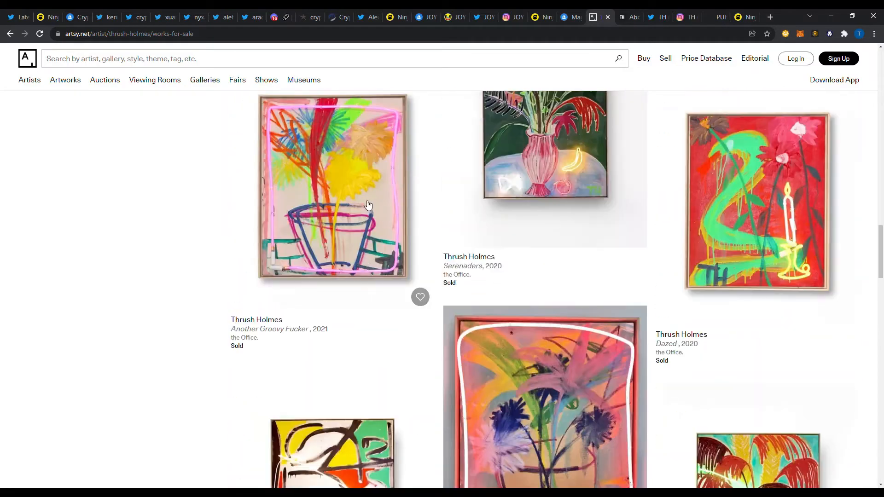
pyautogui.scroll(-3)
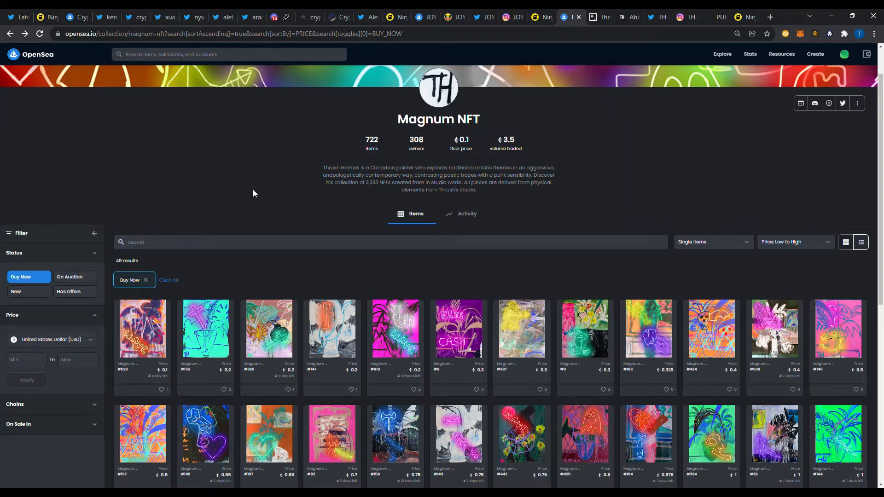
# Step: Scroll Magnum's low-to-high OpenSea buy-now listings, from 0.1 eth up to about 420 eth
pyautogui.scroll(-3)
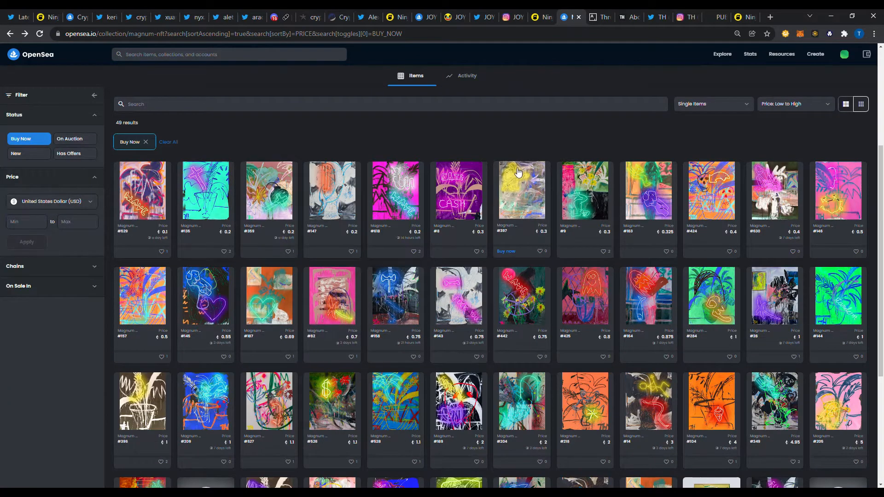
pyautogui.moveTo(452, 146)
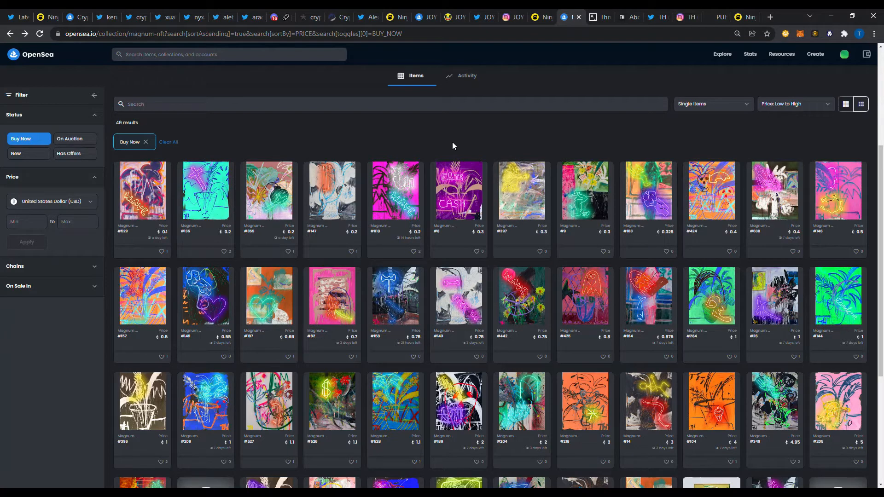
pyautogui.moveTo(519, 326)
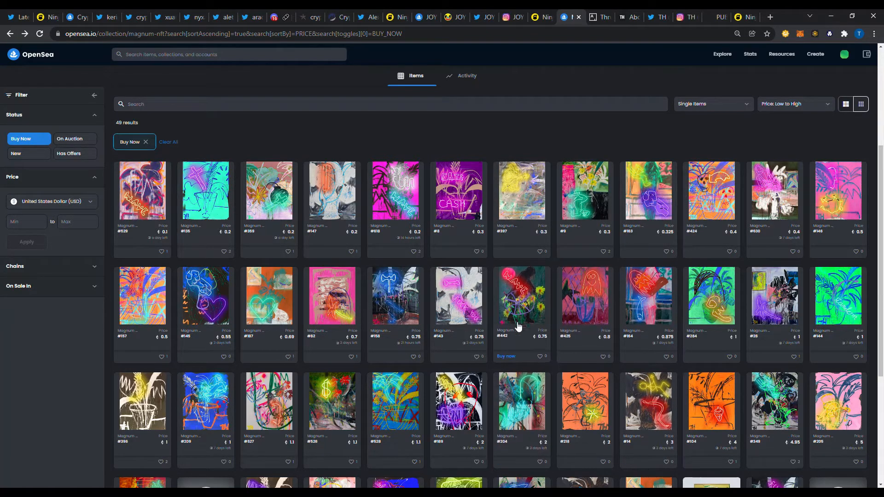
pyautogui.scroll(-3)
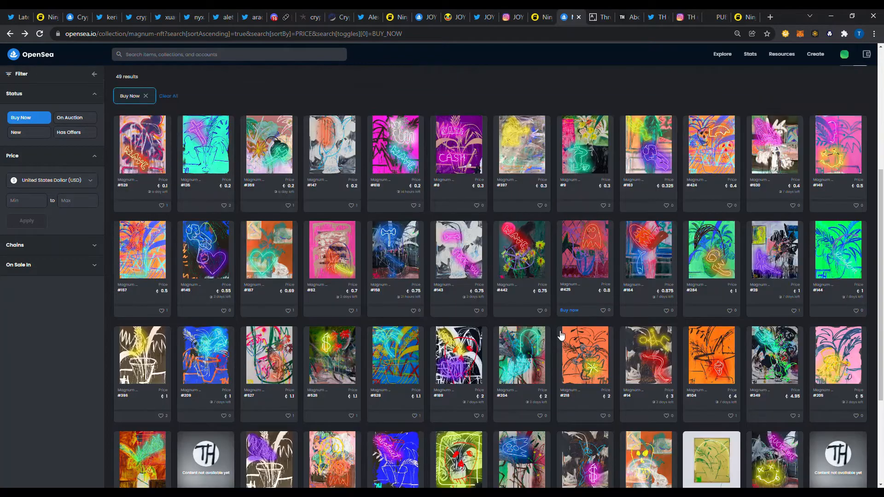
pyautogui.scroll(-3)
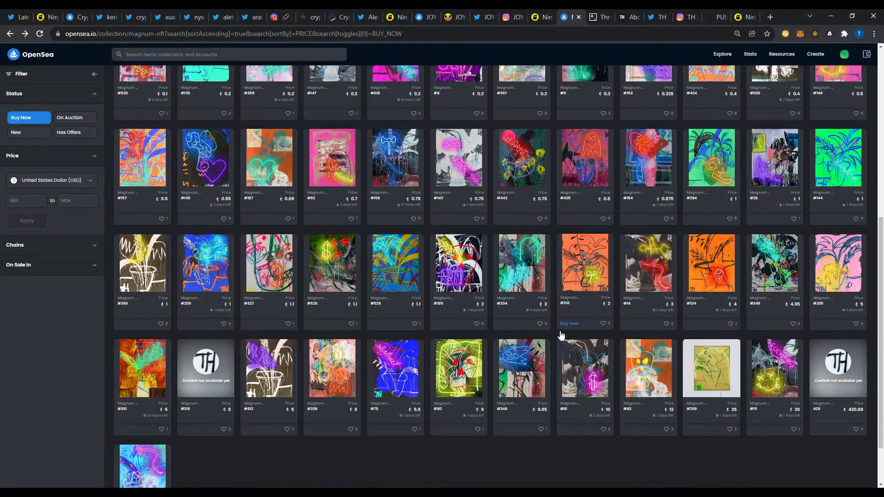
pyautogui.scroll(-3)
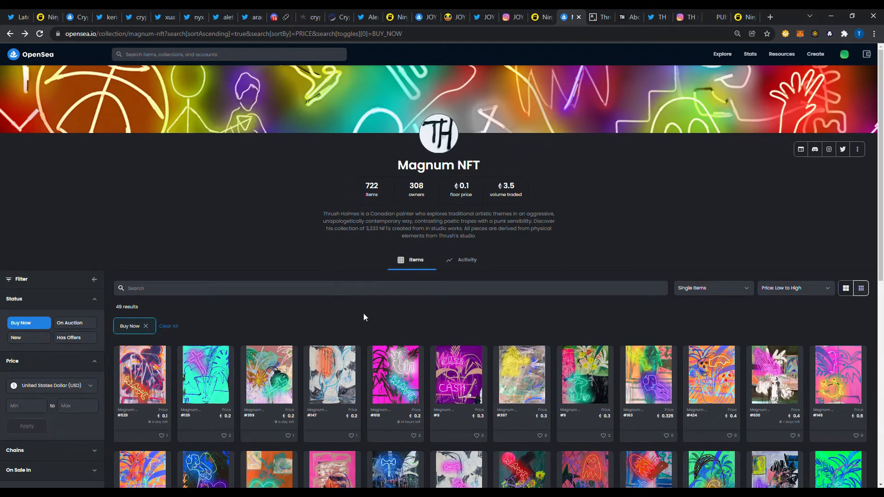
pyautogui.moveTo(567, 111)
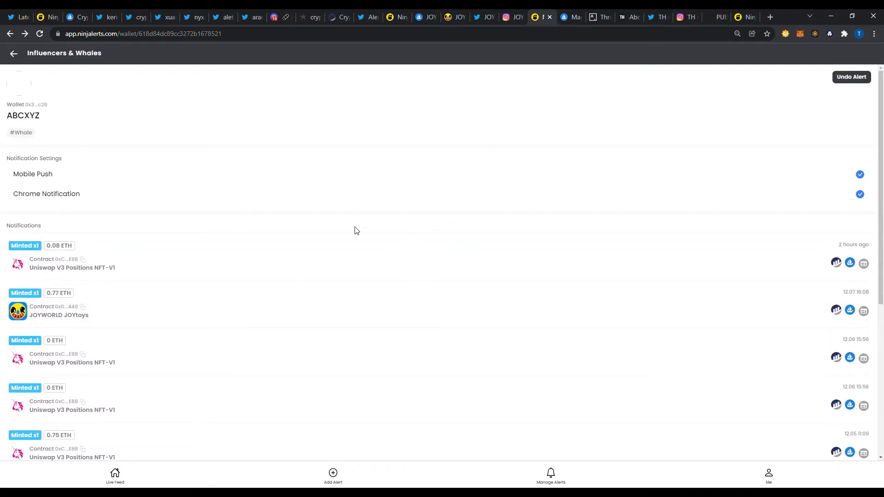
pyautogui.moveTo(94, 165)
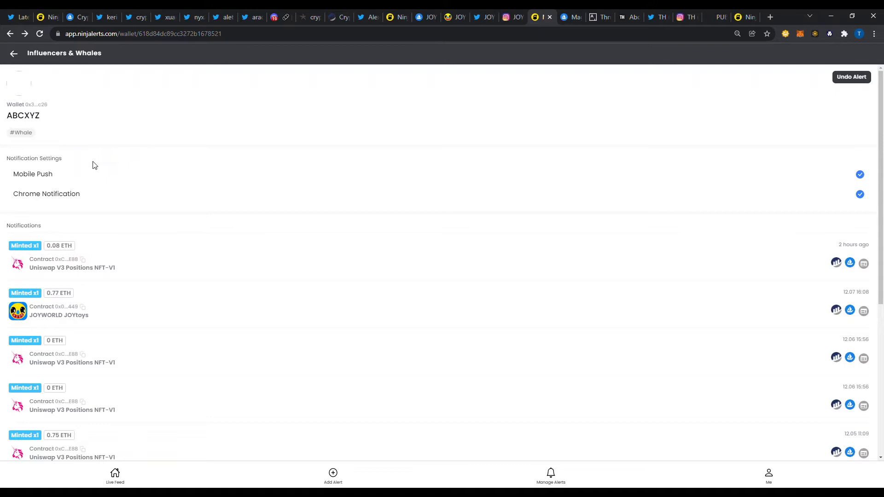
pyautogui.moveTo(214, 377)
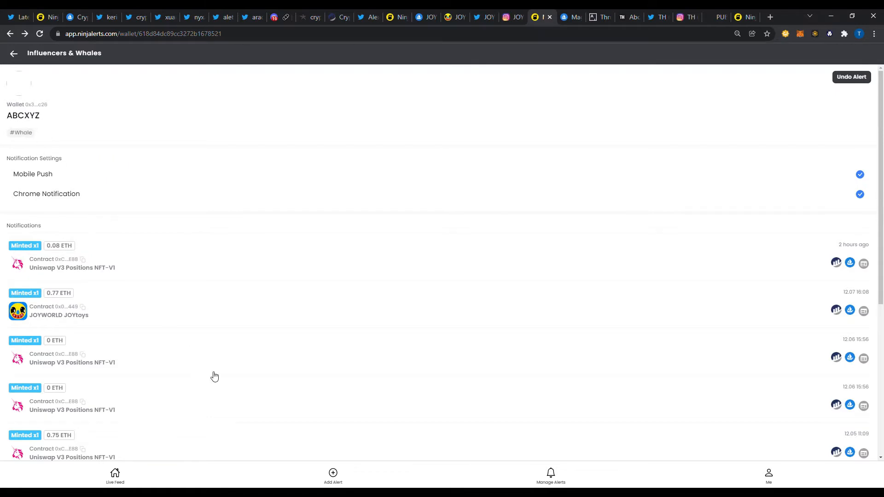
pyautogui.moveTo(345, 477)
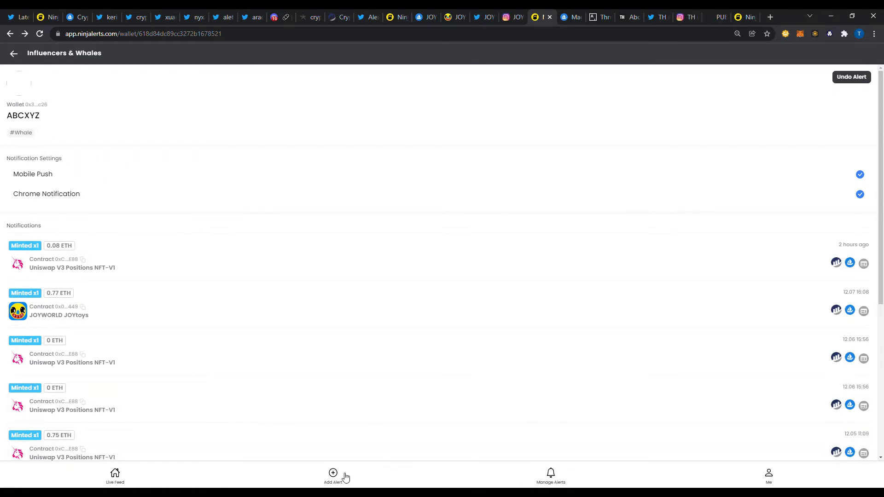
# Step: Open the Add Alert page from the ABCXYZ whale wallet's notifications
pyautogui.click(332, 477)
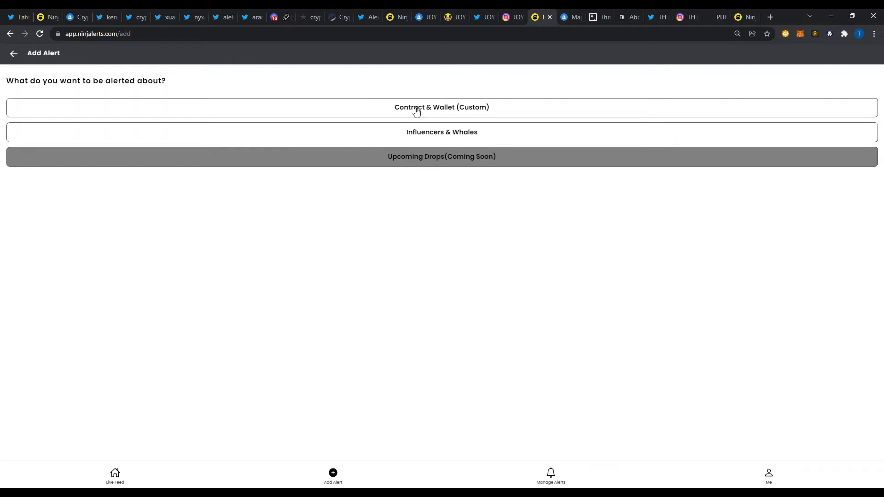
# Step: Choose Influencers & Whales, scroll the followable figures, and open the All category filter
pyautogui.click(442, 132)
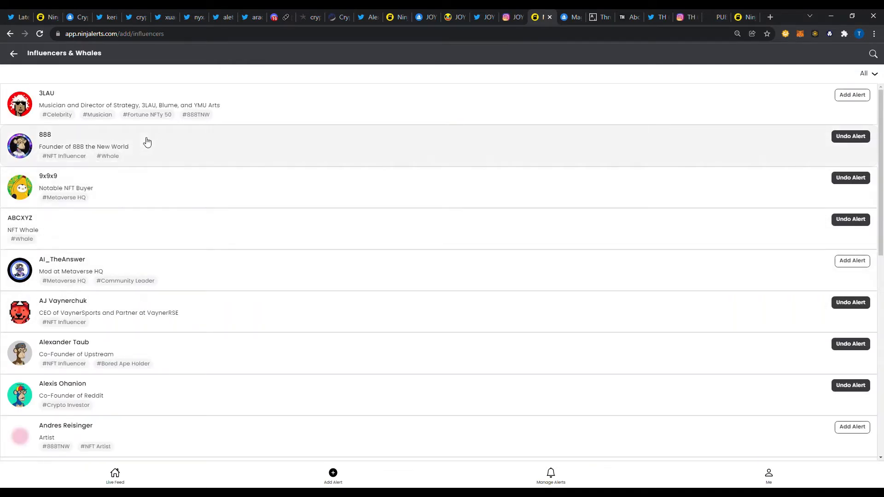
pyautogui.moveTo(155, 294)
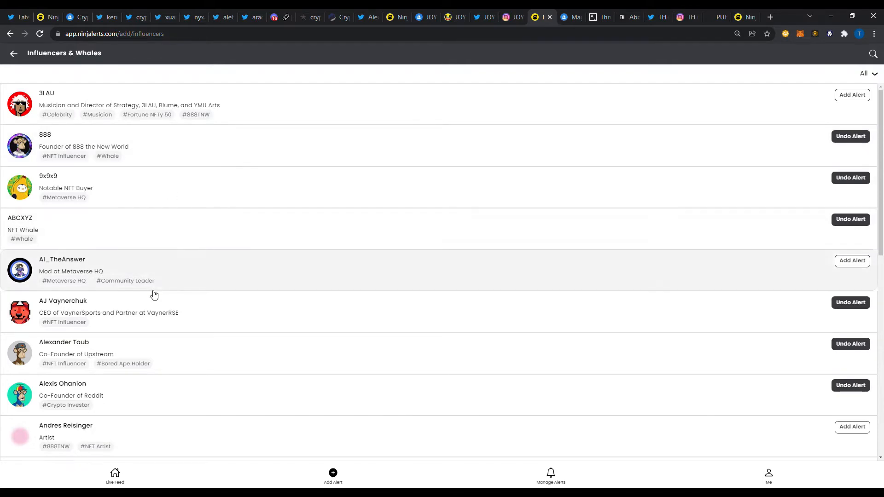
pyautogui.scroll(-3)
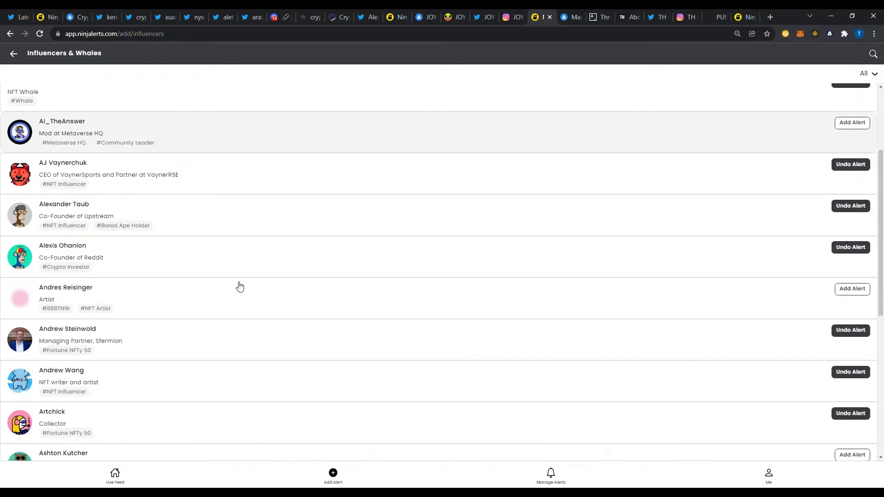
pyautogui.scroll(-3)
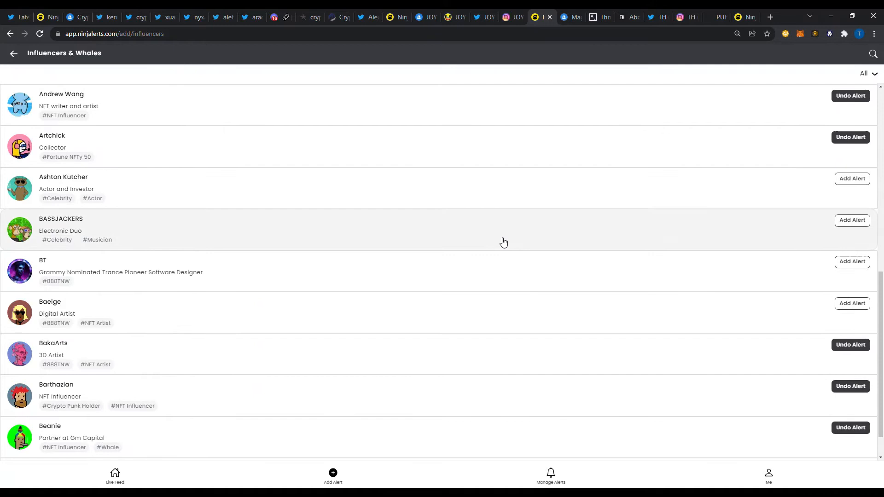
pyautogui.scroll(-3)
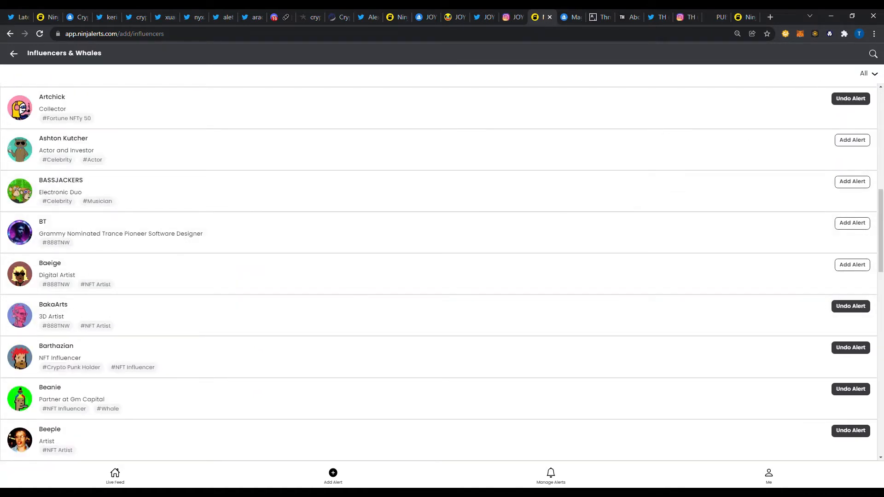
pyautogui.click(864, 73)
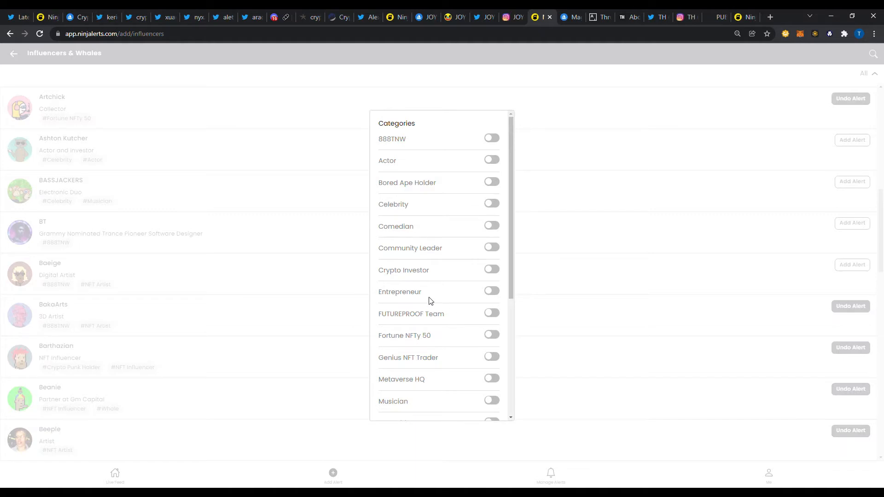
# Step: Add Entrepreneur, Crypto Investor and another category to the influencer category filter
pyautogui.click(490, 291)
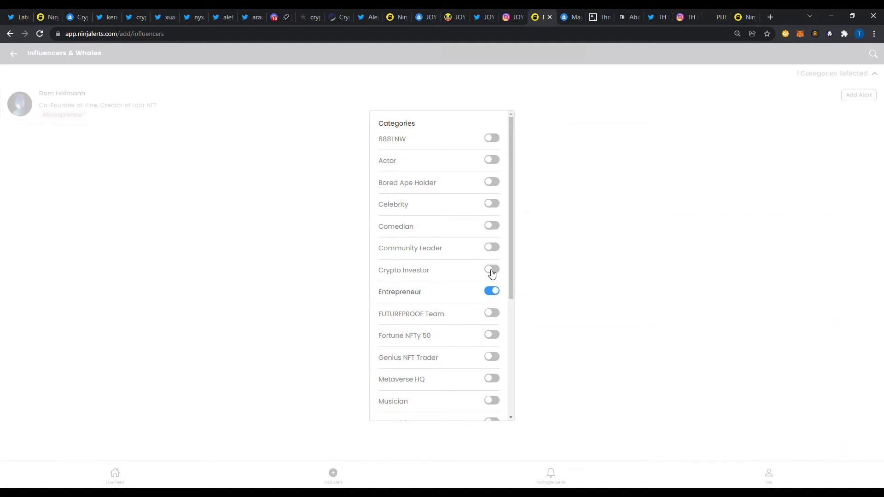
pyautogui.click(492, 270)
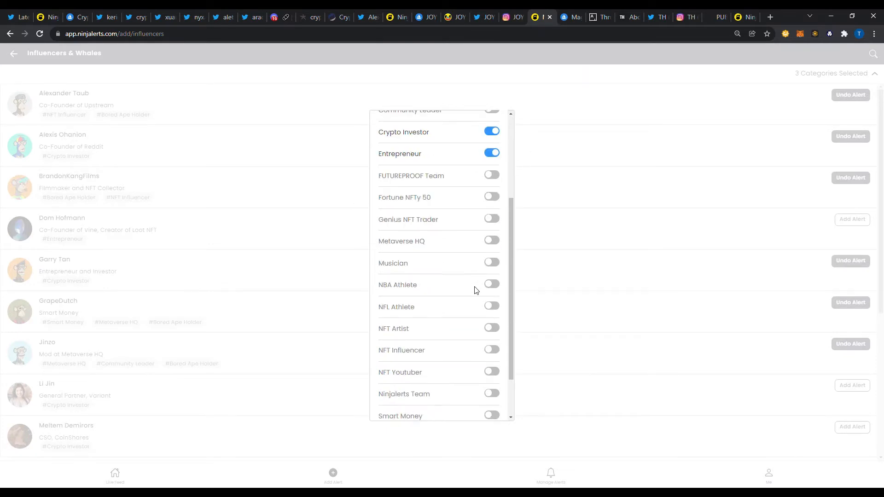
pyautogui.click(491, 241)
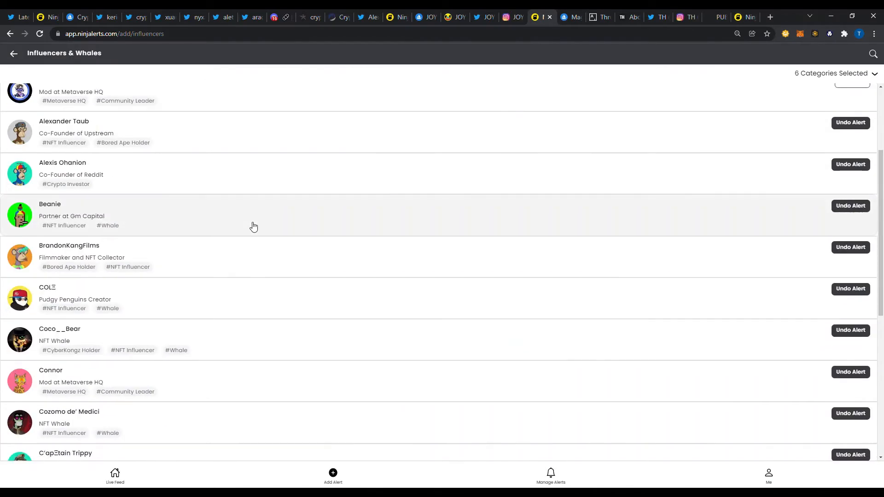
pyautogui.scroll(3)
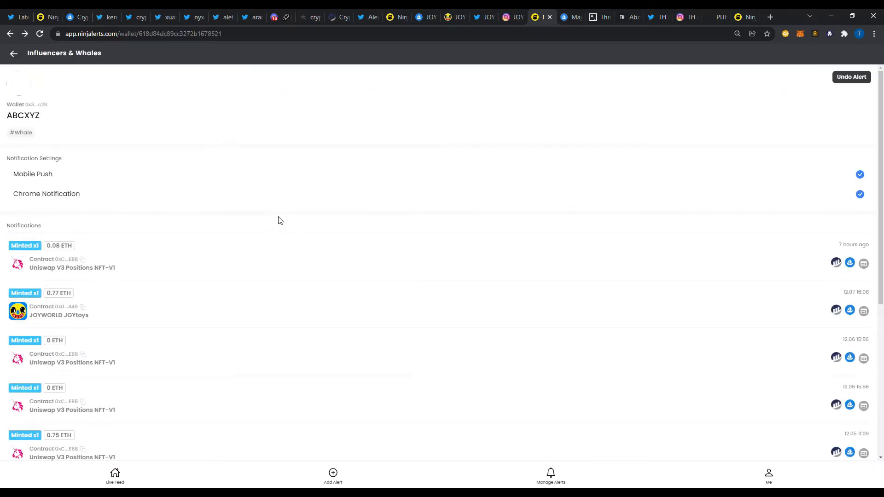
# Step: Scroll the ABCXYZ wallet's mint notifications down to the oldest, a 3.68 ETH Uniswap V3 mint
pyautogui.scroll(-3)
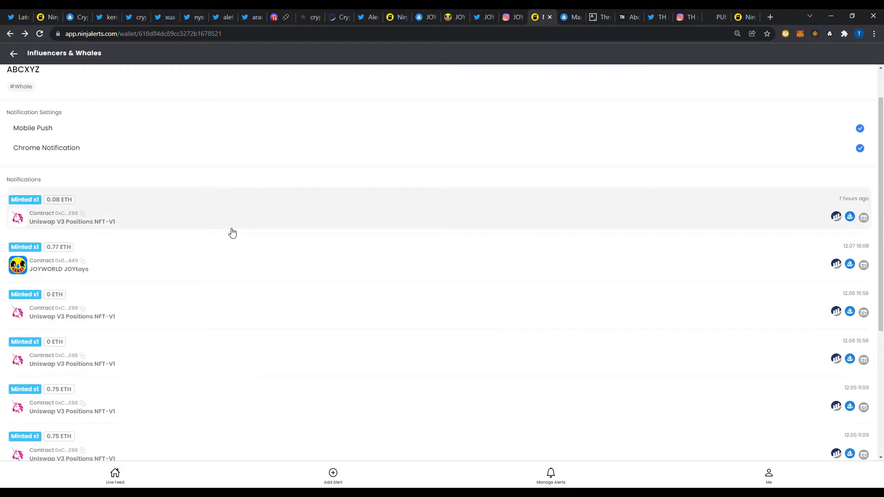
pyautogui.scroll(-3)
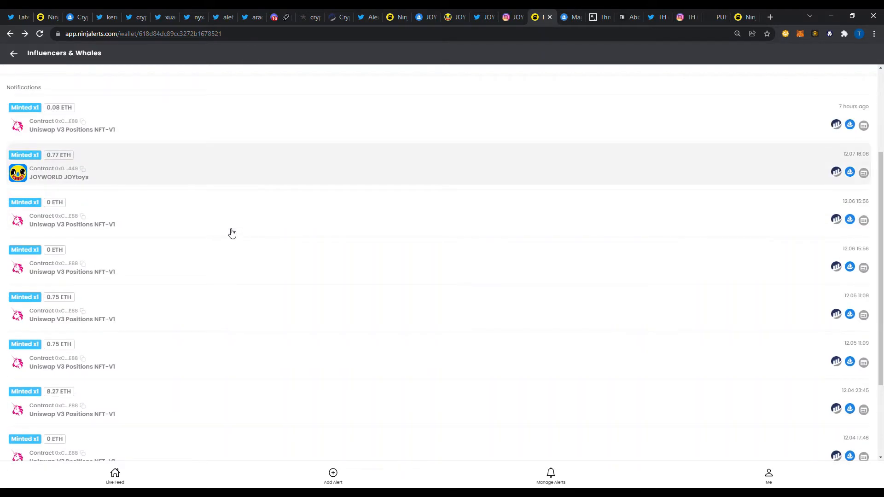
pyautogui.scroll(-3)
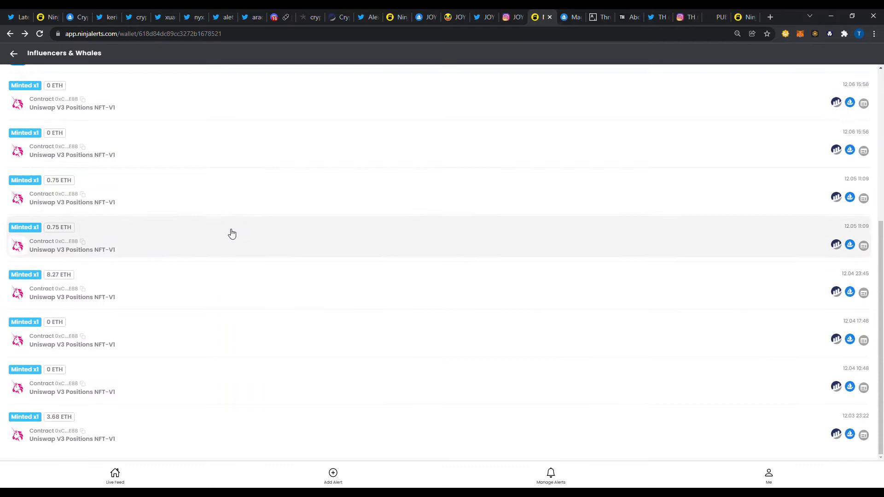
pyautogui.moveTo(214, 276)
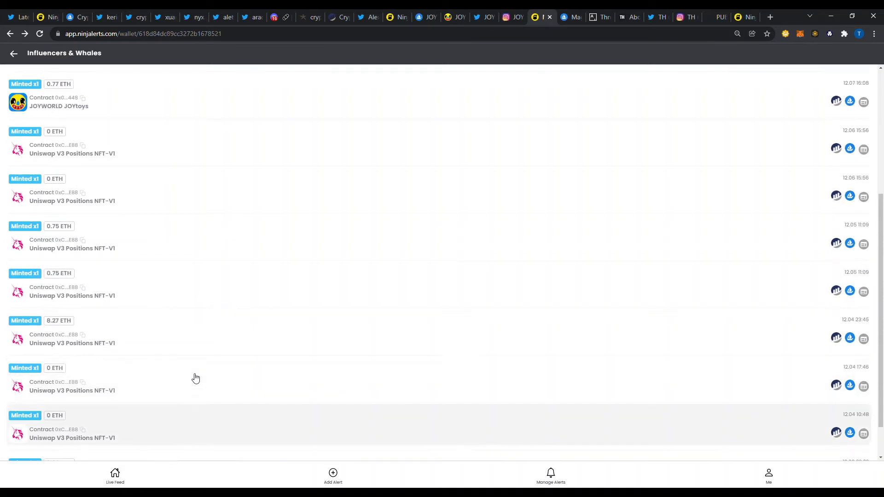
pyautogui.scroll(-3)
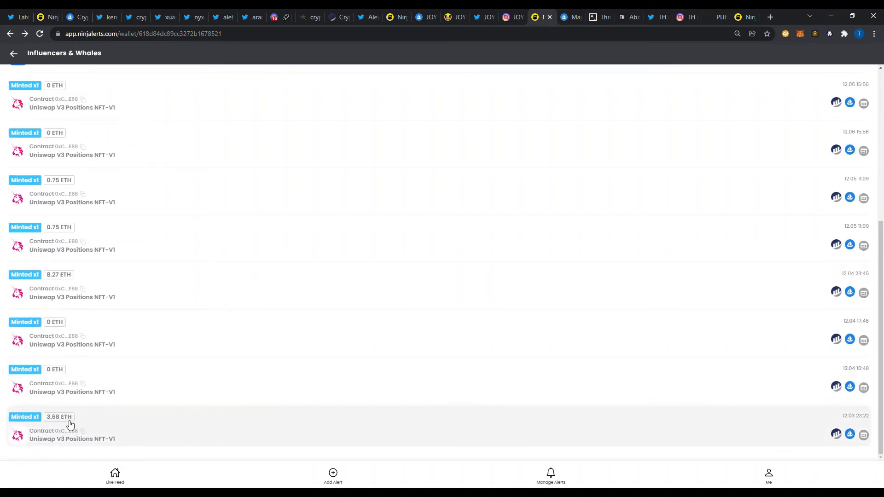
pyautogui.moveTo(75, 281)
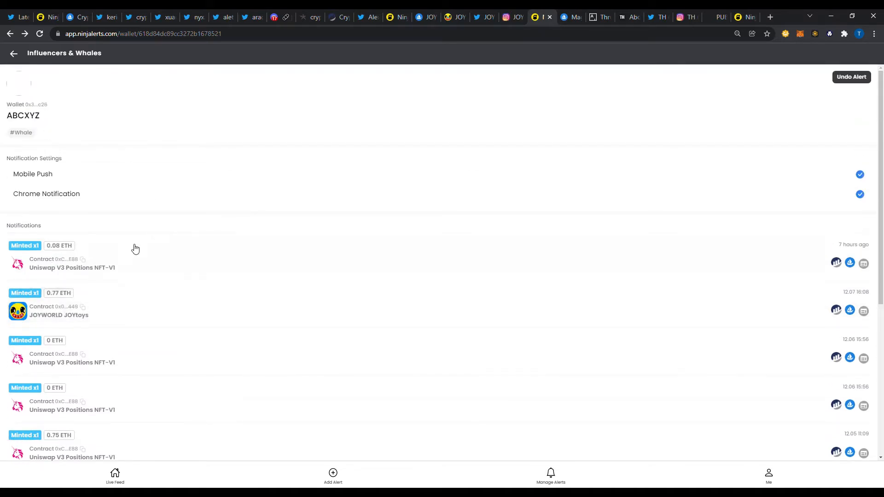
pyautogui.moveTo(514, 17)
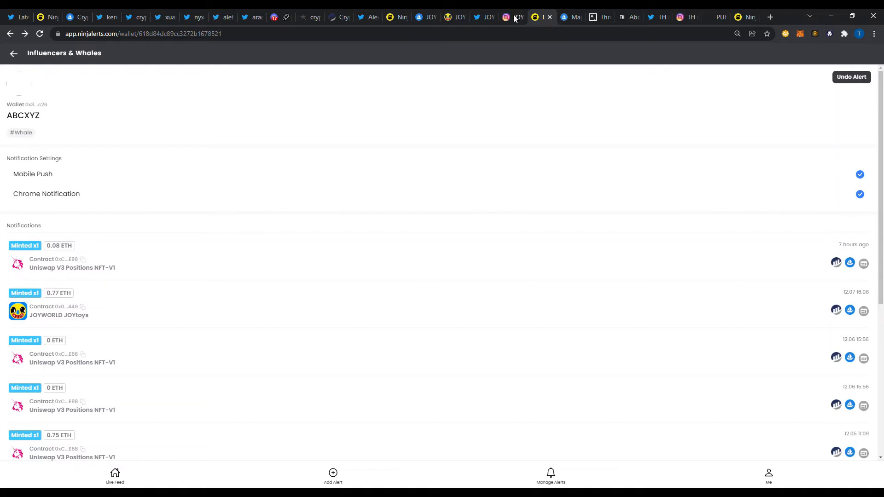
# Step: View the JOY artist's Instagram profile and bio, then the joyworld.space JOYtoys page
pyautogui.click(512, 17)
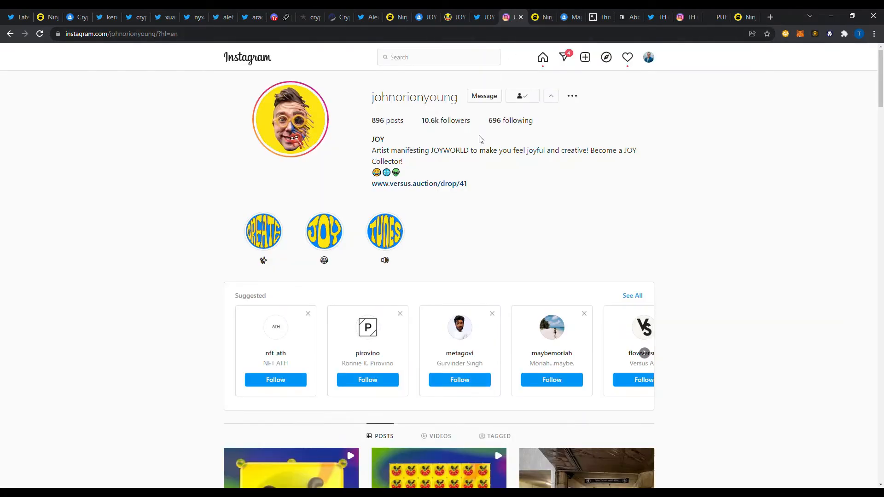
pyautogui.moveTo(284, 97)
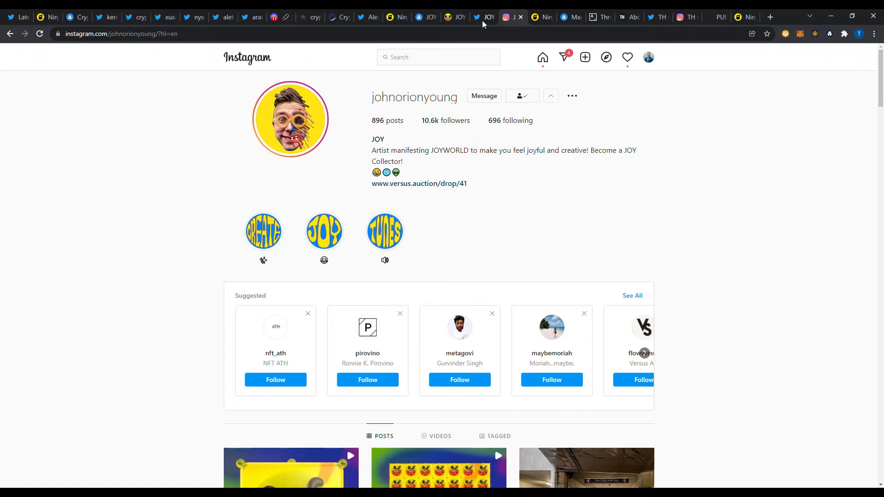
pyautogui.moveTo(534, 165)
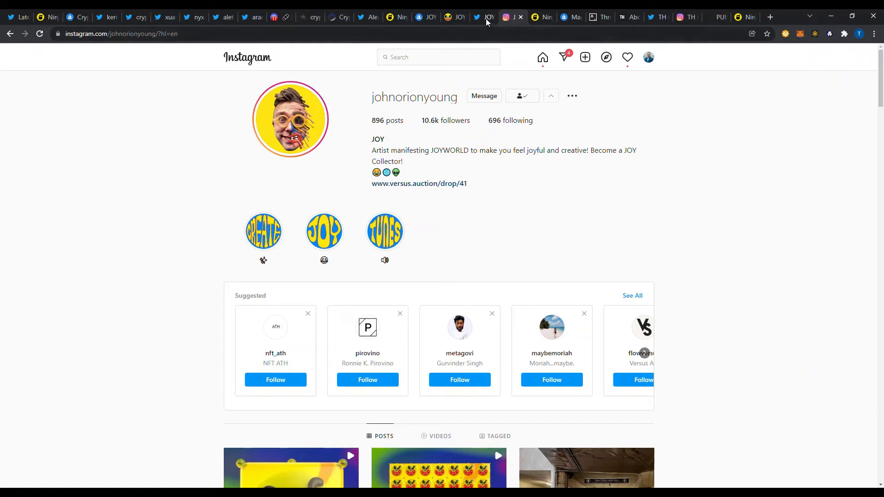
pyautogui.click(482, 18)
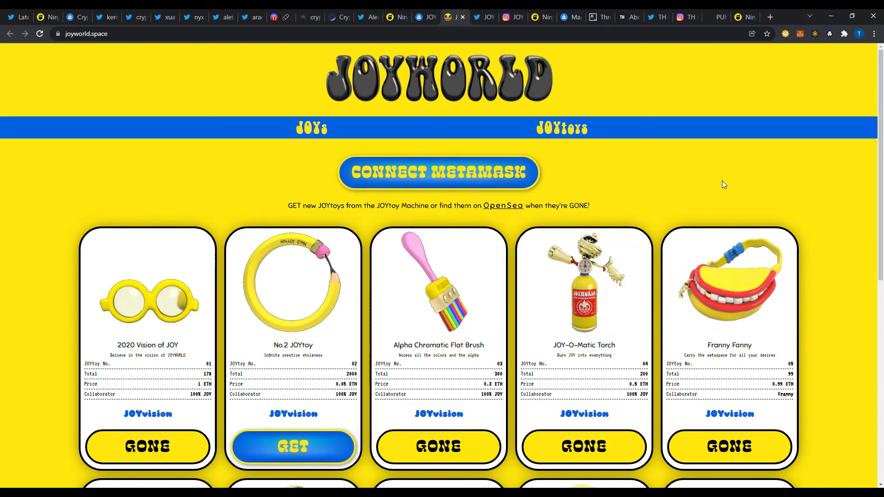
# Step: Scroll through the ten JOYtoys cards, noting the 0.77 ETH Blotter, then view the artist's Twitter
pyautogui.scroll(-3)
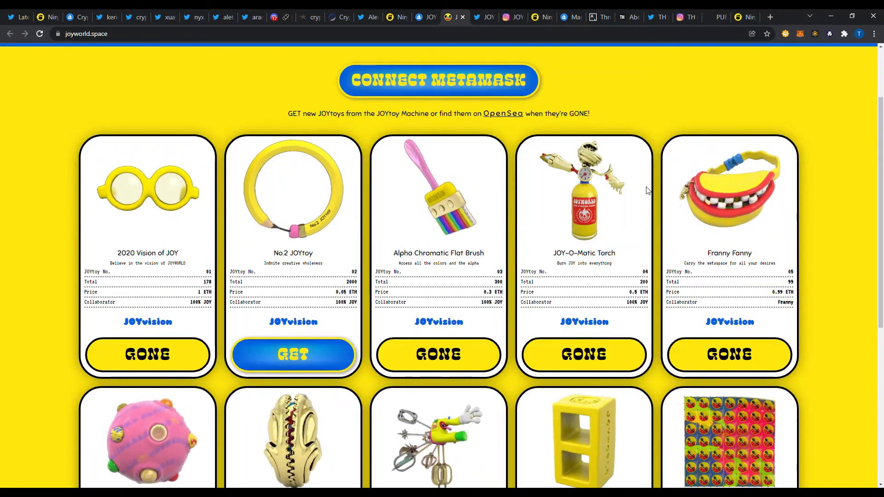
pyautogui.scroll(-3)
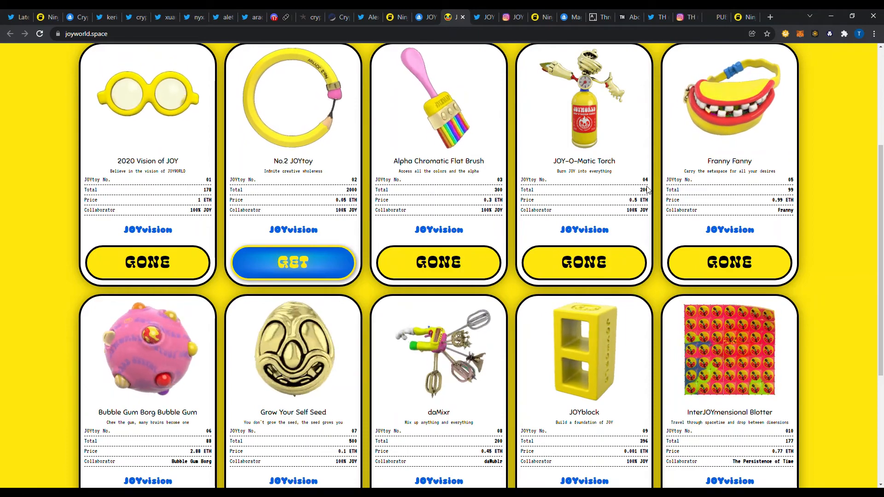
pyautogui.scroll(-3)
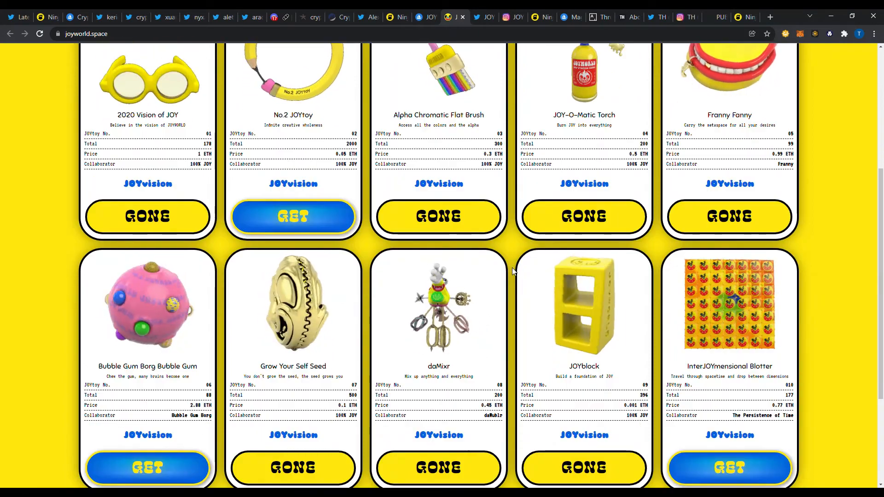
pyautogui.scroll(-3)
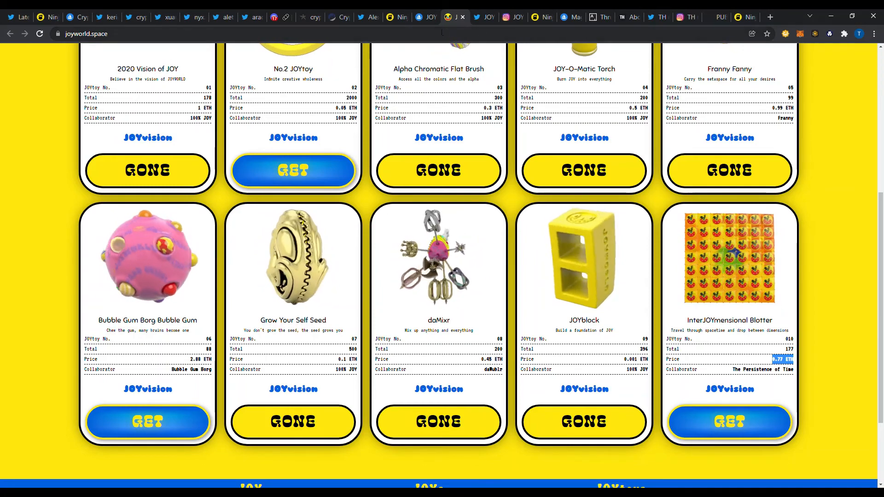
pyautogui.click(475, 17)
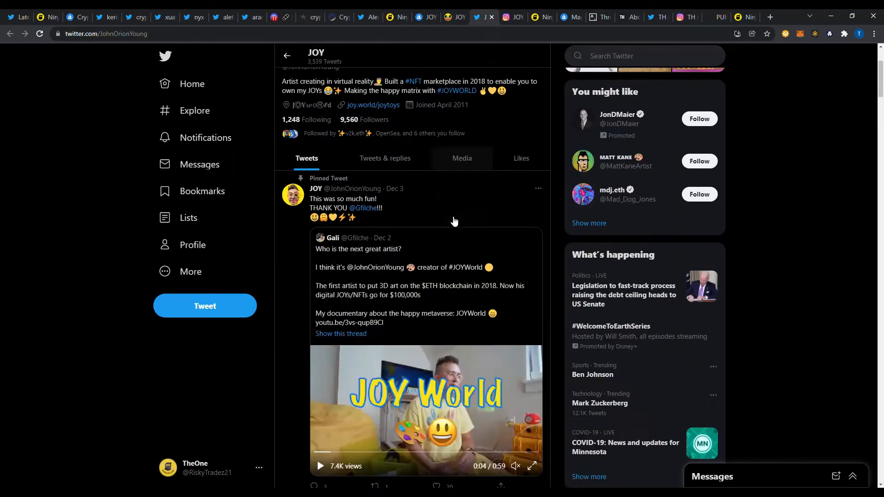
# Step: Scroll JOY's Twitter timeline of tweets and retweets, then go back to the Instagram profile
pyautogui.scroll(-3)
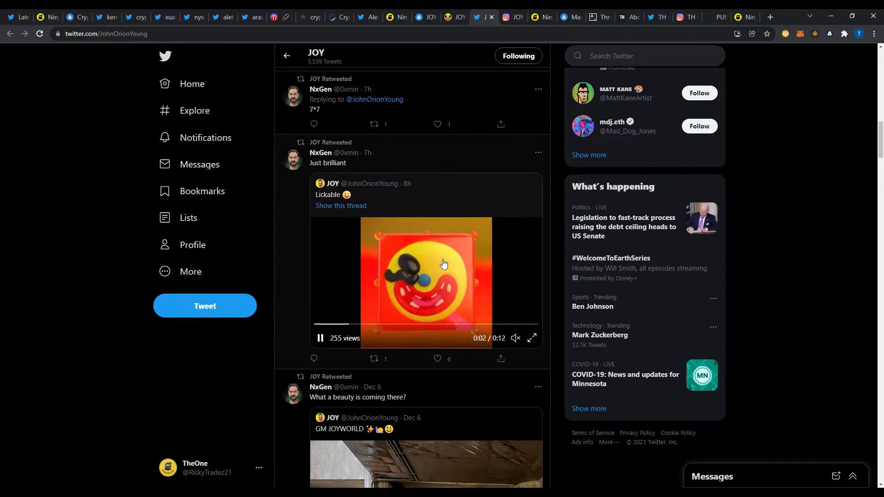
pyautogui.scroll(-3)
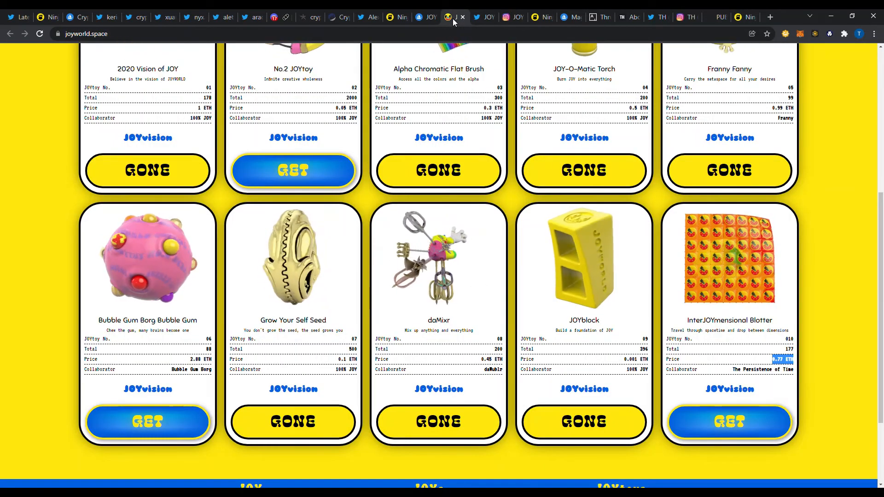
pyautogui.click(508, 17)
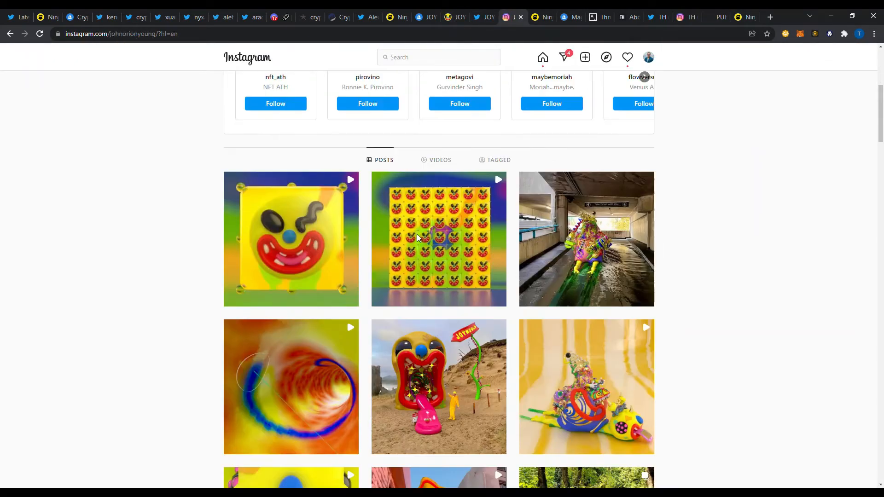
# Step: Browse JOY's Instagram grid of JOYWORLD posts, then move to OpenSea's JOYtoys collection
pyautogui.scroll(-3)
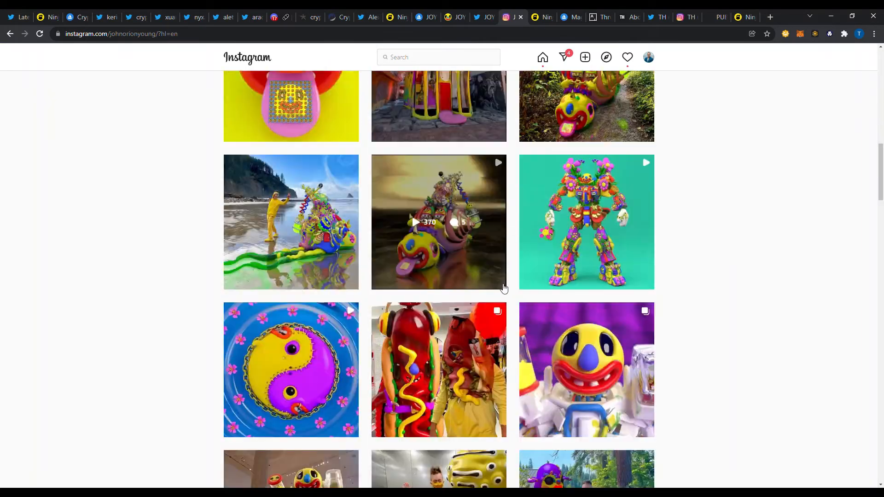
pyautogui.scroll(-3)
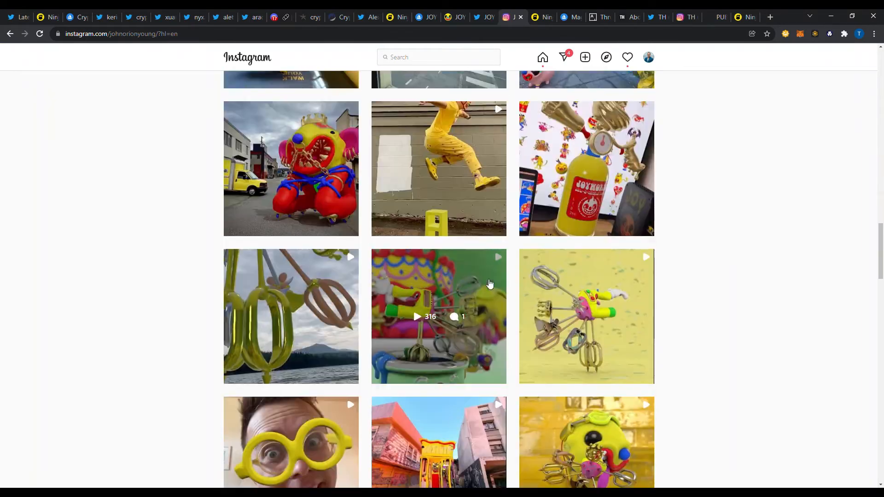
pyautogui.scroll(-3)
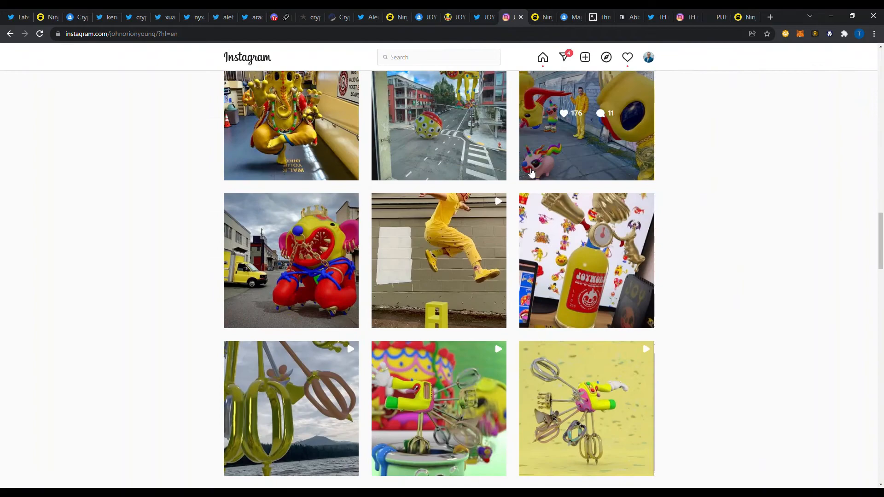
pyautogui.scroll(-3)
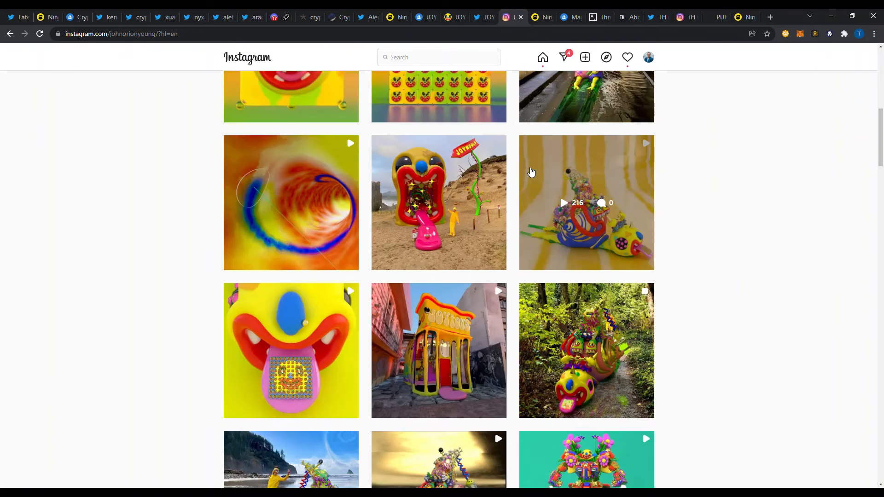
pyautogui.scroll(3)
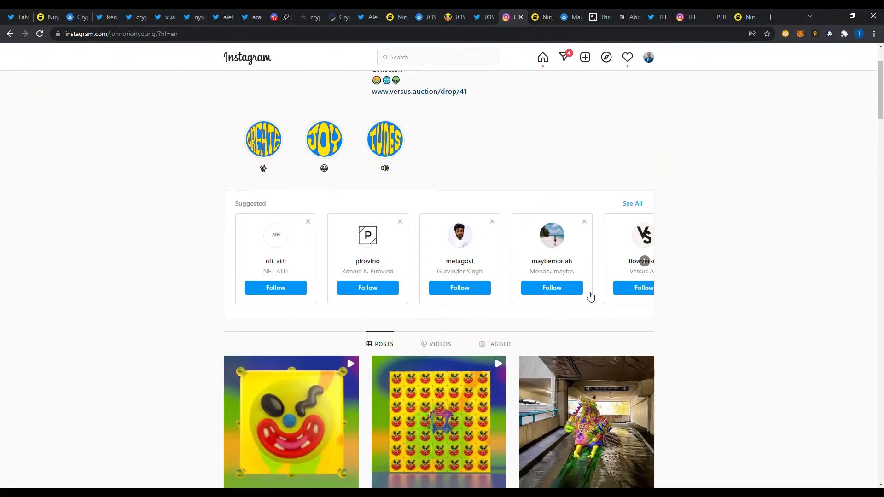
pyautogui.scroll(-3)
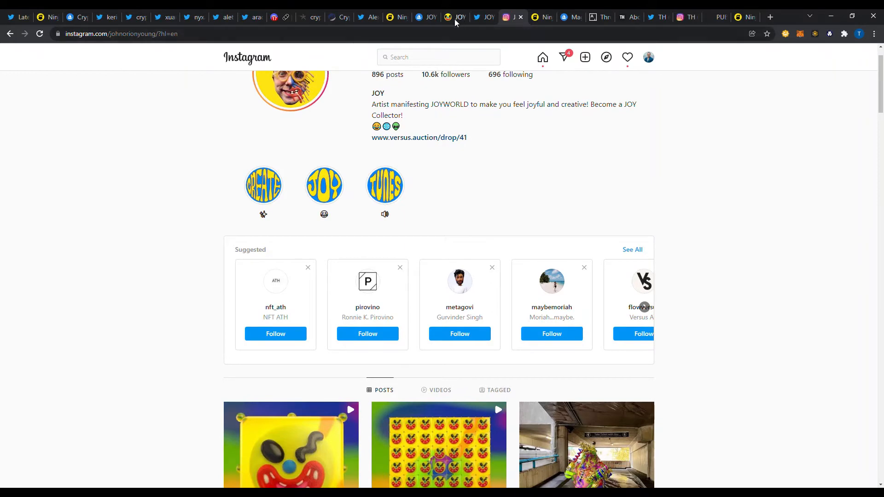
pyautogui.click(542, 17)
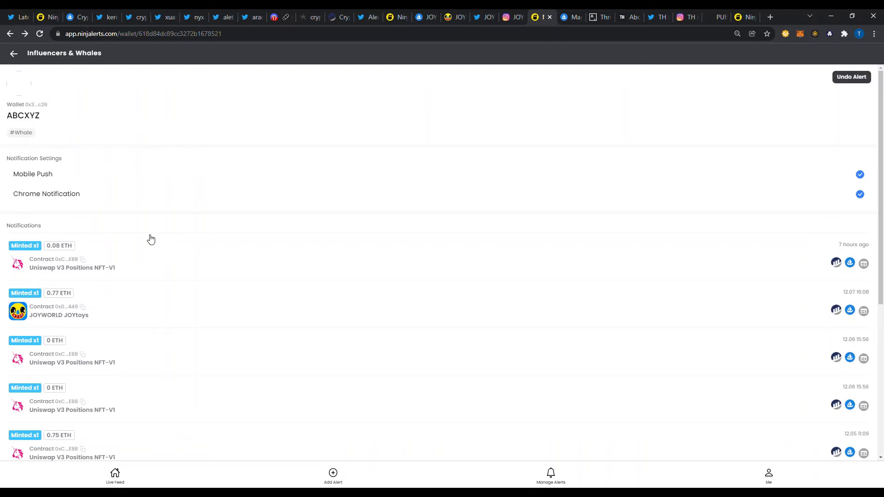
pyautogui.scroll(-3)
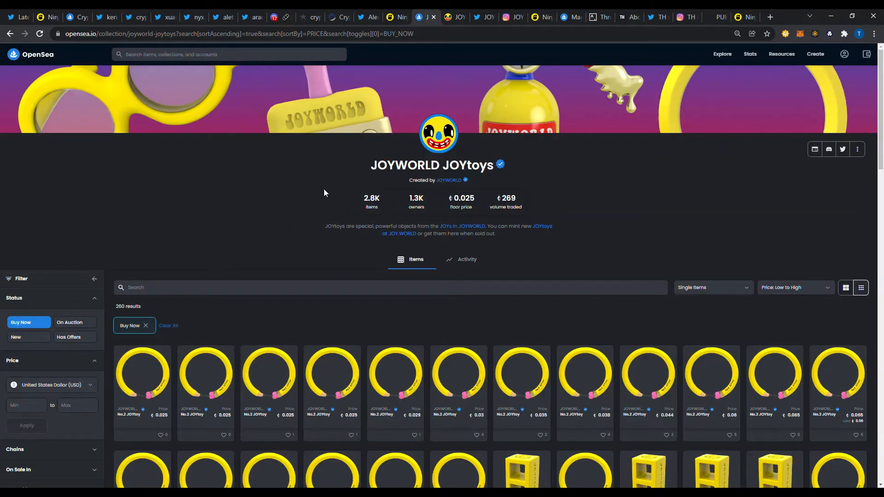
# Step: Scroll the low-to-high JOYtoys buy-now listings to rows priced about 0.025–0.09 ETH
pyautogui.scroll(-3)
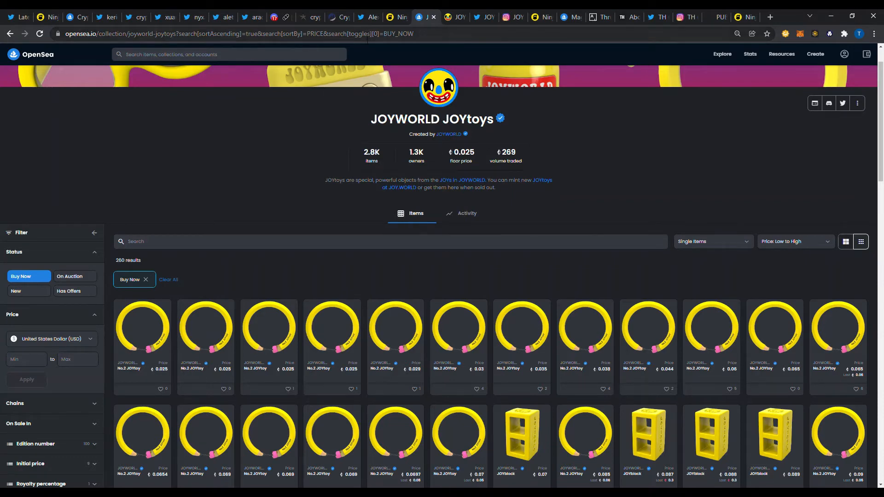
# Step: View Alexis Ohanian's wallet alerts with two Crypto Coven Minted x3 notifications at 0.21 ETH
pyautogui.click(396, 17)
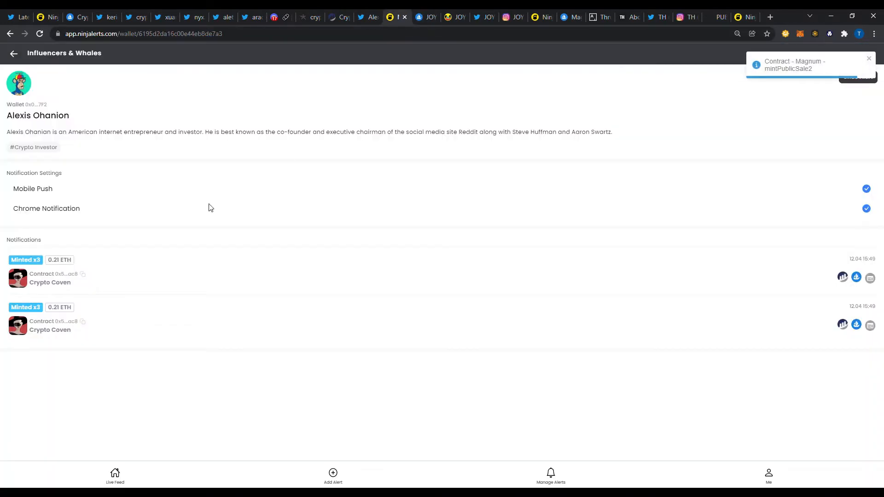
pyautogui.moveTo(54, 296)
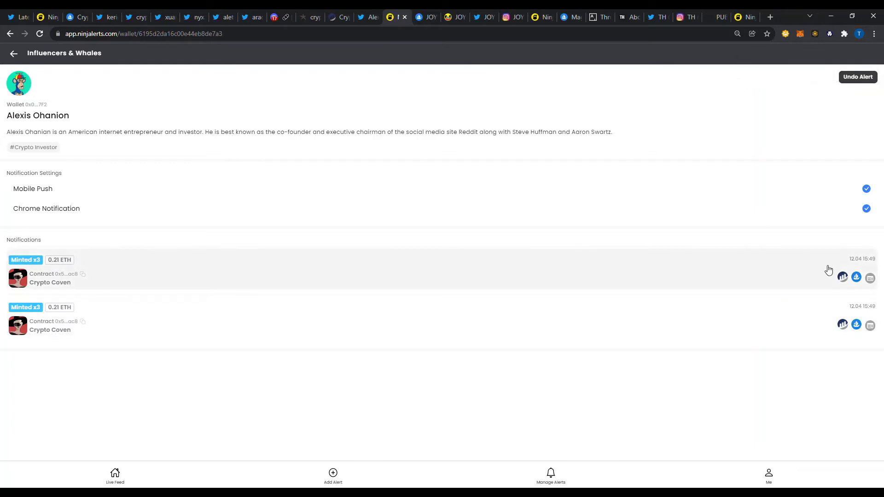
pyautogui.moveTo(560, 345)
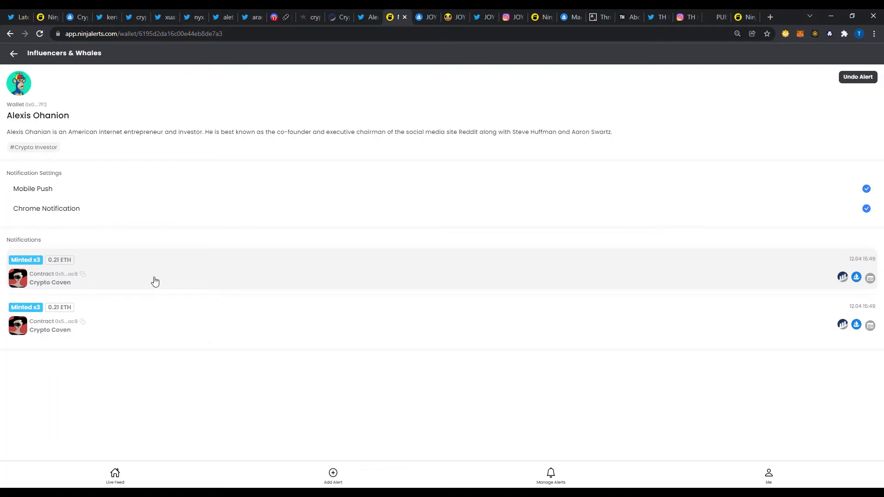
pyautogui.click(368, 18)
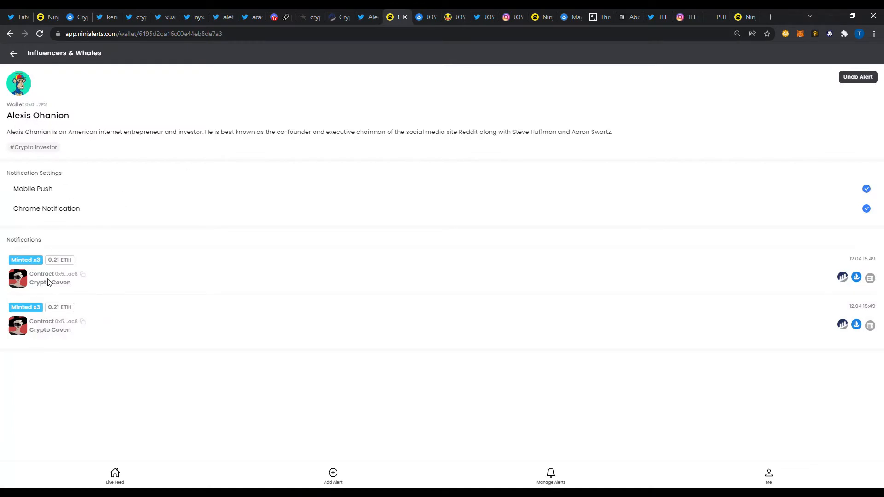
pyautogui.moveTo(244, 15)
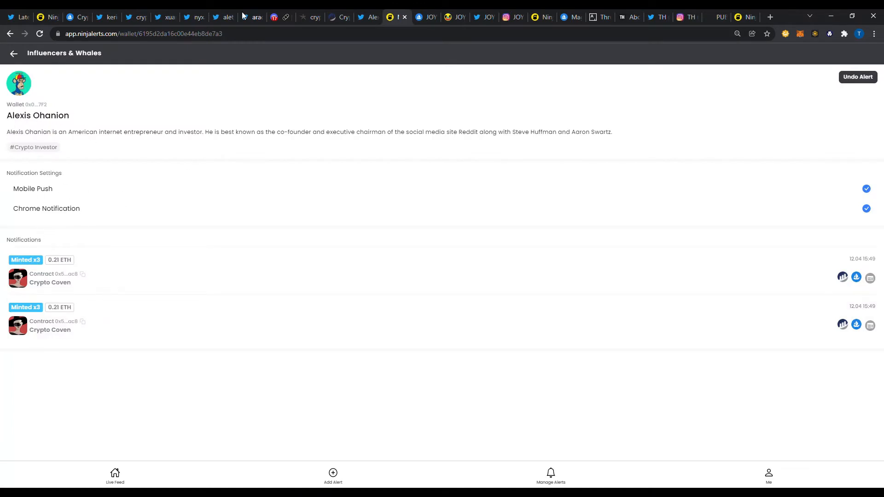
# Step: View Alexis Ohanian's Twitter profile, then the Crypto Coven contract page on Etherscan
pyautogui.click(367, 17)
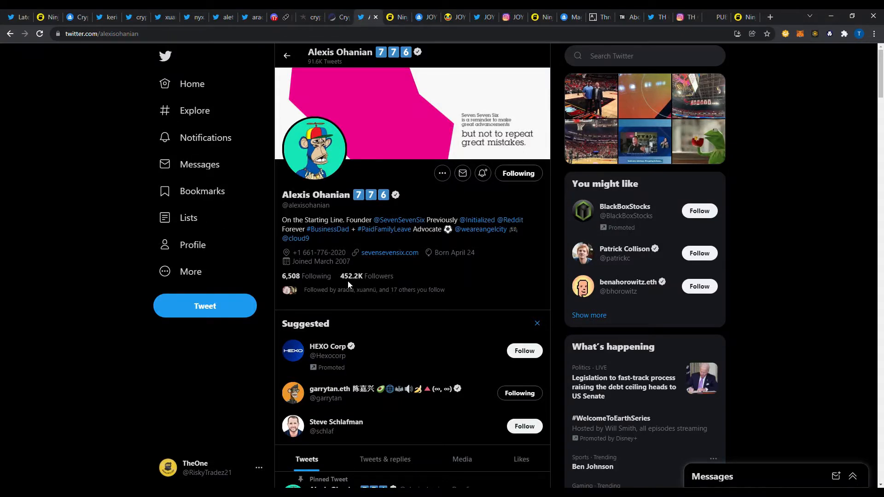
pyautogui.moveTo(428, 289)
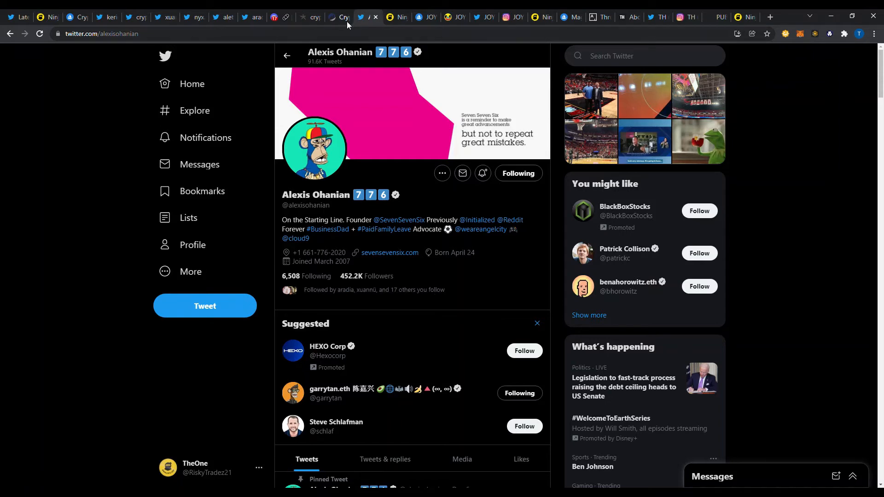
pyautogui.click(337, 17)
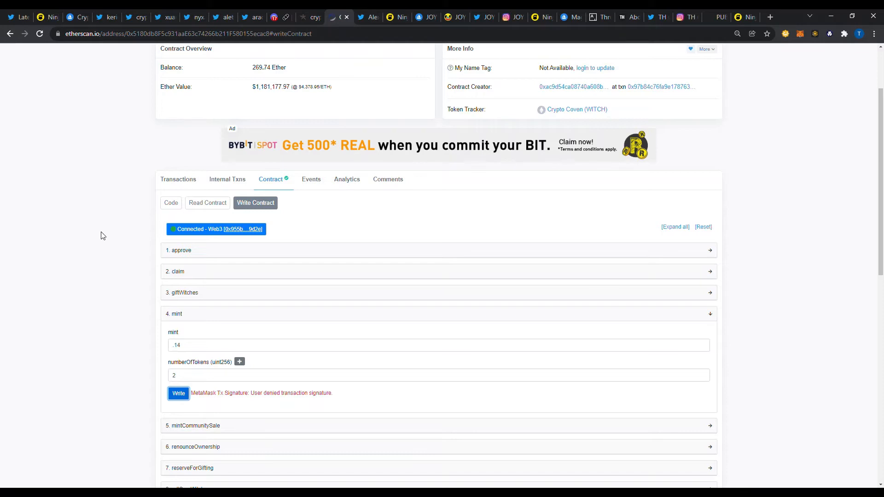
pyautogui.moveTo(253, 161)
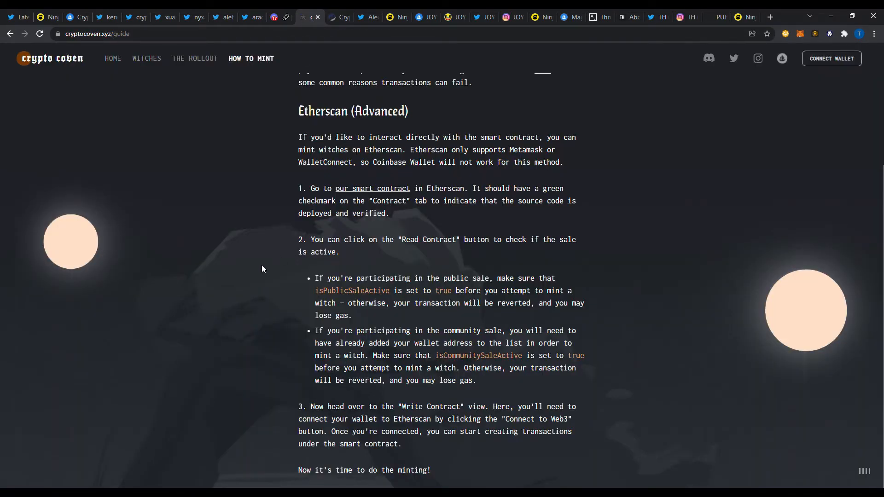
pyautogui.moveTo(269, 276)
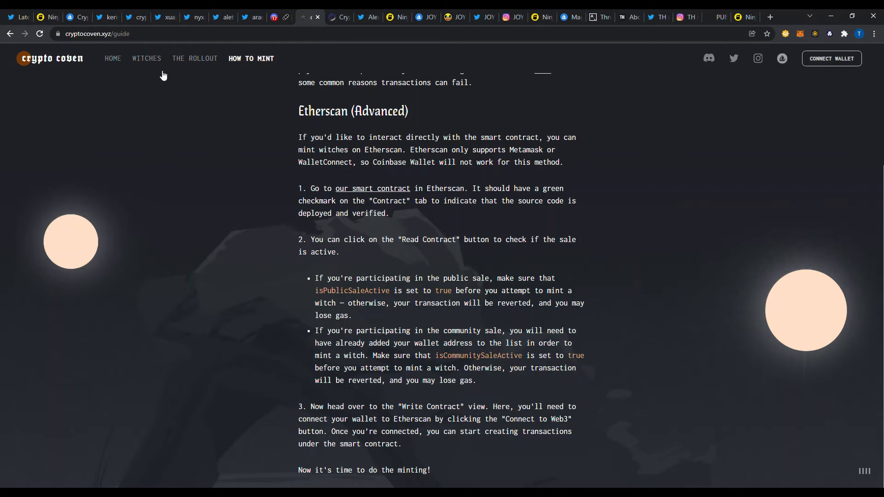
pyautogui.moveTo(77, 64)
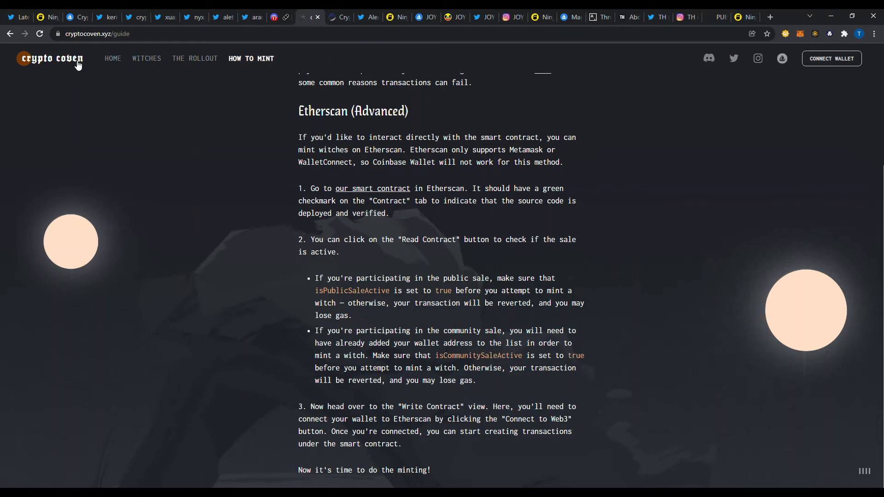
# Step: Return to the Crypto Coven home page and scroll past Lore and Creators to the three-step Roadmap
pyautogui.click(113, 58)
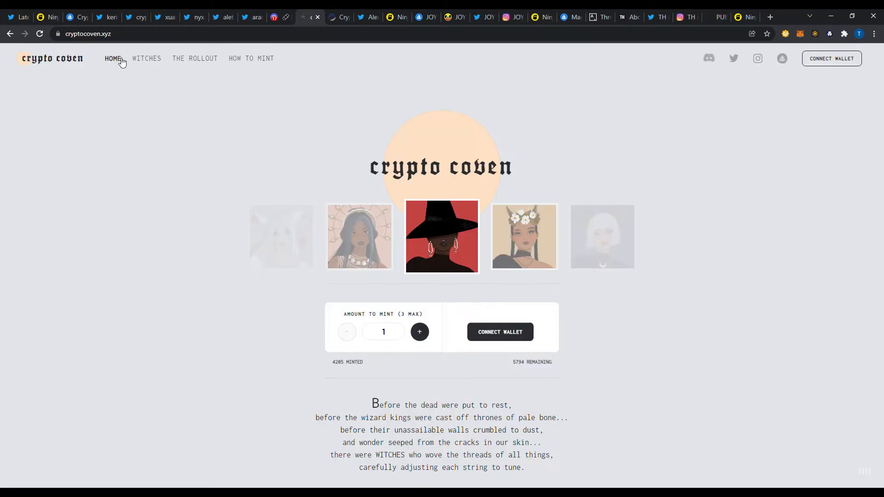
pyautogui.moveTo(661, 239)
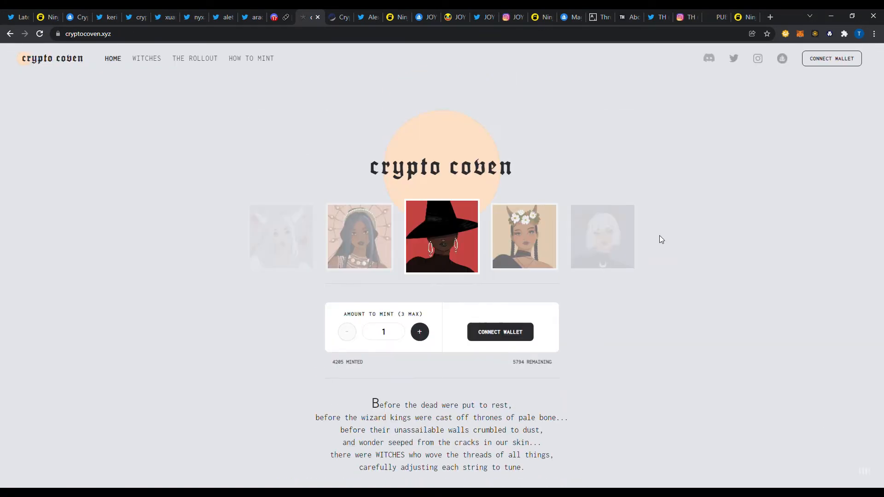
pyautogui.scroll(-3)
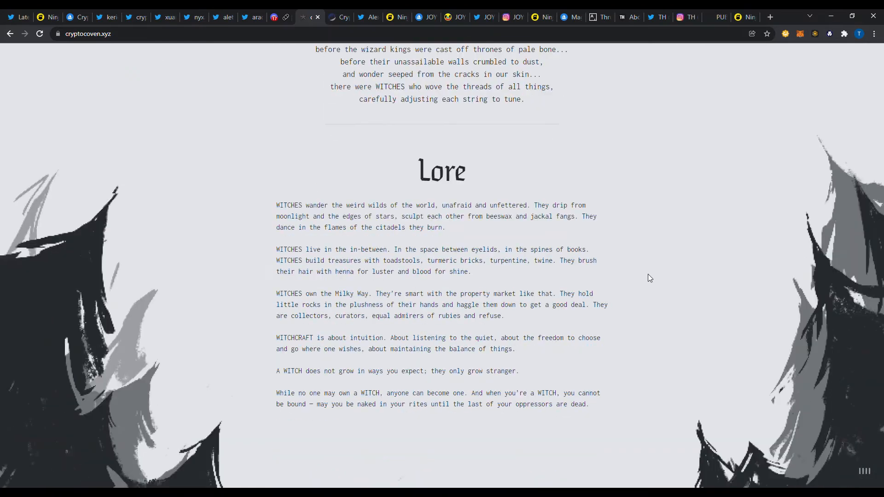
pyautogui.scroll(-3)
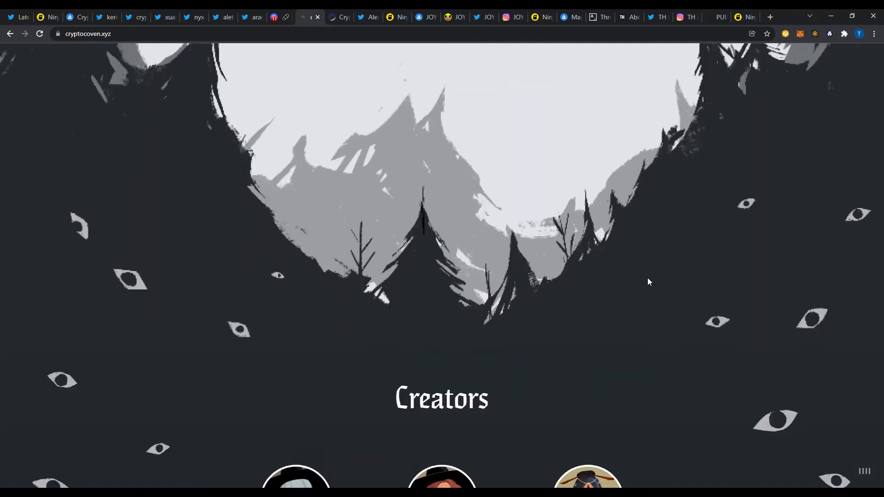
pyautogui.scroll(-3)
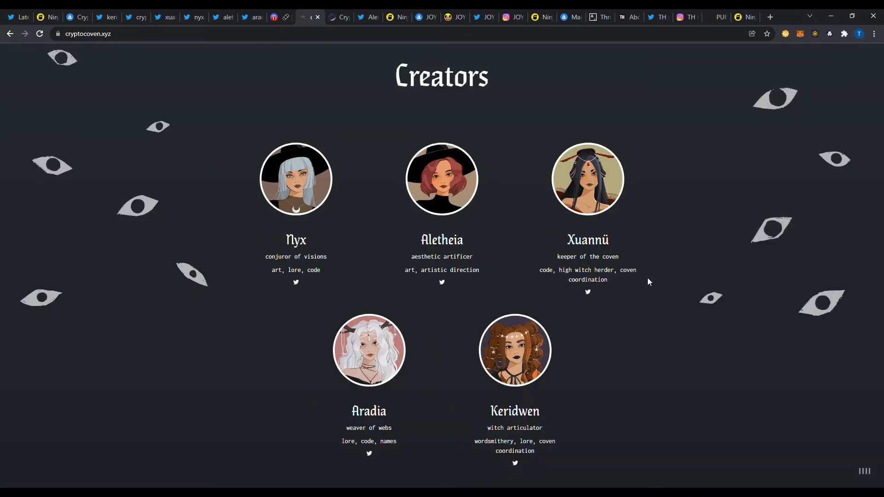
pyautogui.scroll(-3)
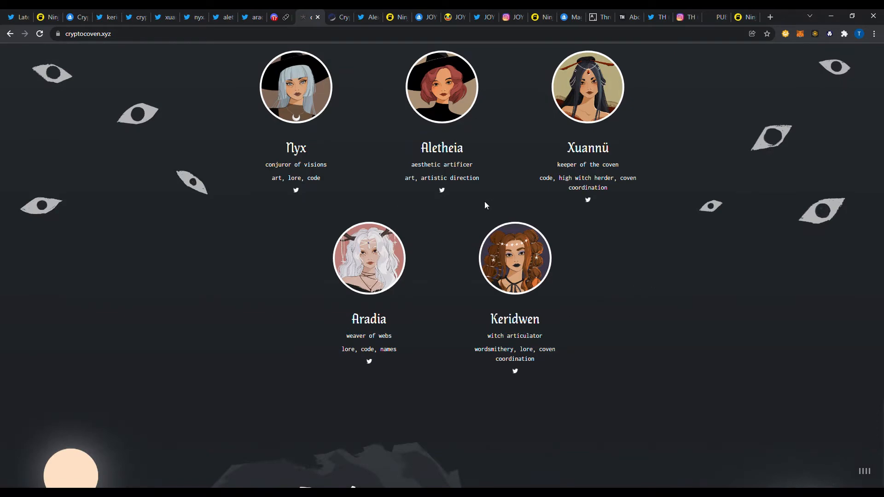
pyautogui.scroll(-3)
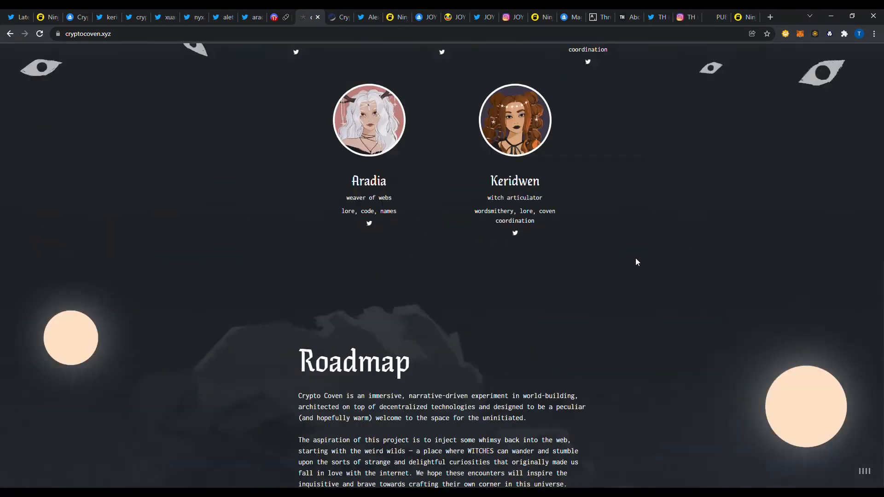
pyautogui.scroll(-3)
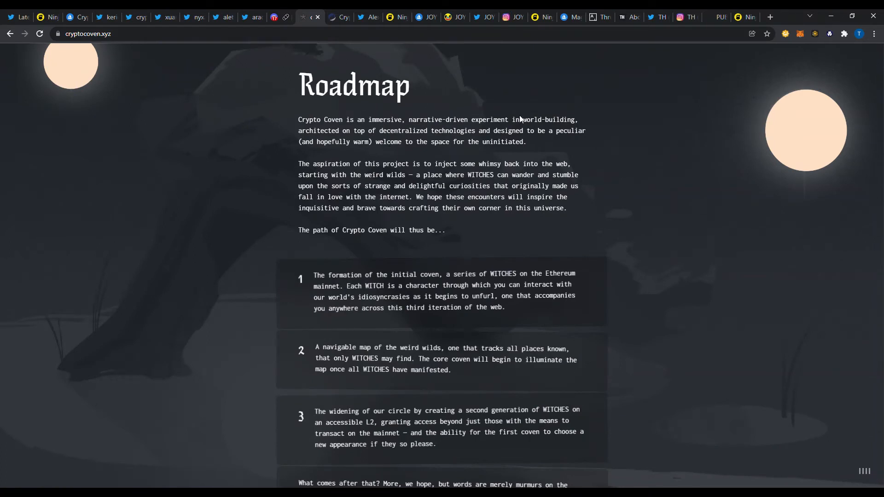
pyautogui.moveTo(520, 236)
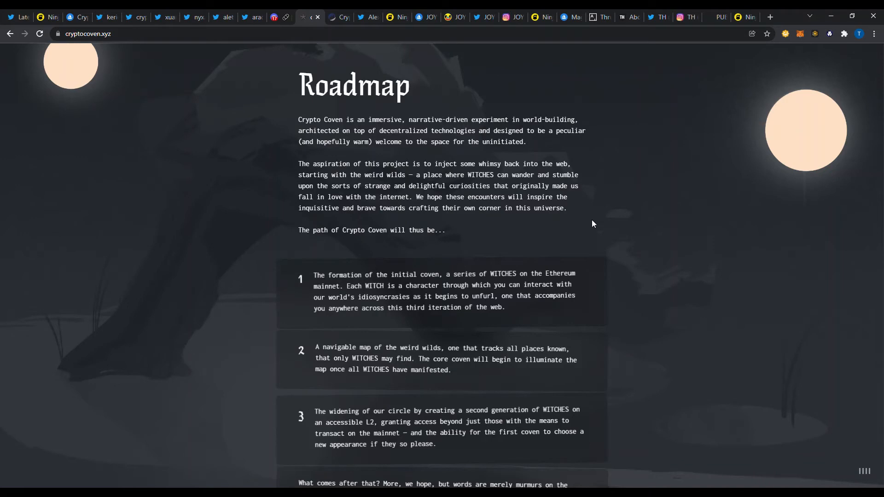
# Step: Scroll through the Roadmap's three stages and closing message down to the Tech section
pyautogui.scroll(-3)
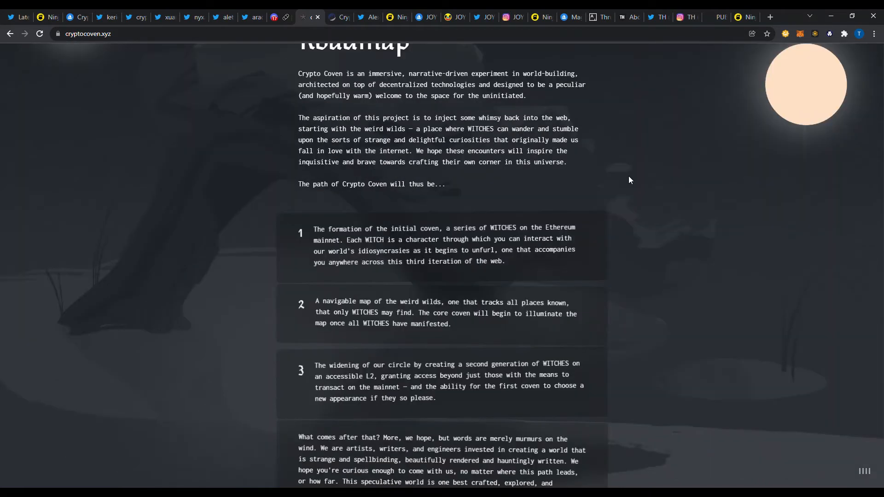
pyautogui.scroll(-3)
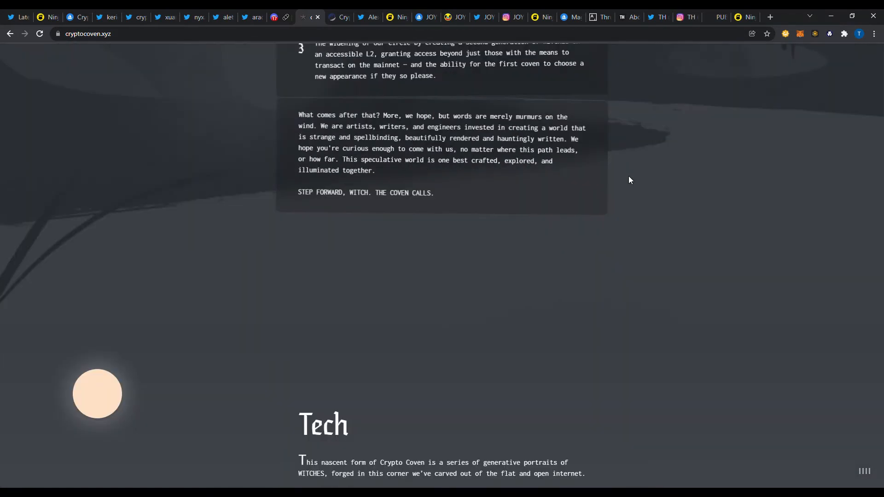
pyautogui.scroll(3)
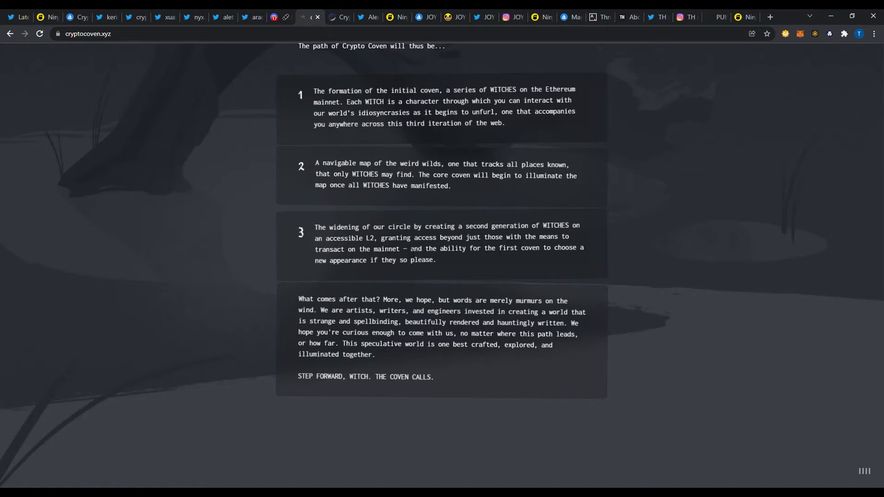
pyautogui.moveTo(498, 215)
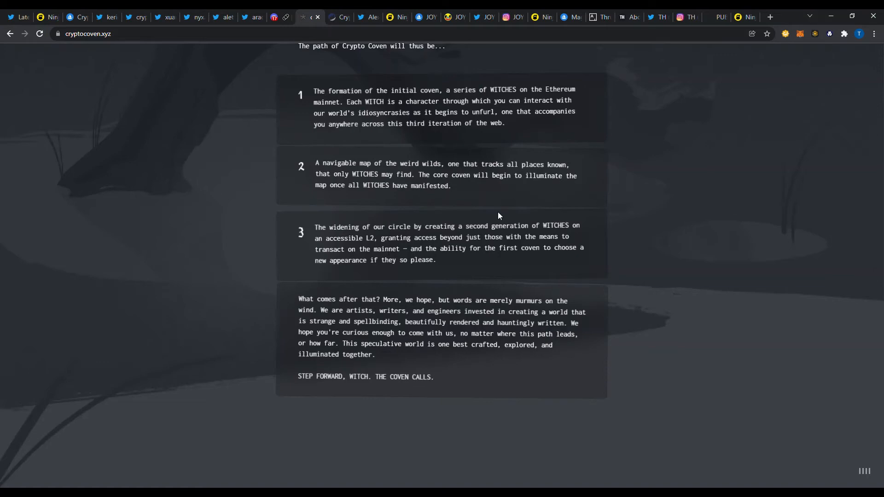
pyautogui.scroll(-3)
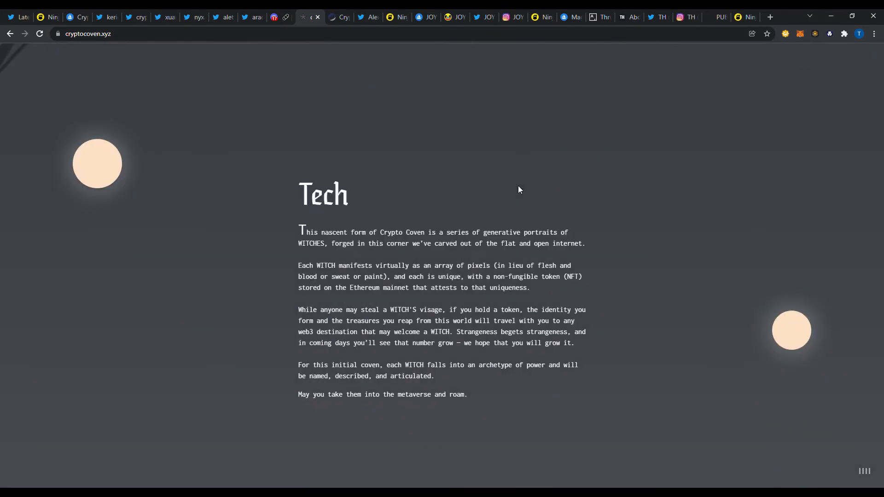
pyautogui.scroll(-3)
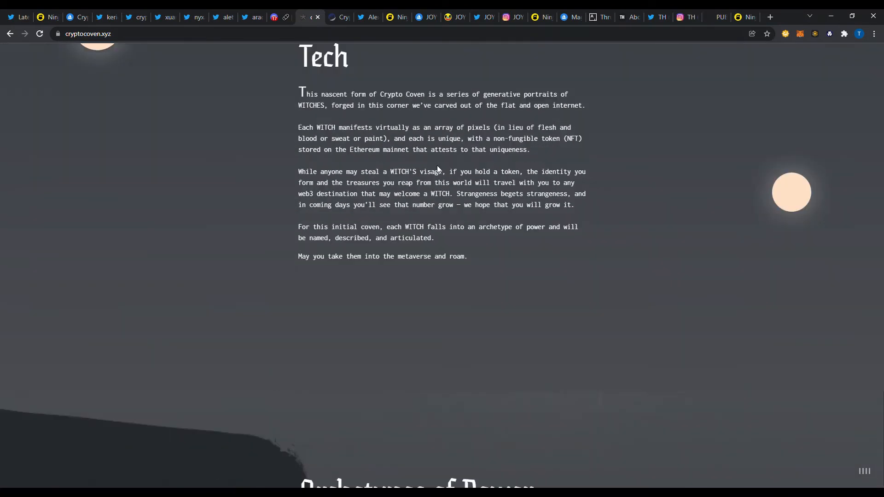
# Step: Scroll past the Enchantresses, Hags, Mages, Necromancers and Seers archetype portraits
pyautogui.scroll(-3)
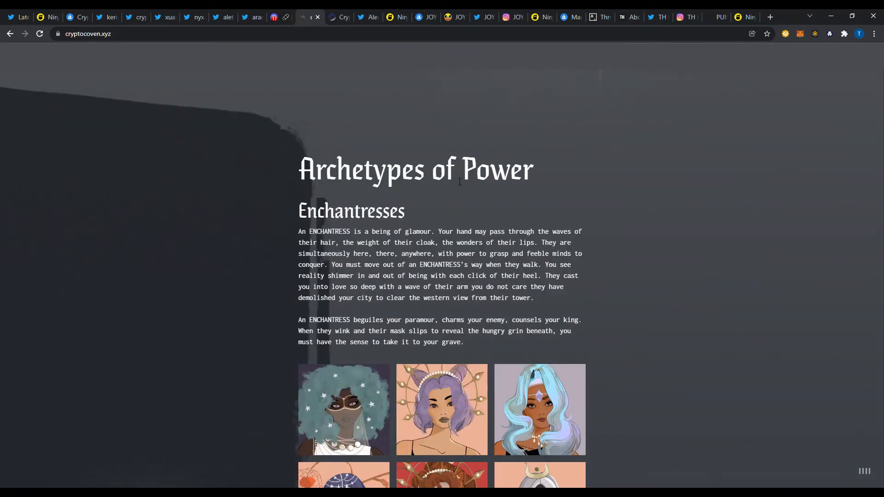
pyautogui.scroll(-3)
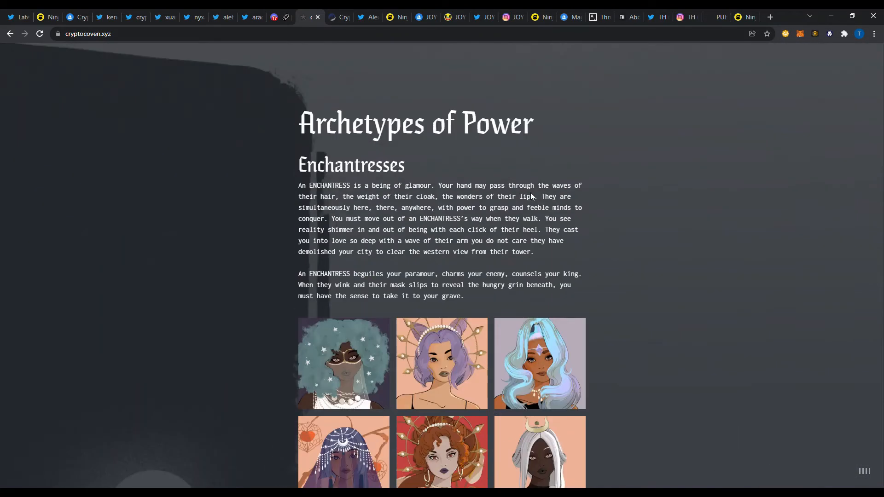
pyautogui.moveTo(261, 154)
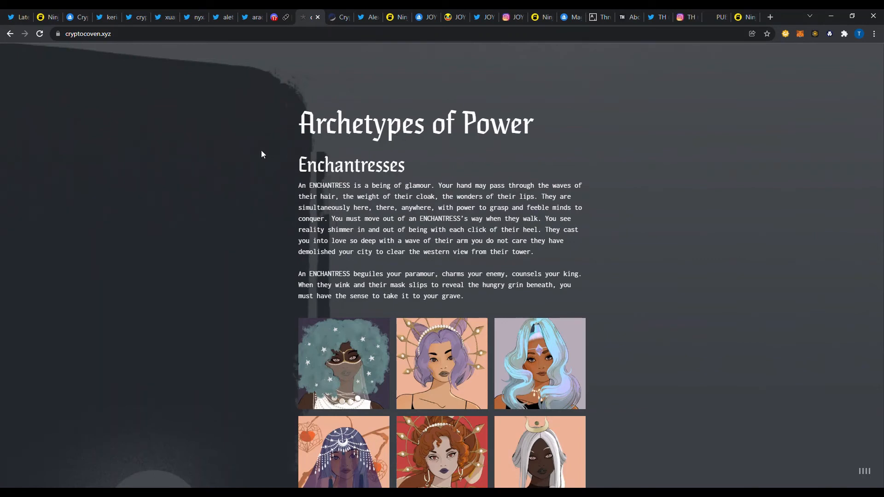
pyautogui.moveTo(276, 171)
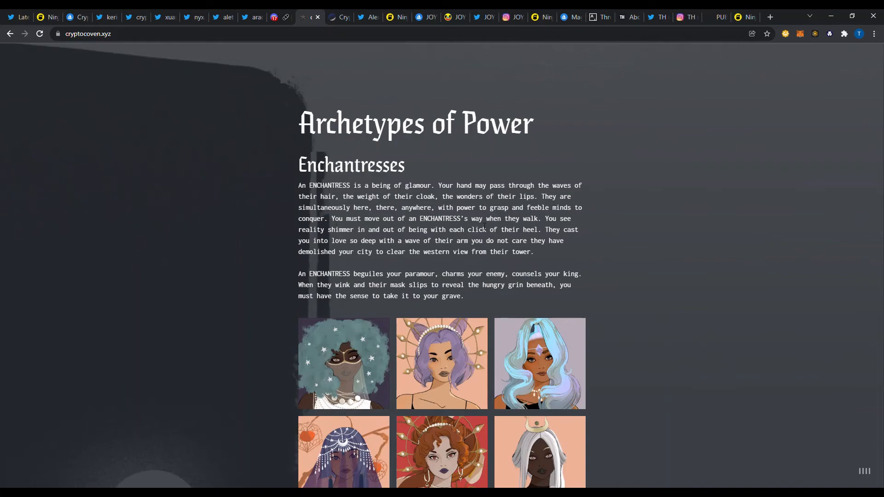
pyautogui.scroll(-3)
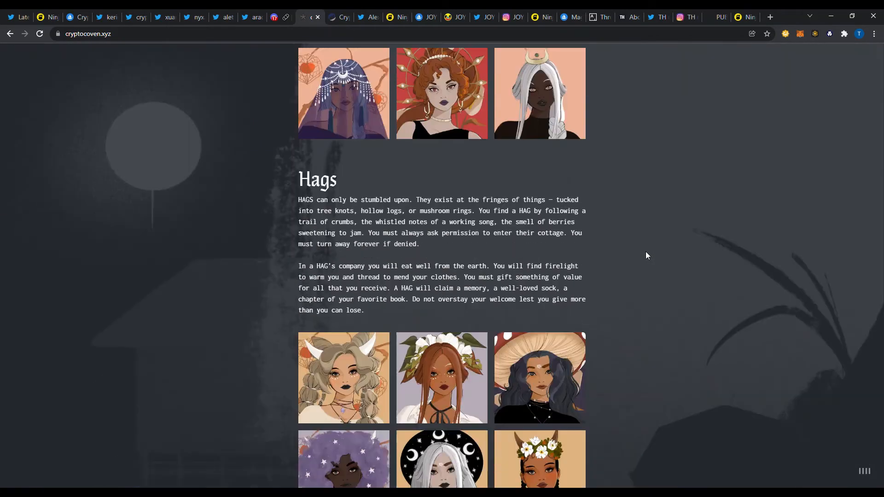
pyautogui.scroll(-3)
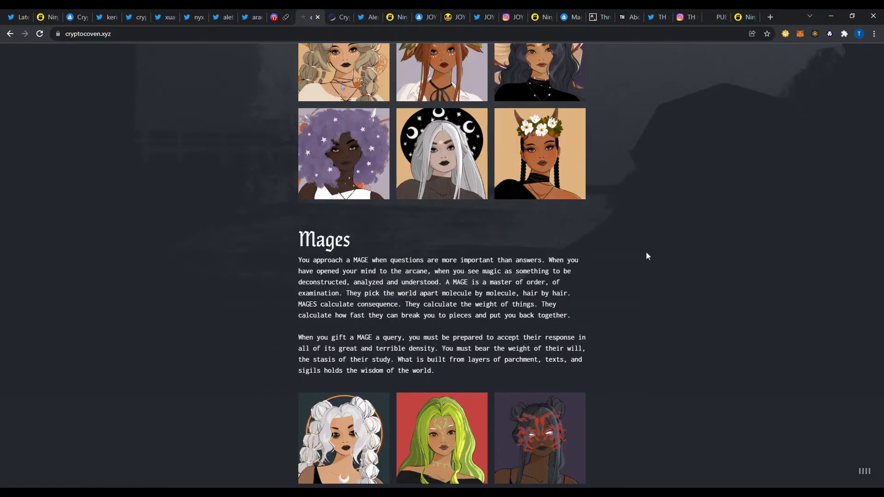
pyautogui.scroll(-3)
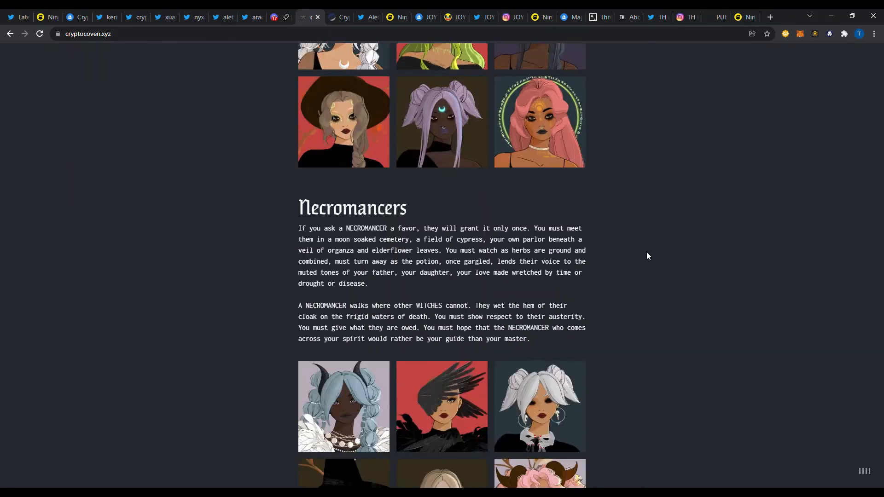
pyautogui.scroll(-3)
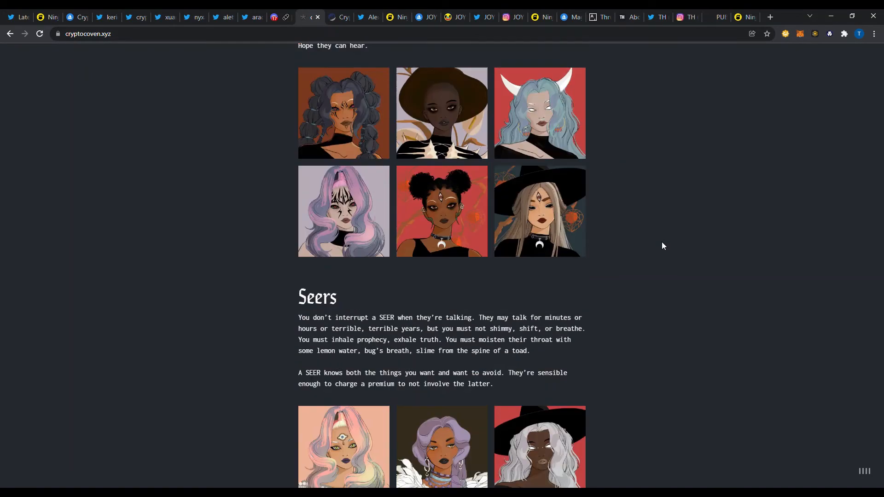
pyautogui.scroll(-3)
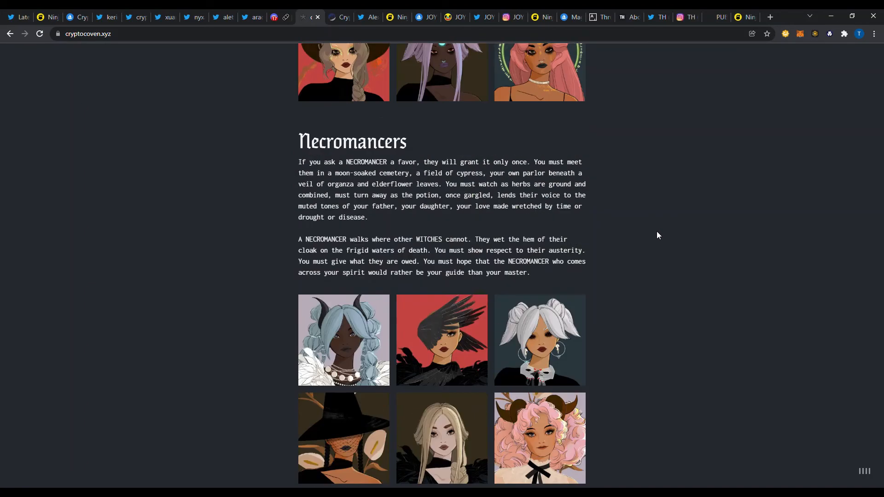
pyautogui.scroll(-3)
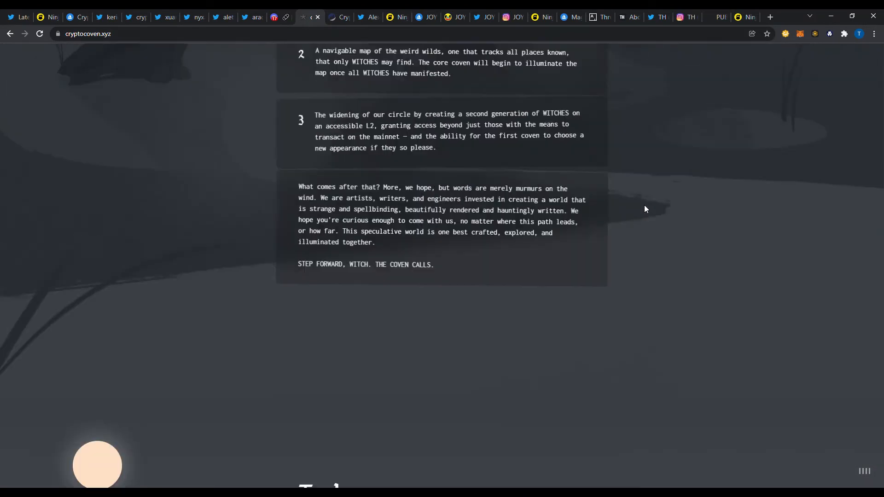
# Step: Scroll up past the Creators and Lore sections and return home to the mint panel
pyautogui.scroll(3)
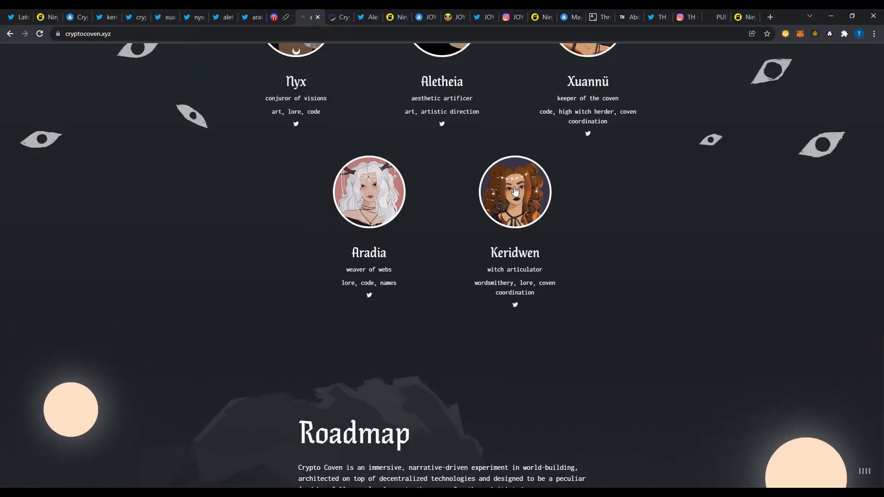
pyautogui.scroll(3)
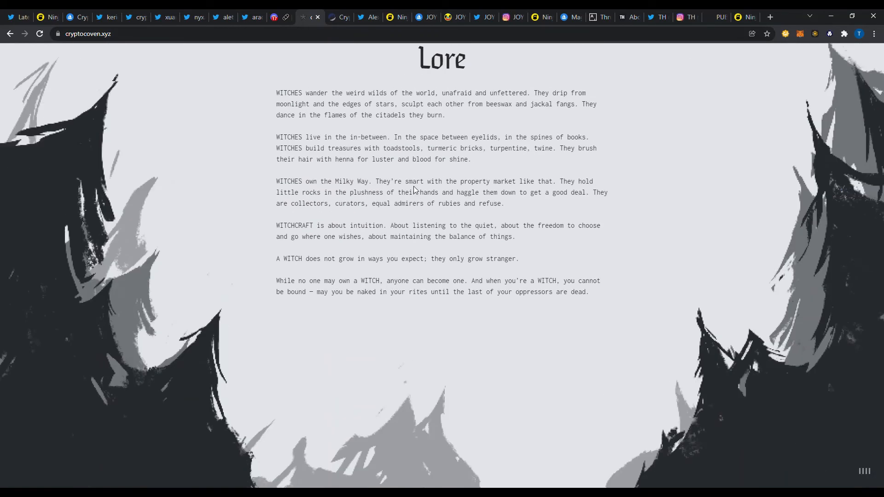
pyautogui.click(113, 58)
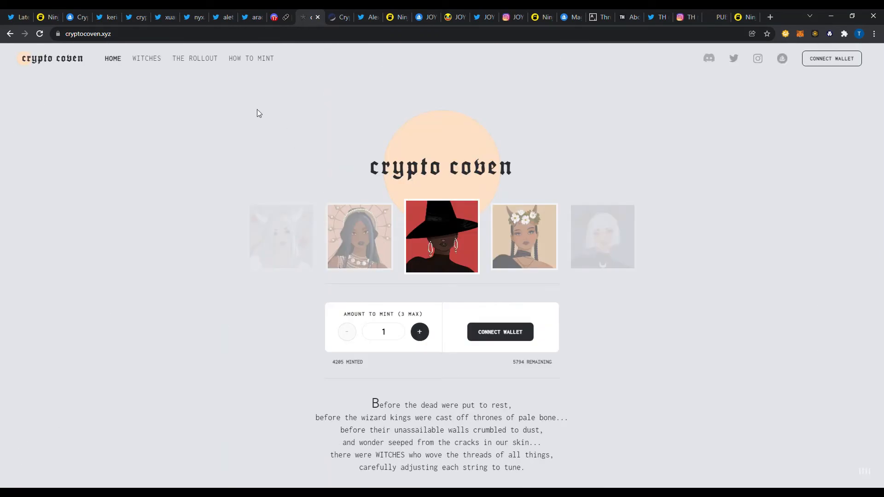
# Step: Open the How to Mint a Witch guide and read its wallet instructions
pyautogui.click(251, 58)
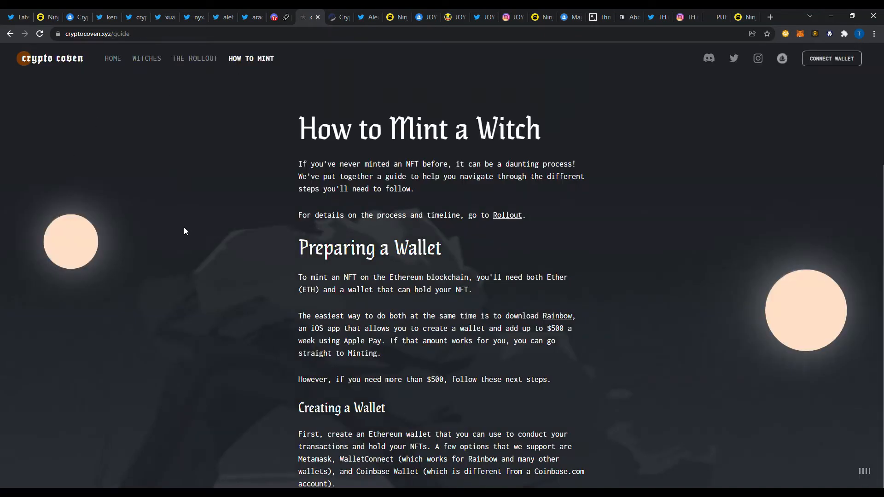
pyautogui.moveTo(495, 237)
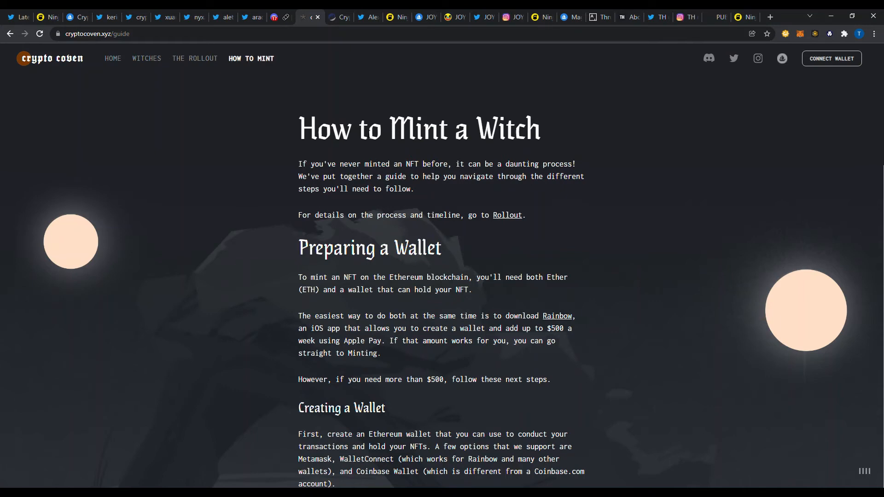
pyautogui.scroll(-3)
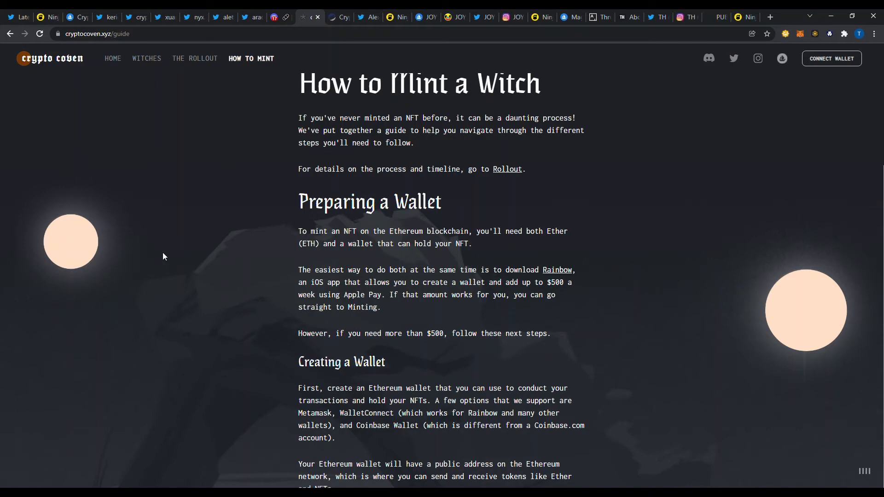
pyautogui.scroll(-3)
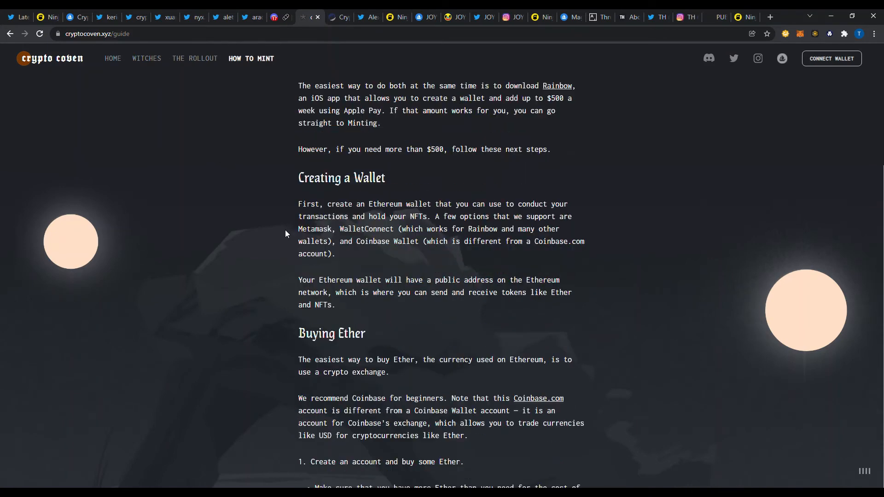
pyautogui.scroll(-3)
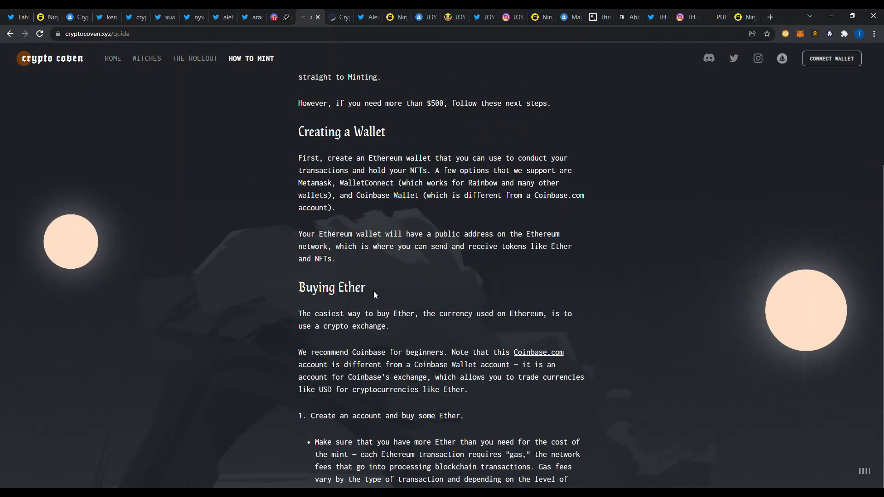
pyautogui.scroll(-3)
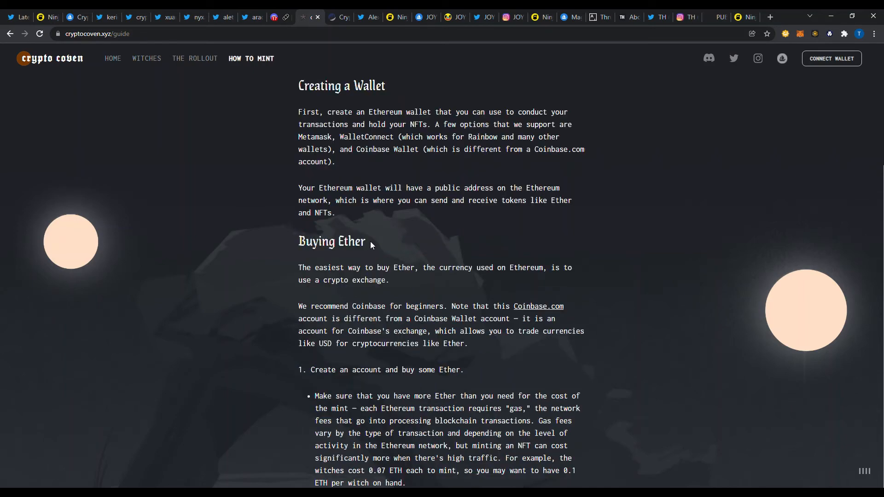
pyautogui.scroll(-3)
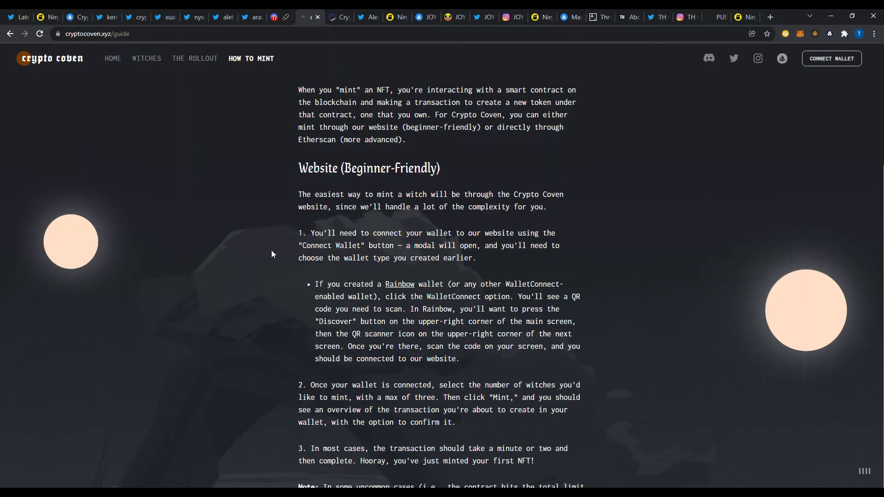
pyautogui.moveTo(290, 376)
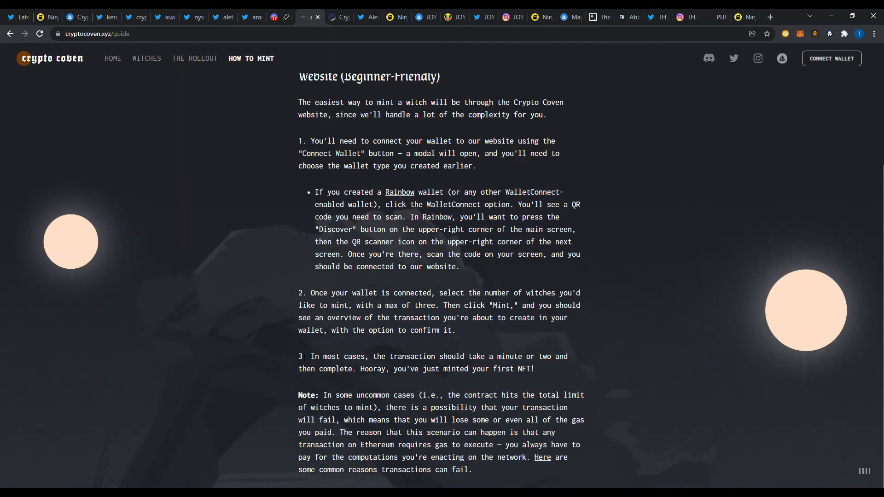
# Step: Read down through Etherscan minting to Viewing Your Witch, then scroll back toward the top
pyautogui.scroll(-3)
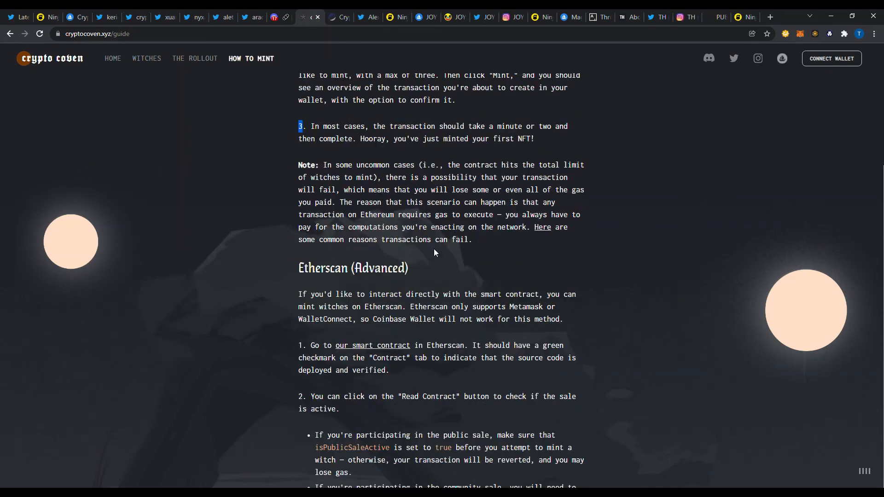
pyautogui.scroll(-3)
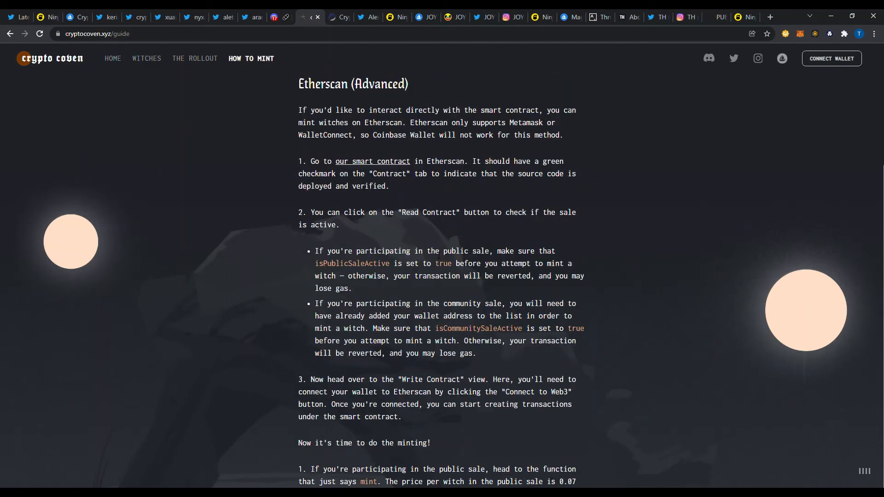
pyautogui.scroll(-3)
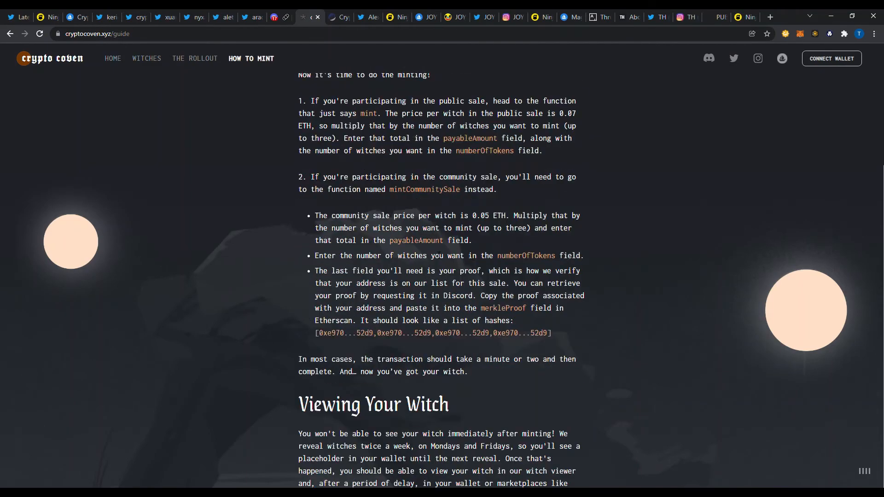
pyautogui.scroll(3)
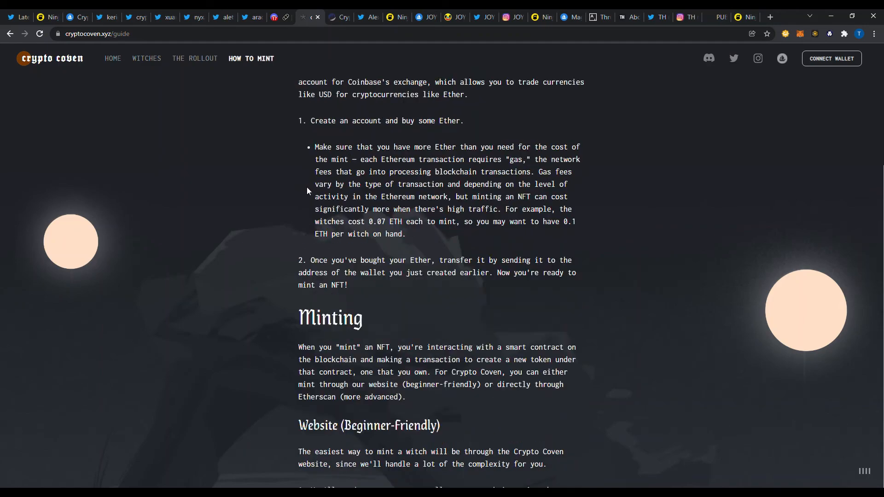
pyautogui.scroll(3)
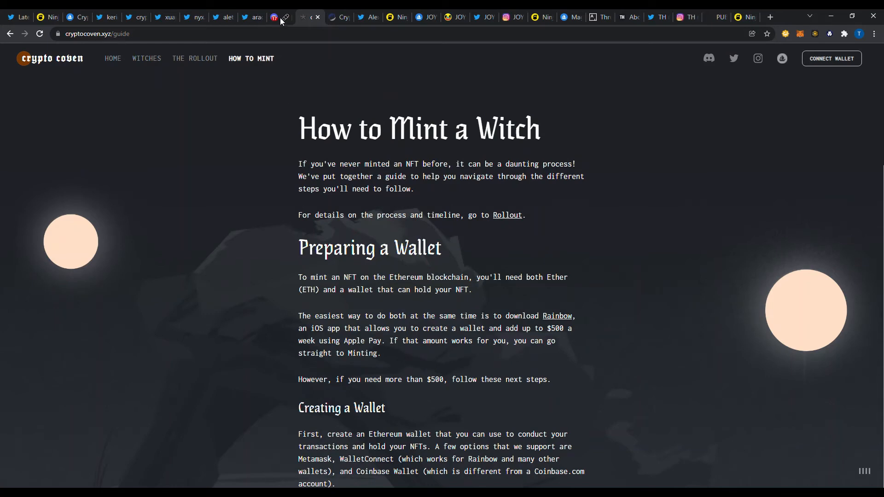
# Step: Show the Discord #portals channel listing website, Twitter, Instagram, OpenSea, Zora and Etherscan links
pyautogui.click(280, 17)
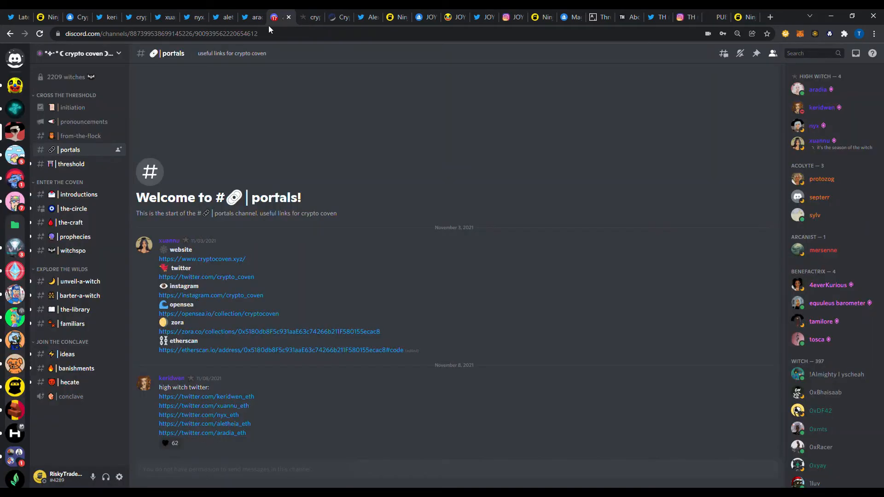
pyautogui.moveTo(265, 164)
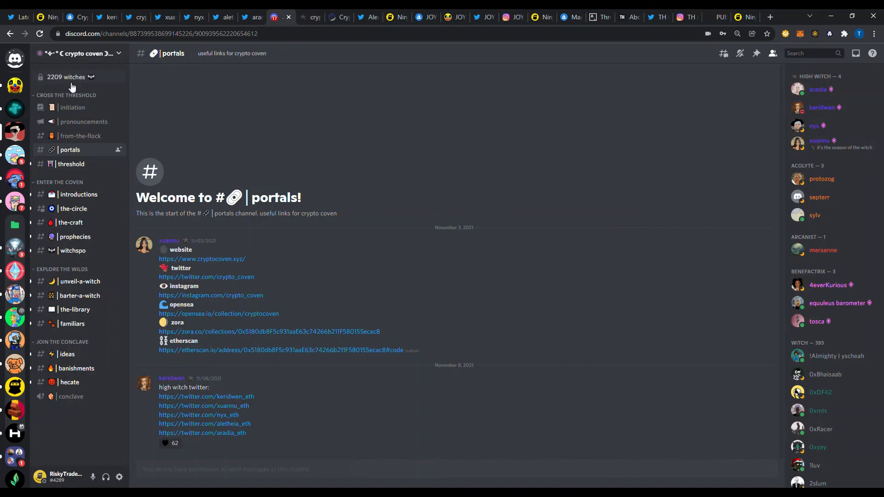
pyautogui.moveTo(72, 88)
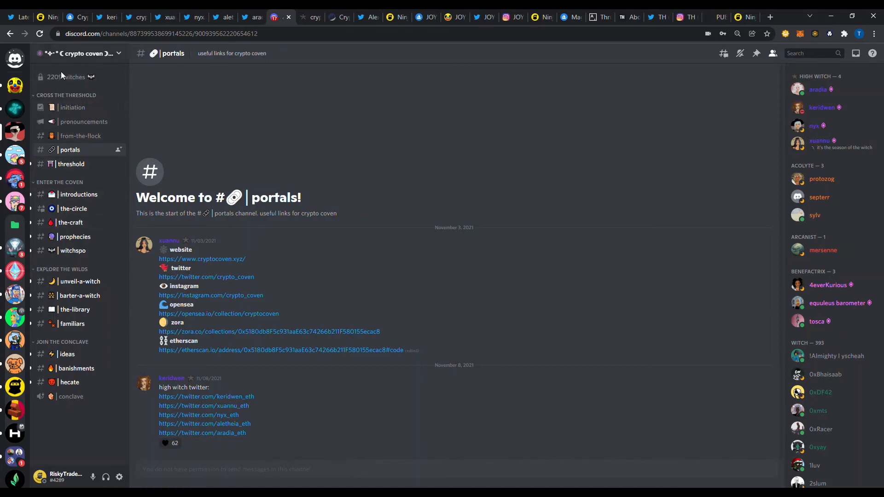
pyautogui.moveTo(72, 87)
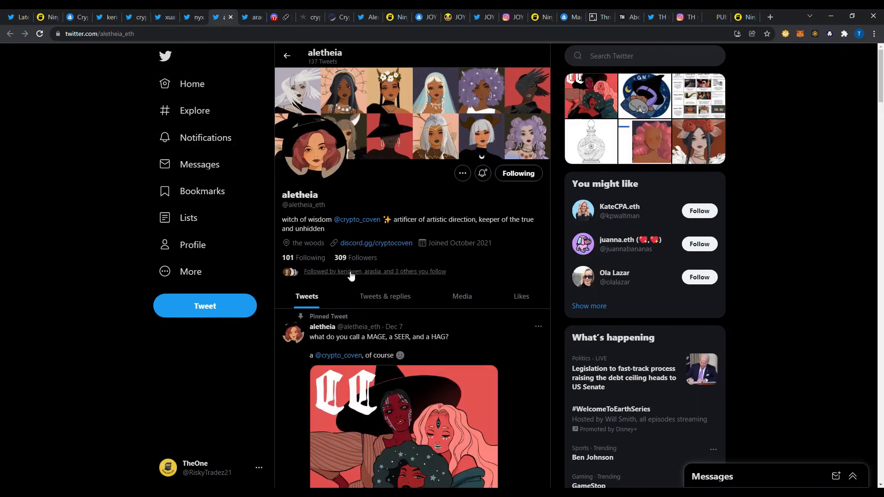
# Step: Switch to the crypto coven Twitter profile and scroll through its retweeted witch mint posts
pyautogui.click(194, 17)
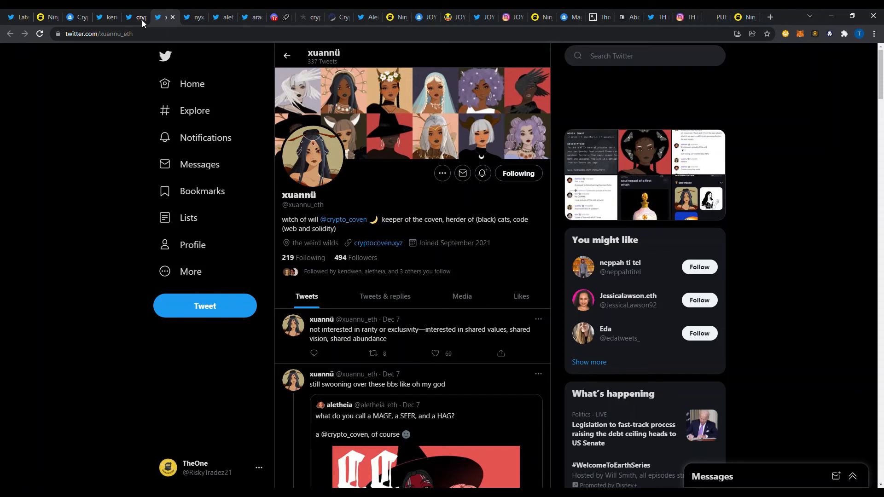
pyautogui.click(343, 219)
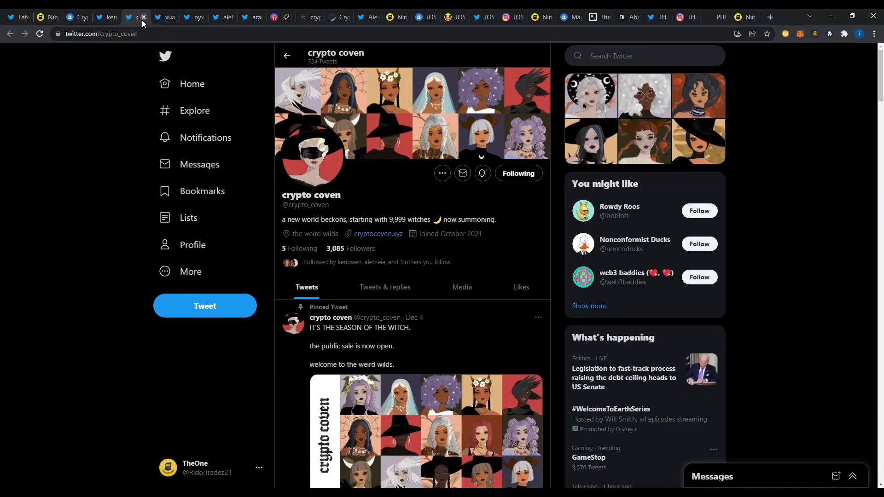
pyautogui.moveTo(299, 248)
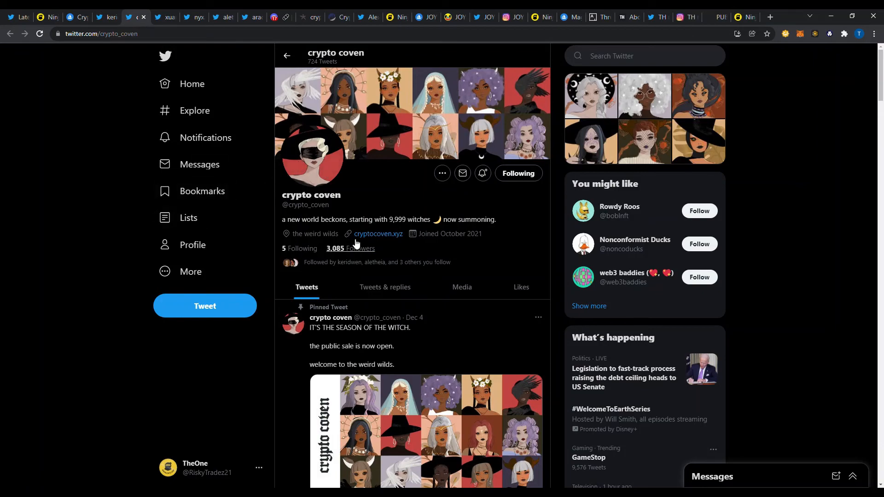
pyautogui.scroll(-3)
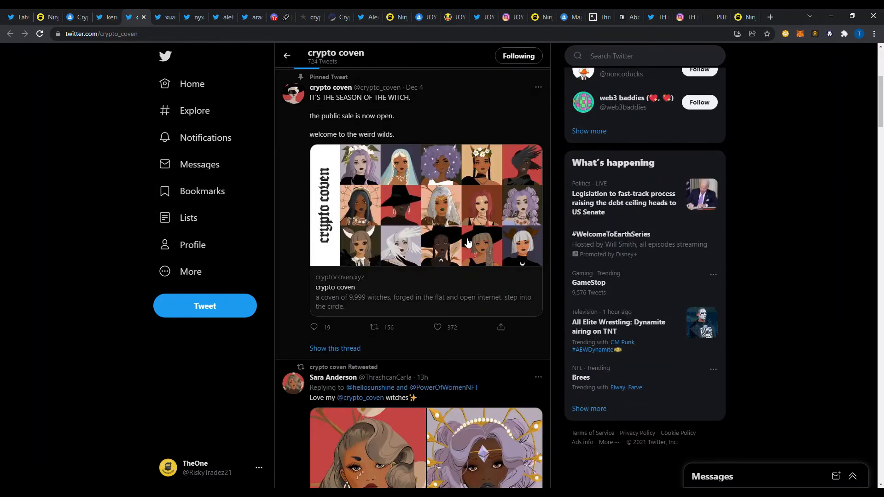
pyautogui.scroll(-3)
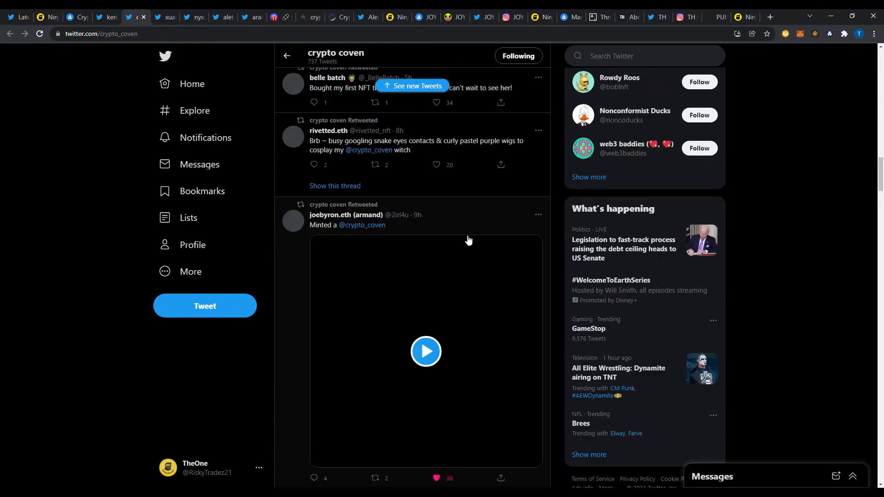
pyautogui.scroll(-3)
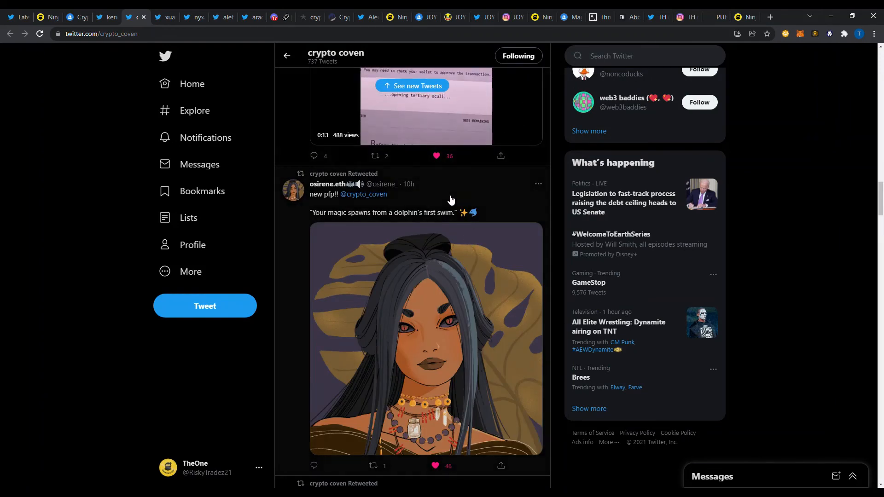
pyautogui.scroll(-3)
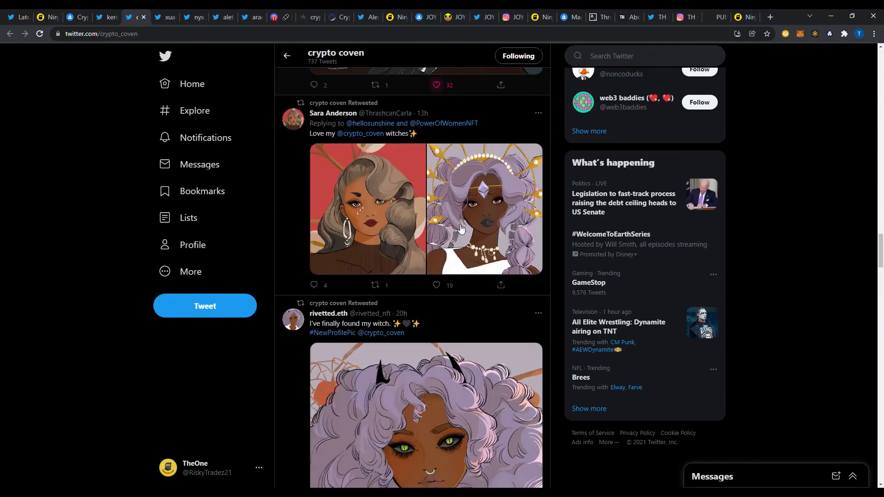
pyautogui.scroll(-3)
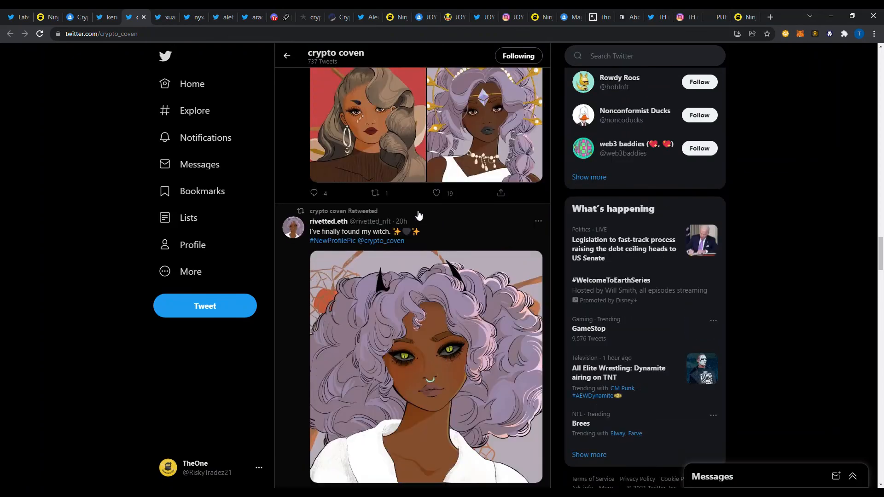
pyautogui.scroll(-3)
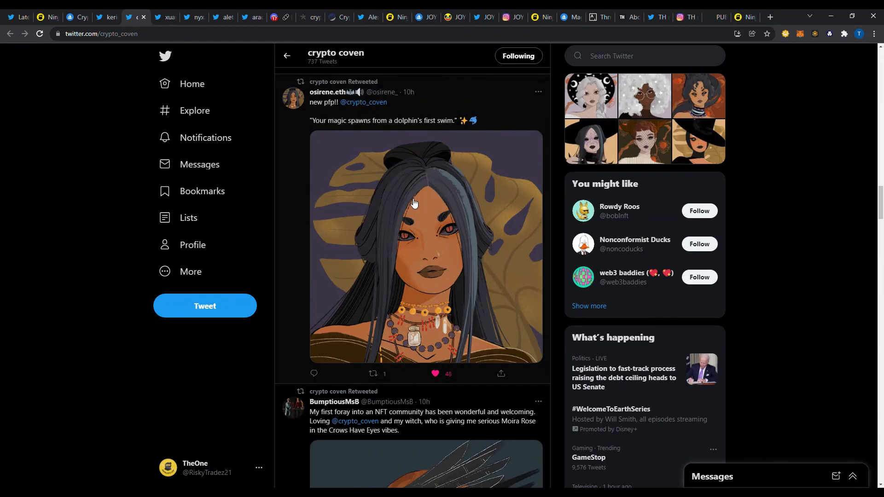
pyautogui.scroll(-3)
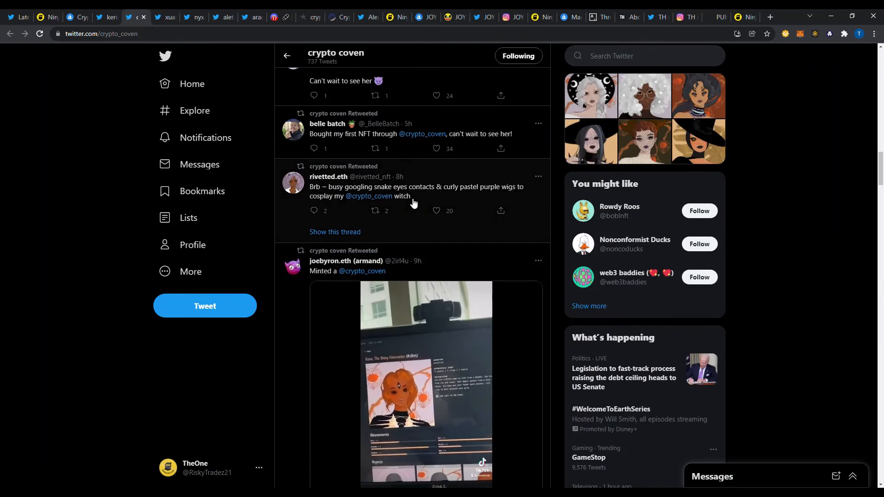
pyautogui.scroll(-3)
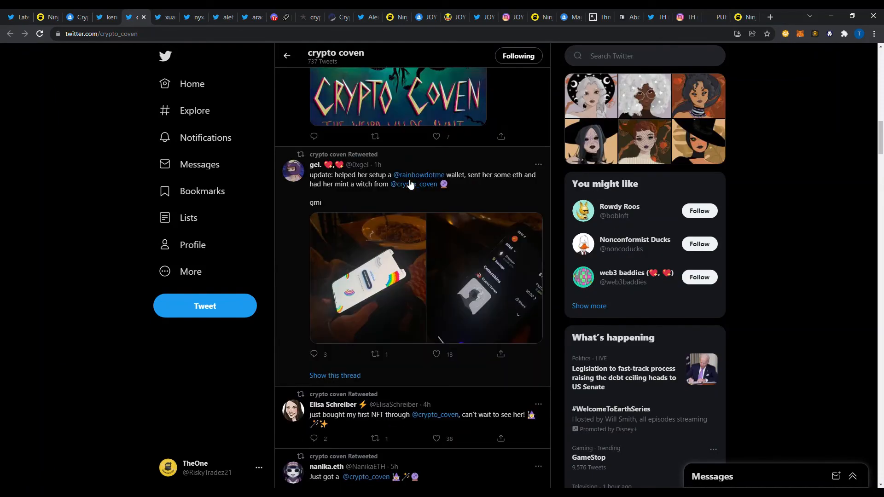
pyautogui.scroll(-3)
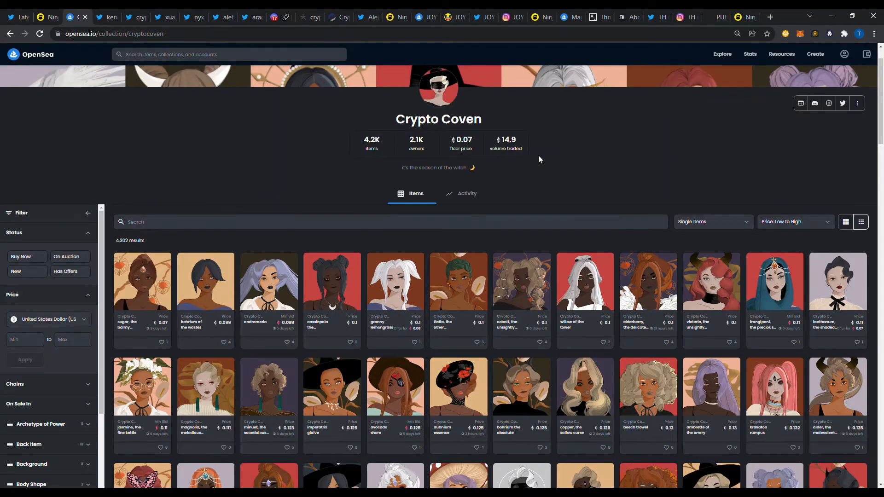
# Step: Scroll the Price: Low to High Crypto Coven listings from about 0.07 to 0.5 eth
pyautogui.scroll(-3)
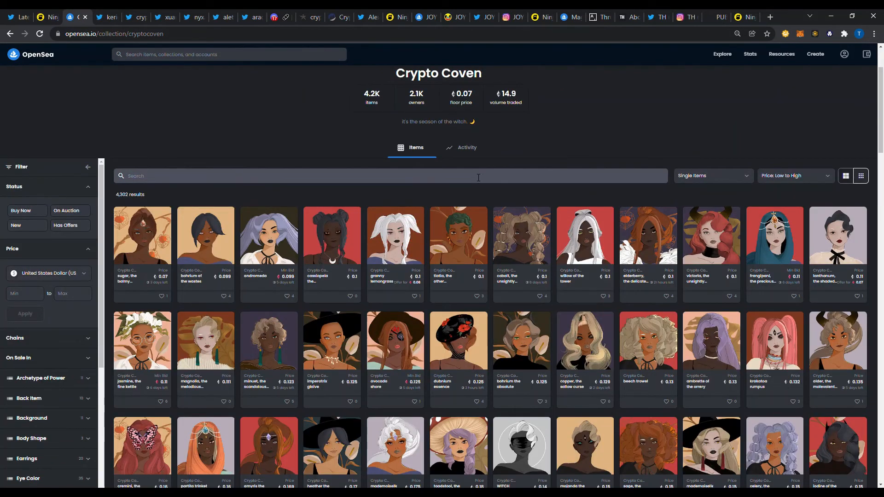
pyautogui.scroll(-3)
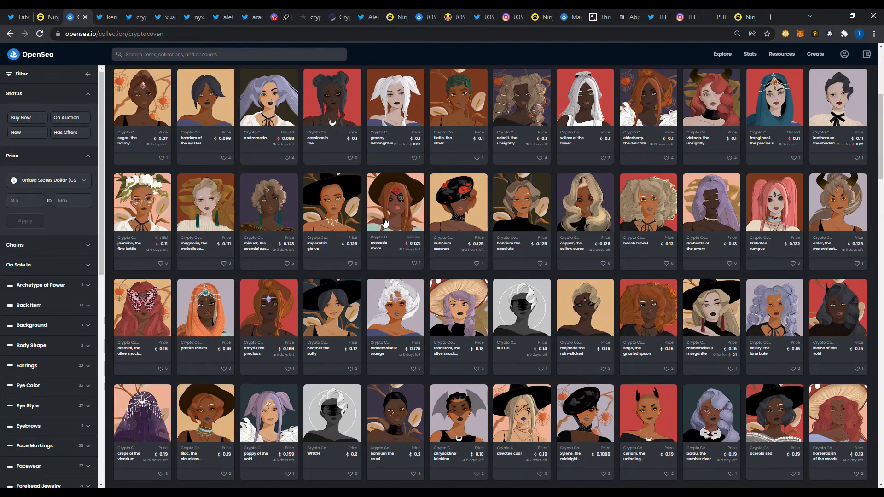
pyautogui.scroll(-3)
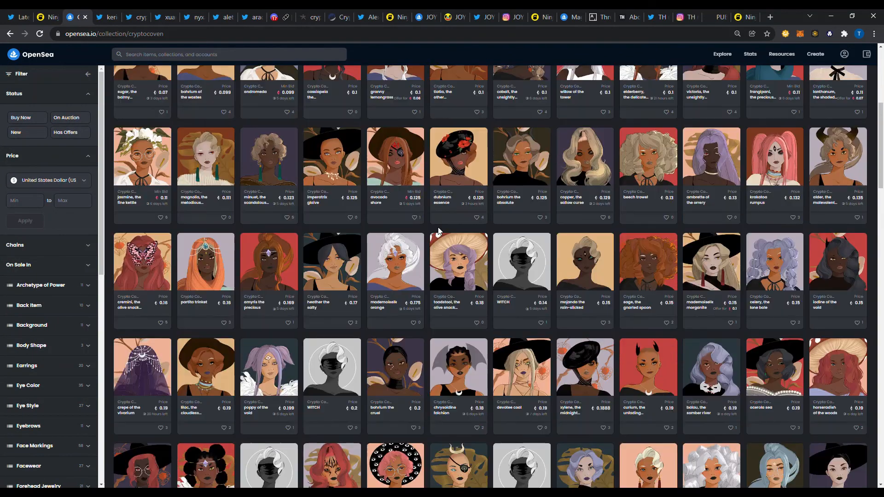
pyautogui.scroll(-3)
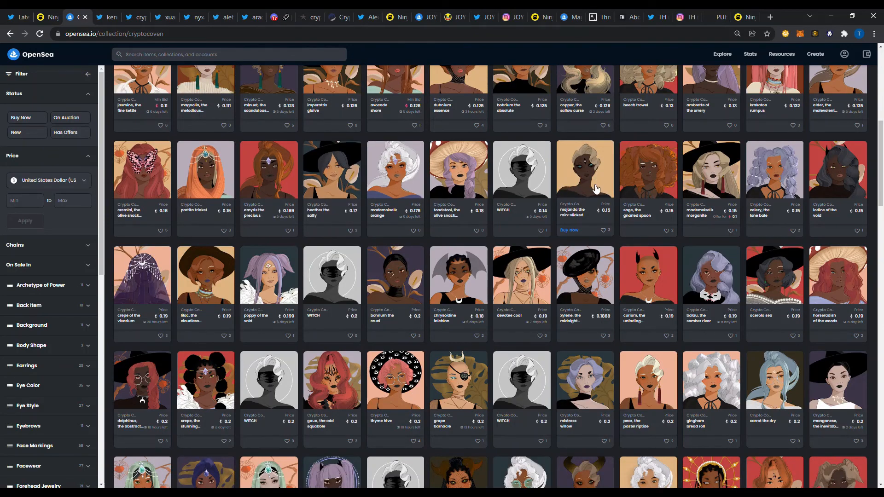
pyautogui.scroll(-3)
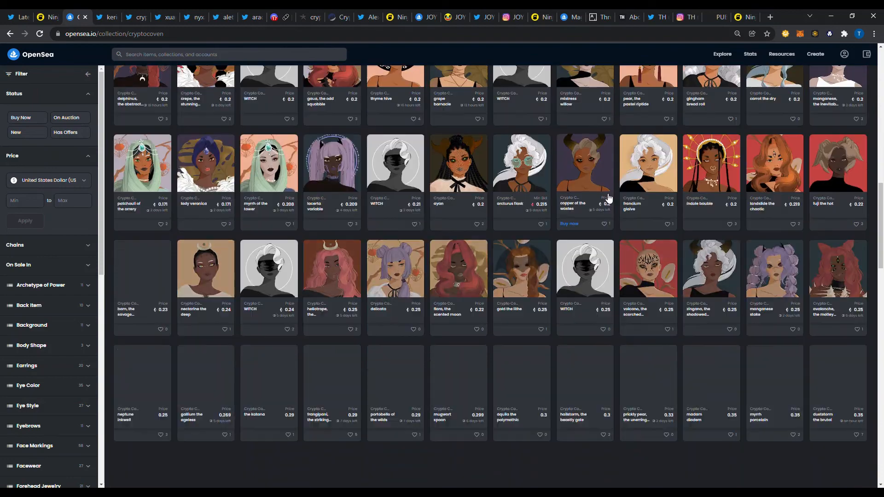
pyautogui.scroll(-3)
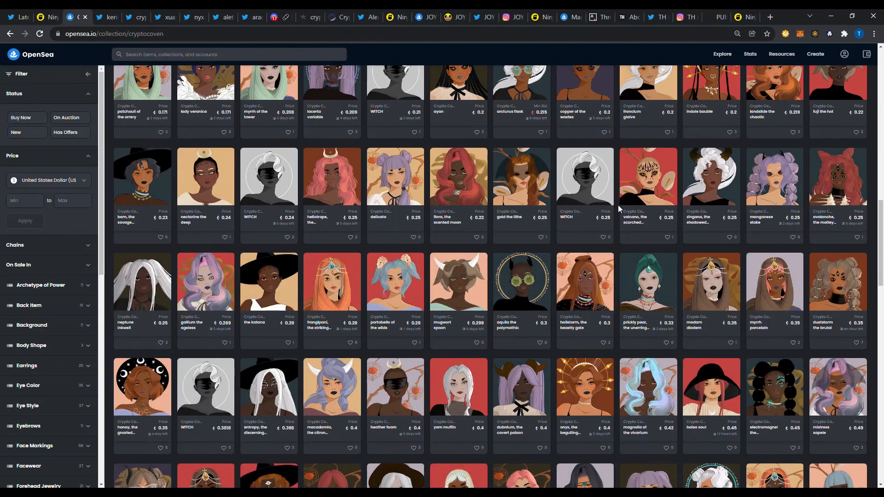
pyautogui.moveTo(458, 192)
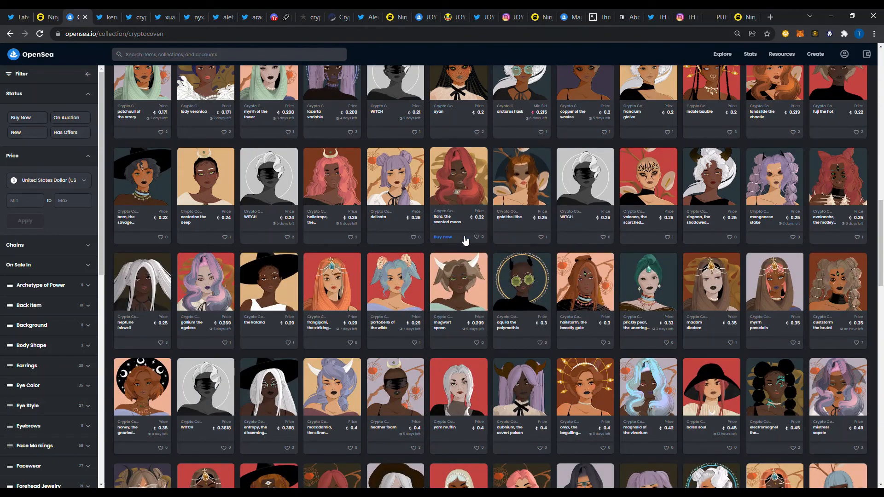
pyautogui.scroll(-3)
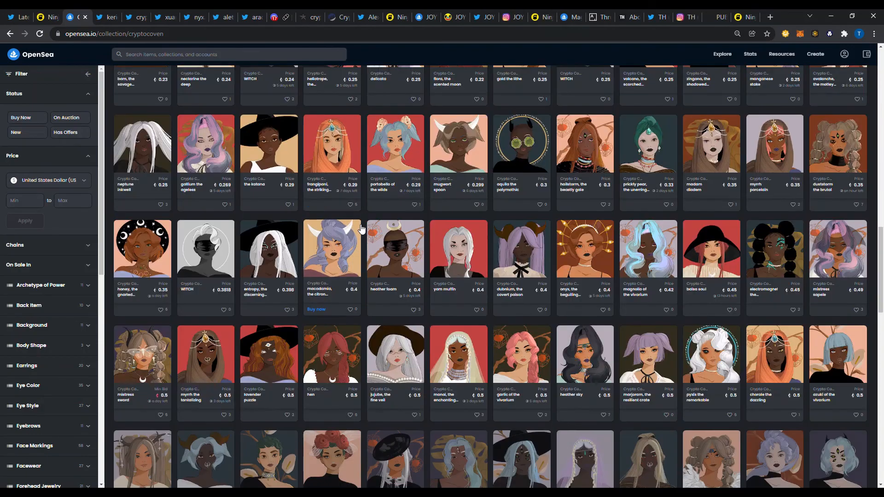
pyautogui.scroll(-3)
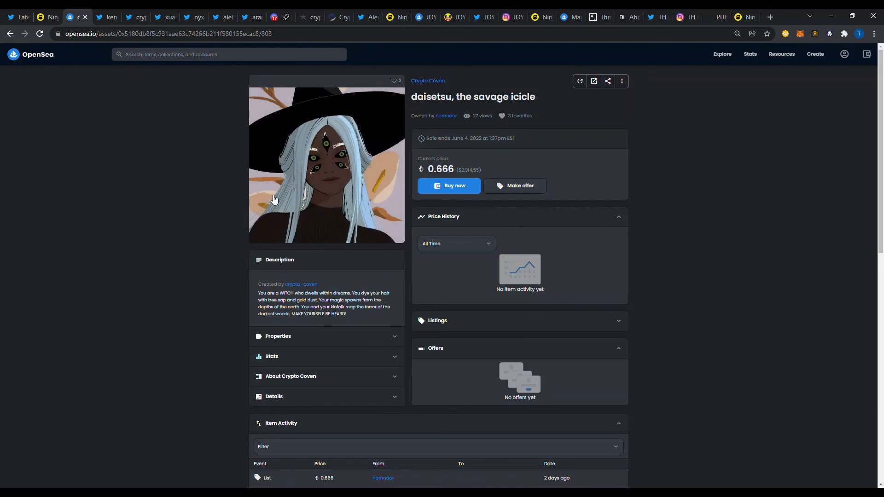
pyautogui.moveTo(324, 400)
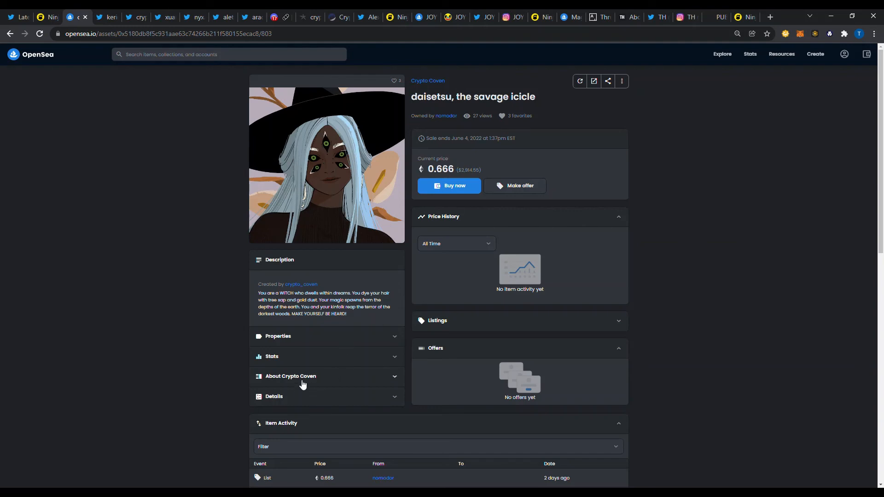
# Step: Expand the Properties section of 'daisetsu, the savage icicle' and scroll through its traits
pyautogui.click(271, 356)
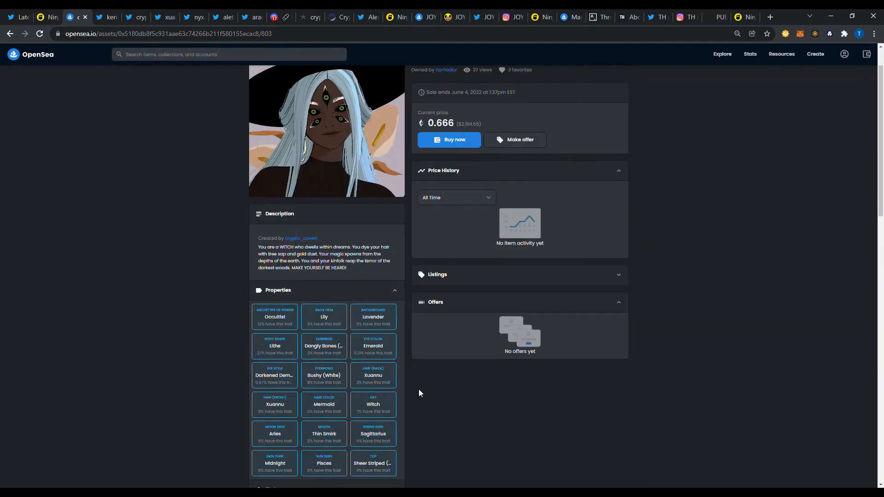
pyautogui.scroll(-3)
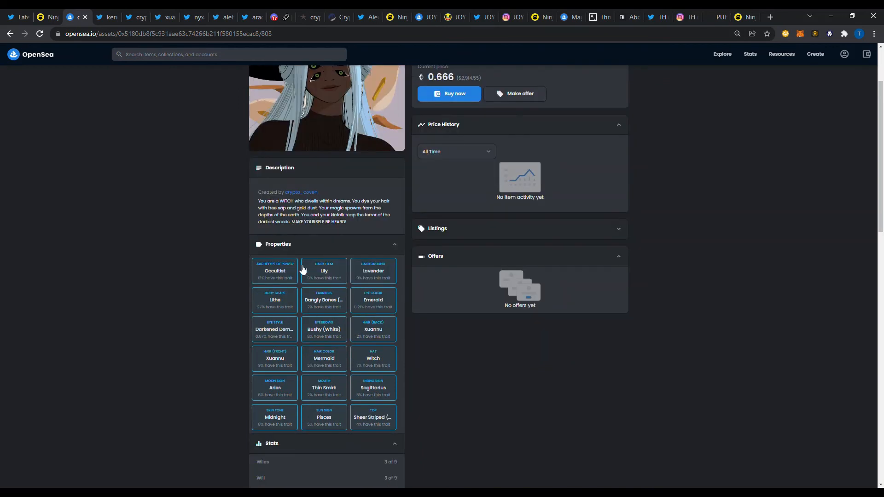
pyautogui.moveTo(328, 324)
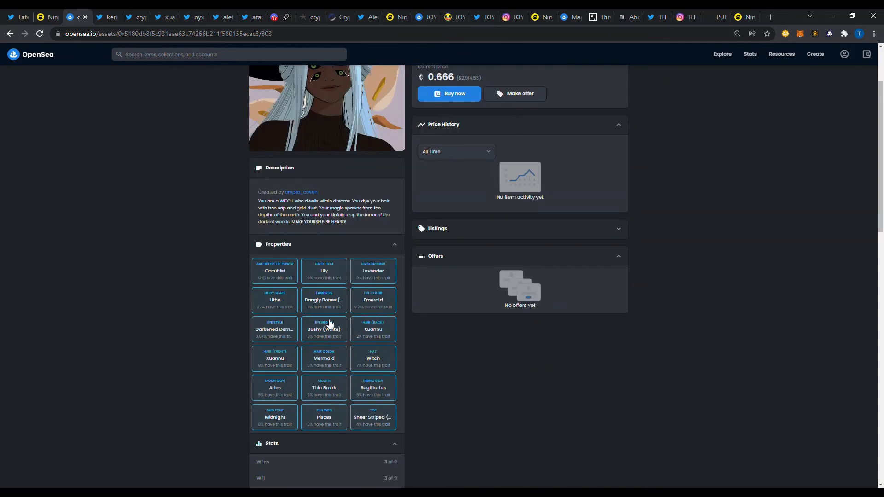
pyautogui.moveTo(378, 314)
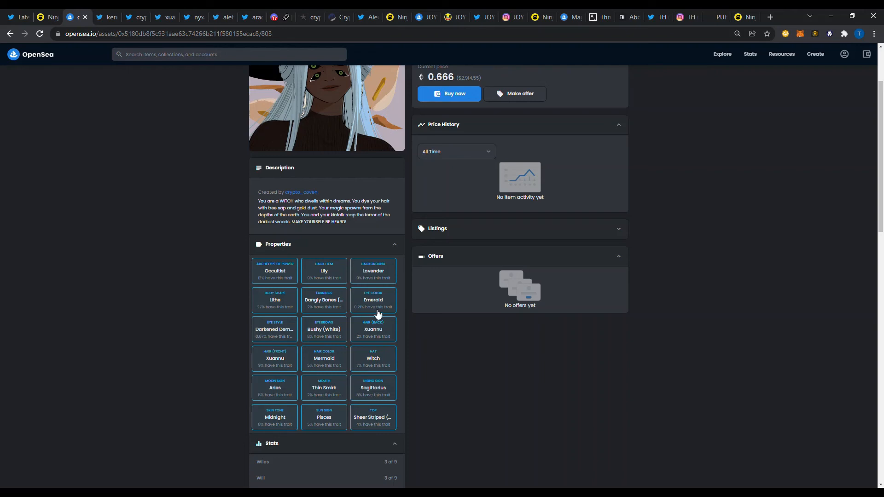
pyautogui.moveTo(391, 405)
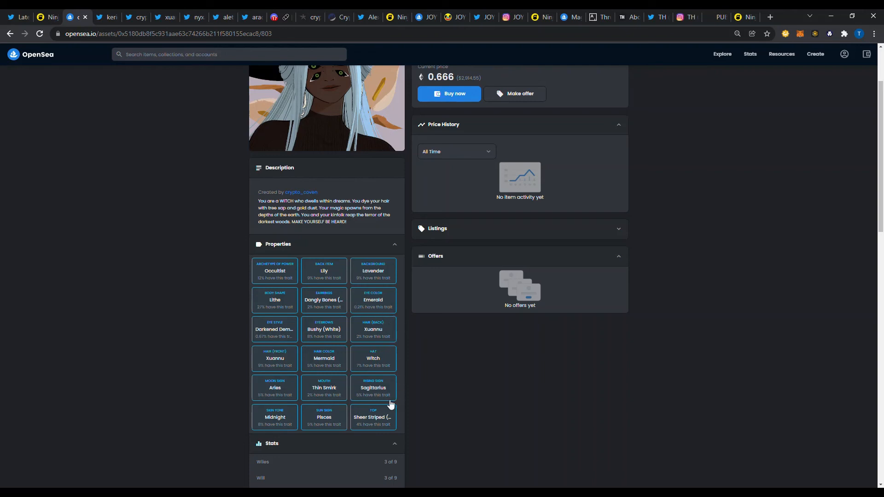
pyautogui.moveTo(341, 392)
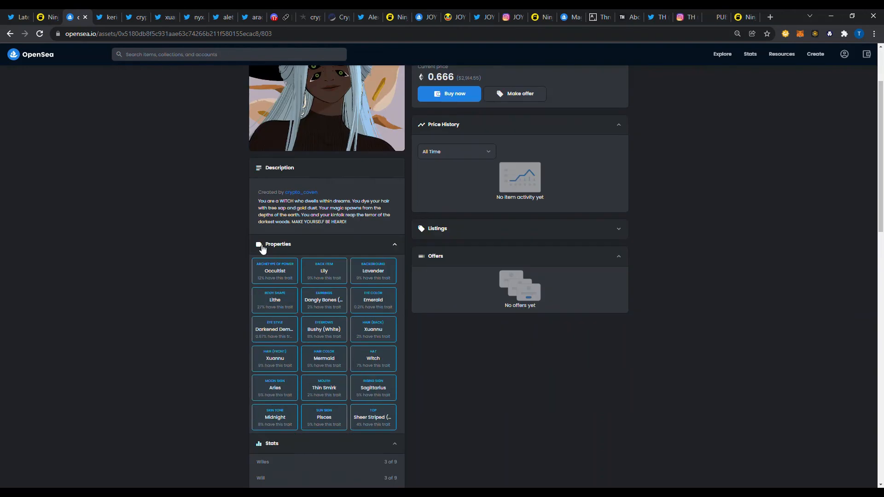
pyautogui.scroll(-3)
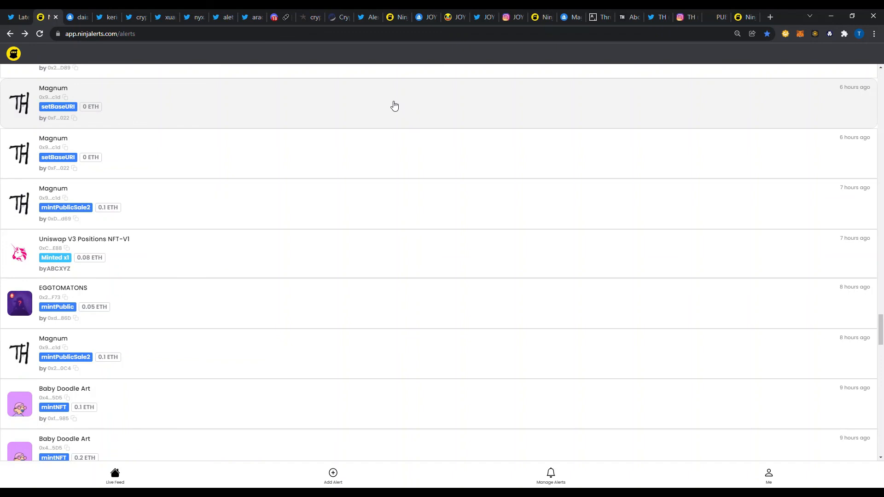
pyautogui.moveTo(436, 132)
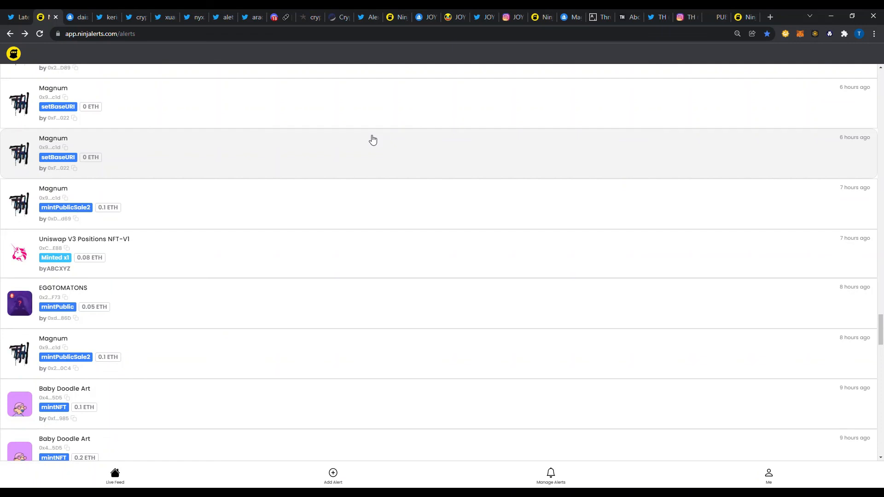
pyautogui.moveTo(417, 136)
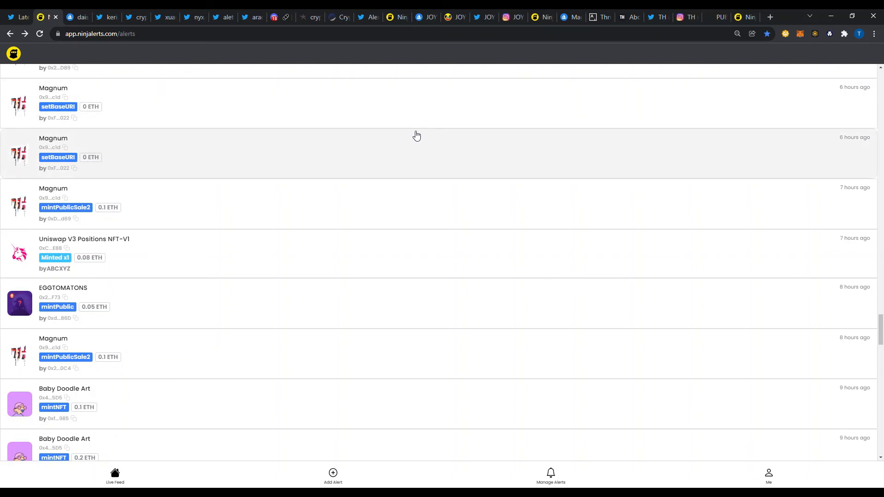